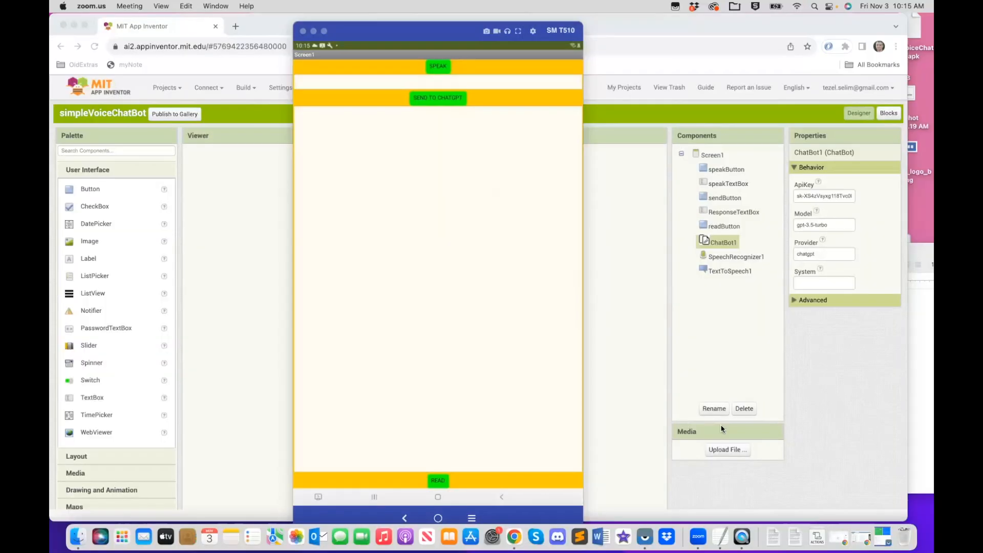
mouse_move(390, 231)
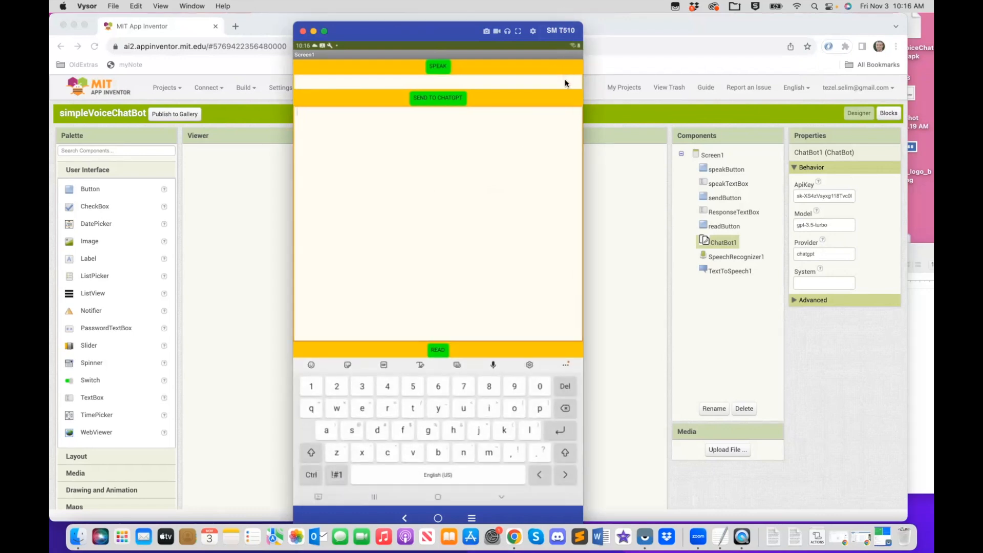
mouse_move(545, 23)
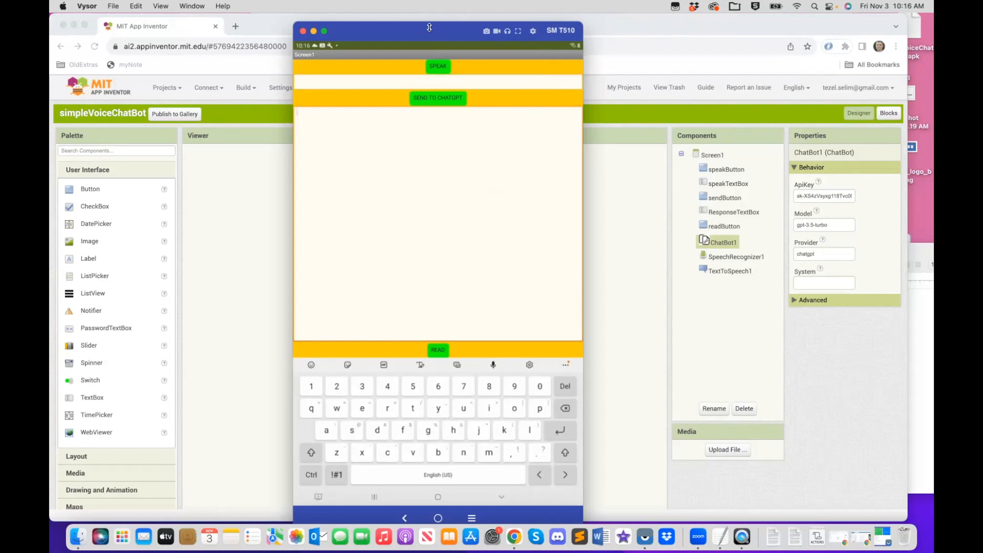
Step: Drag the Vysor window so the mirrored SM T510 tablet sits lower on the desktop
left_click_drag(429, 31, 429, 98)
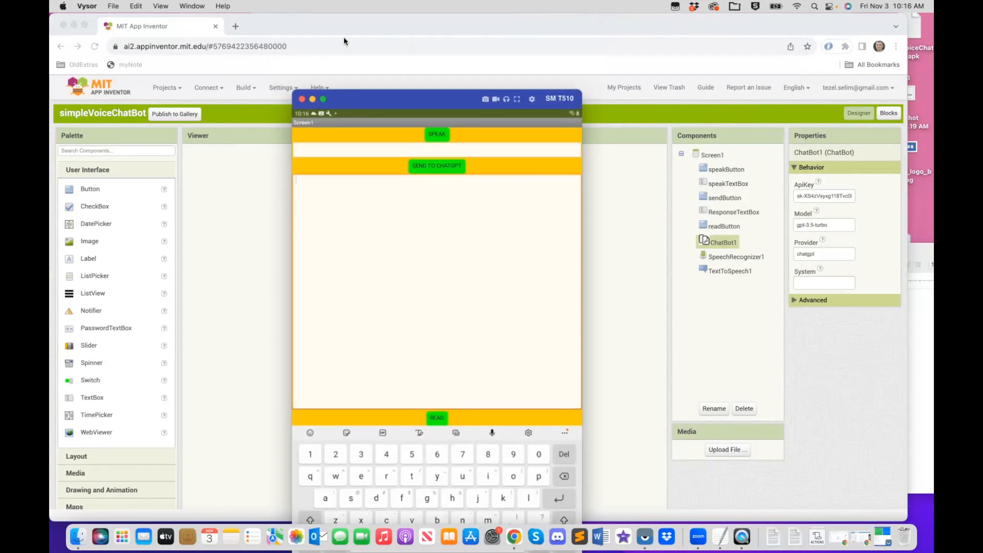
mouse_move(360, 101)
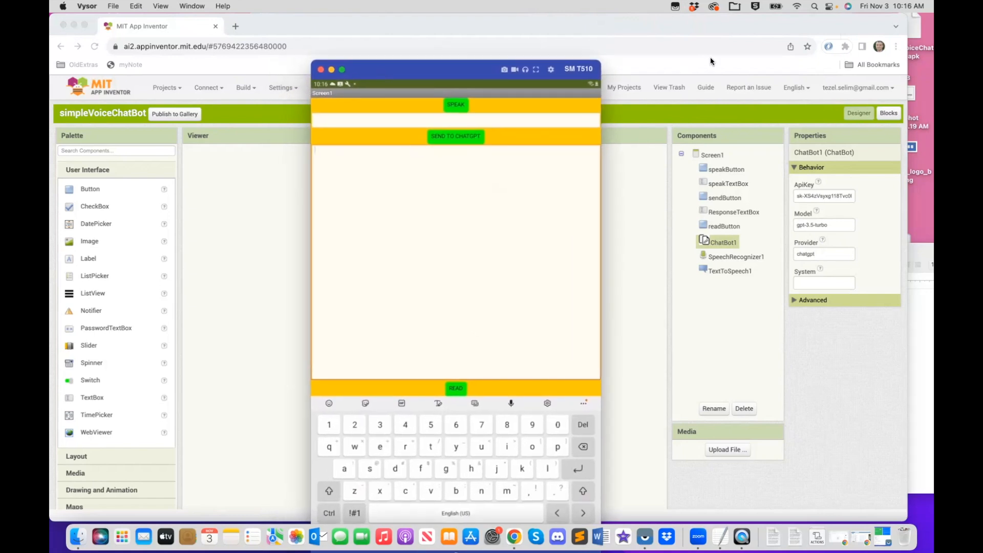
mouse_move(687, 105)
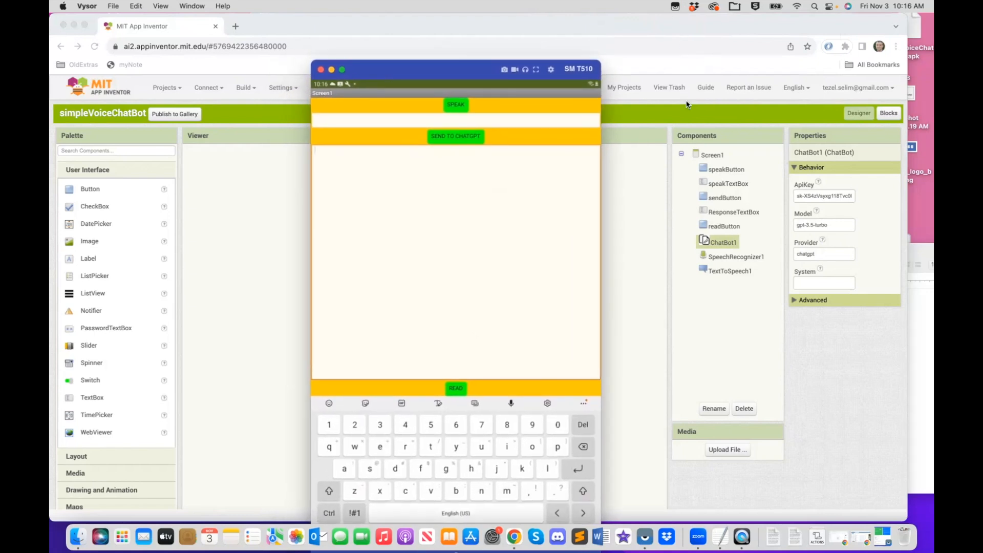
mouse_move(688, 139)
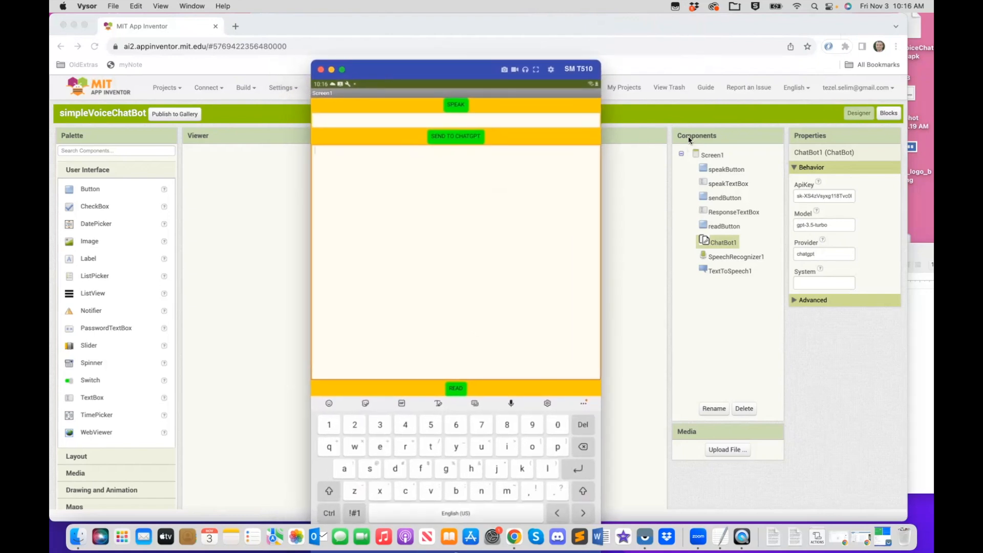
mouse_move(676, 246)
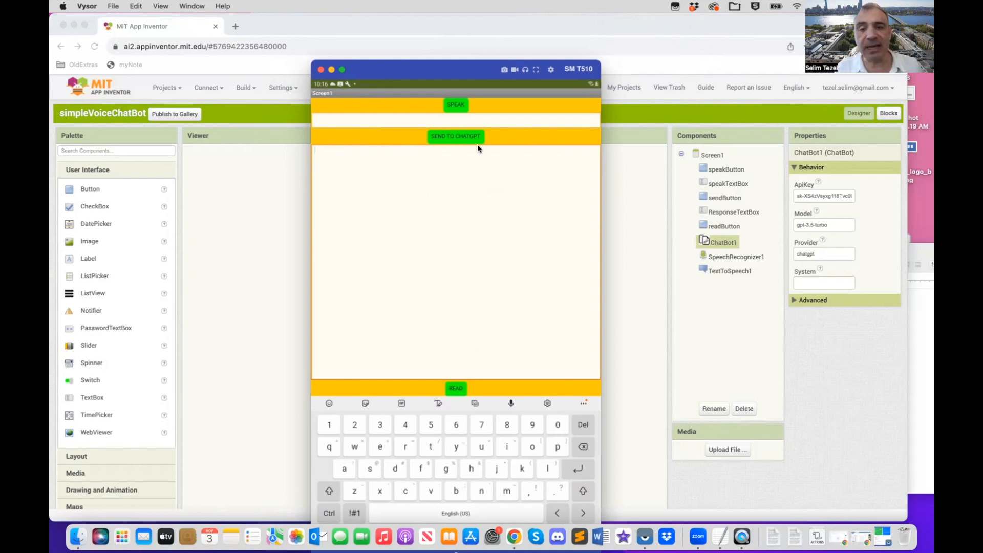
mouse_move(456, 205)
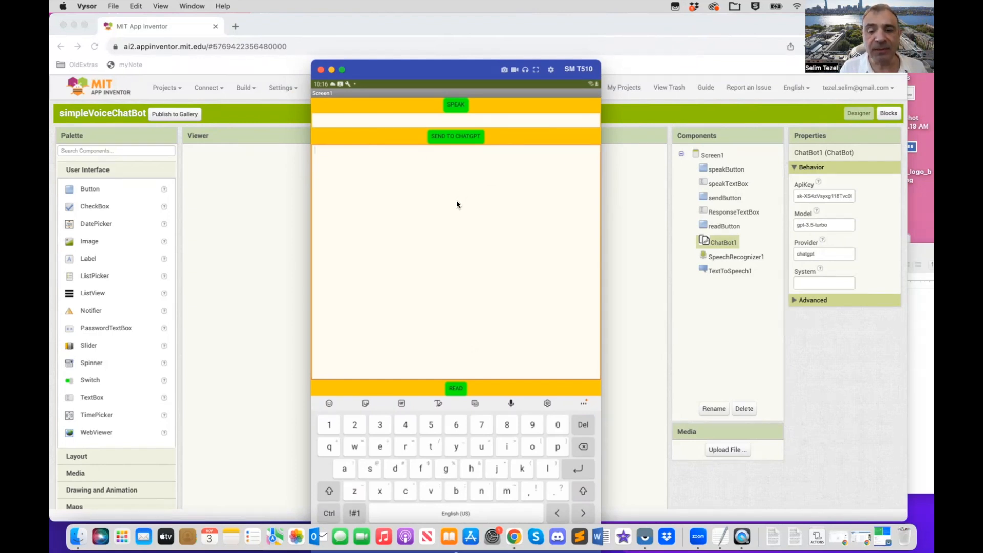
mouse_move(453, 371)
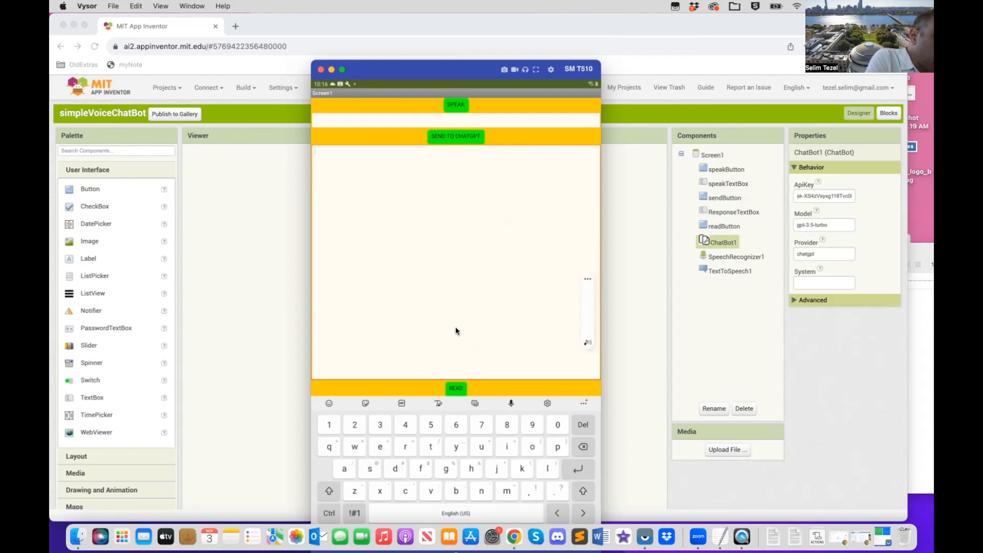
Step: Ask the tablet chatbot about the Big Bang Theory and send it to ChatGPT
left_click(456, 104)
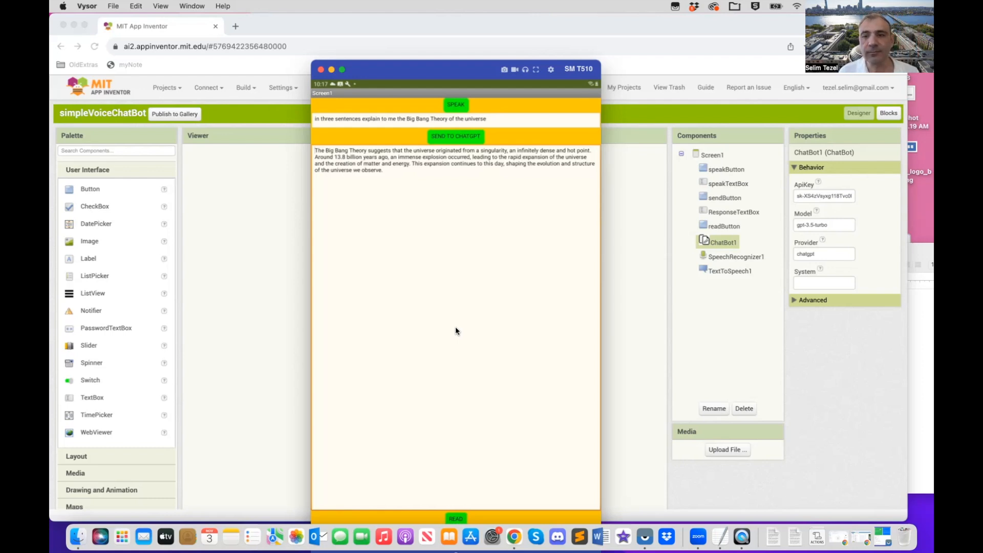
mouse_move(356, 95)
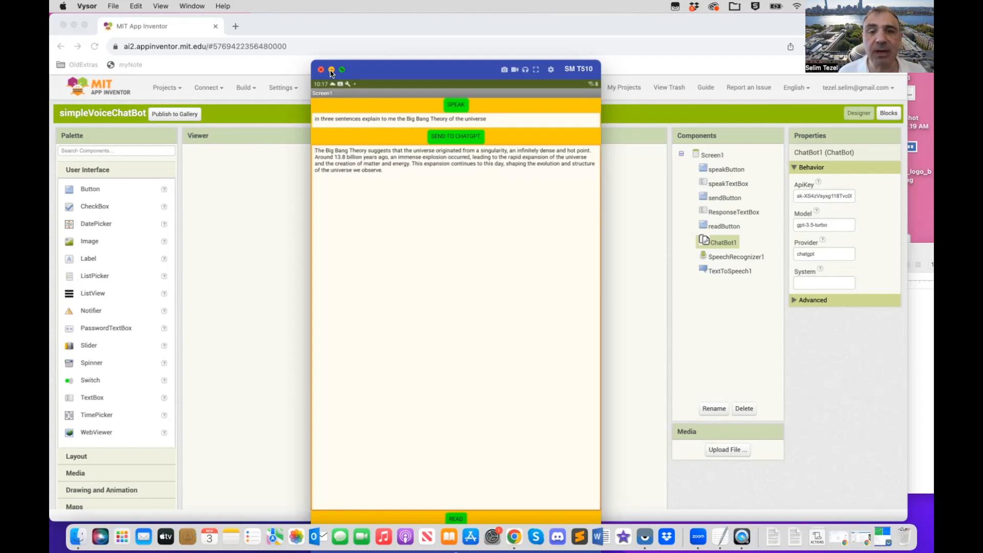
Step: Minimize Vysor and start a new project named ChatGPTBot
left_click(320, 70)
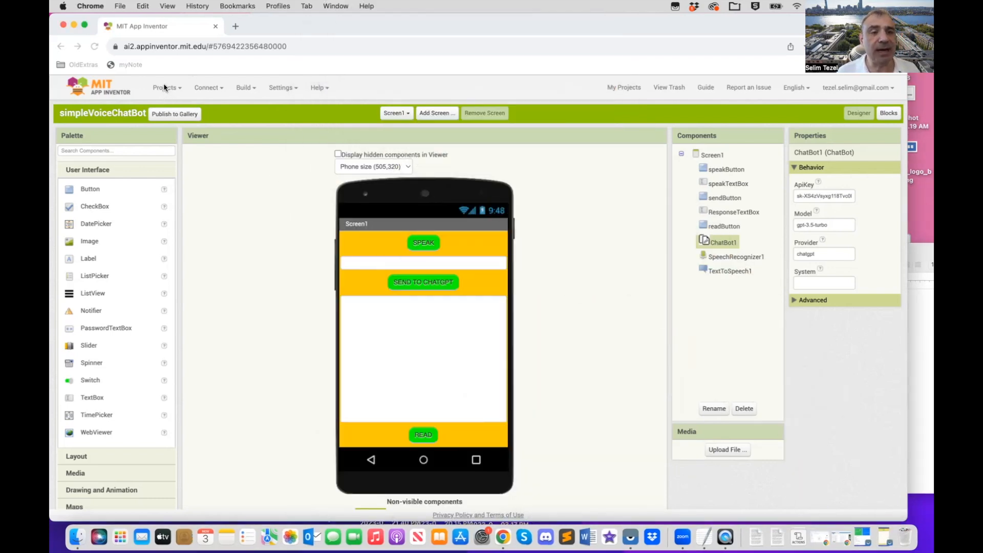
left_click(165, 87)
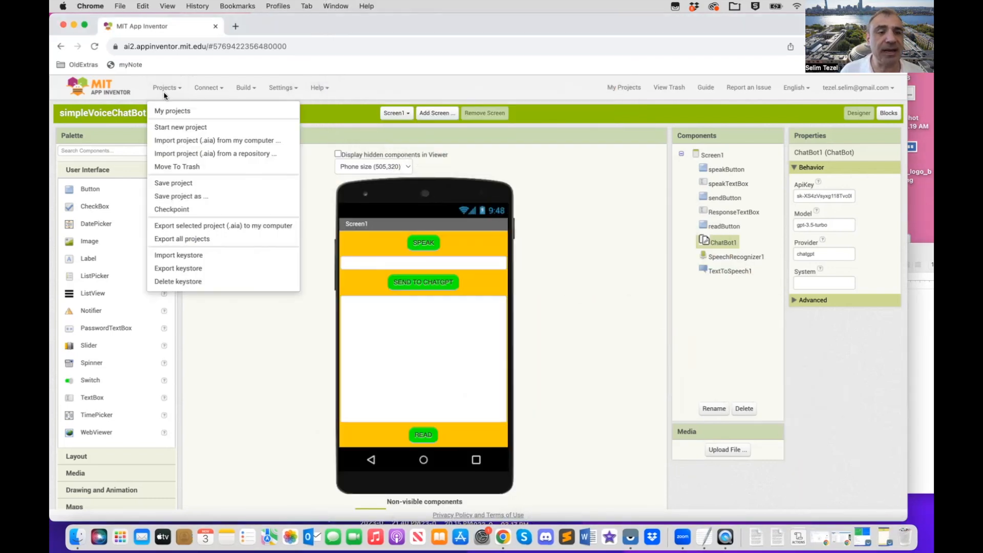
mouse_move(180, 126)
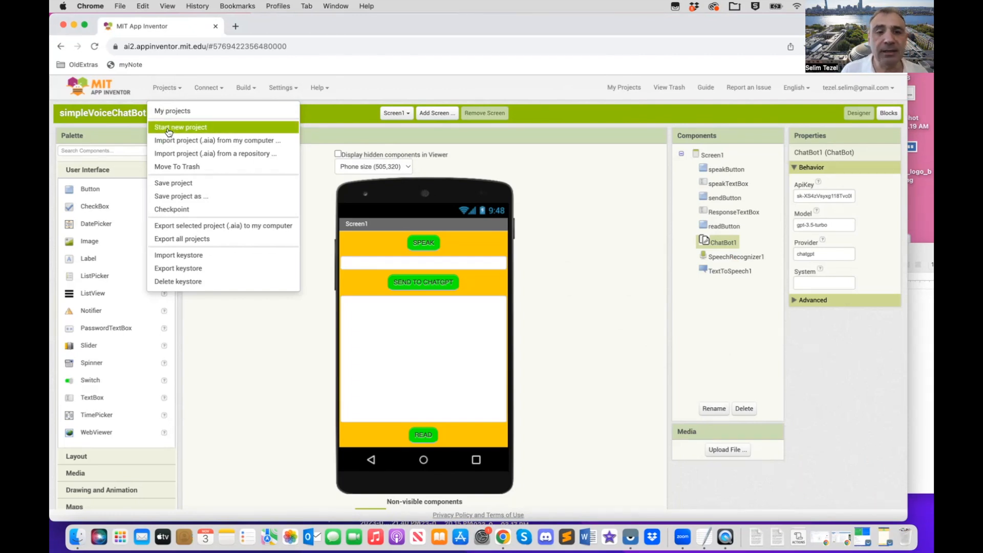
mouse_move(277, 158)
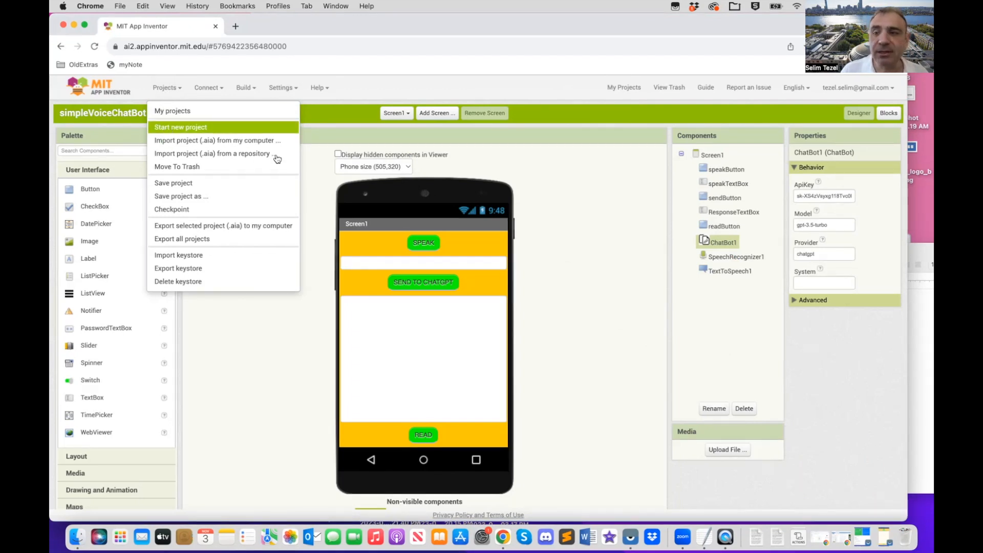
left_click(181, 126)
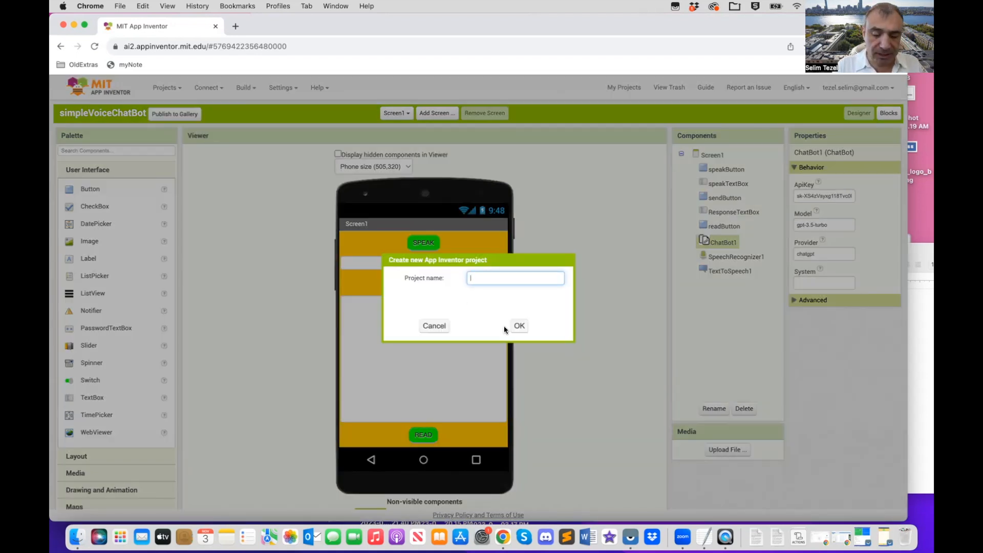
type("ChatG")
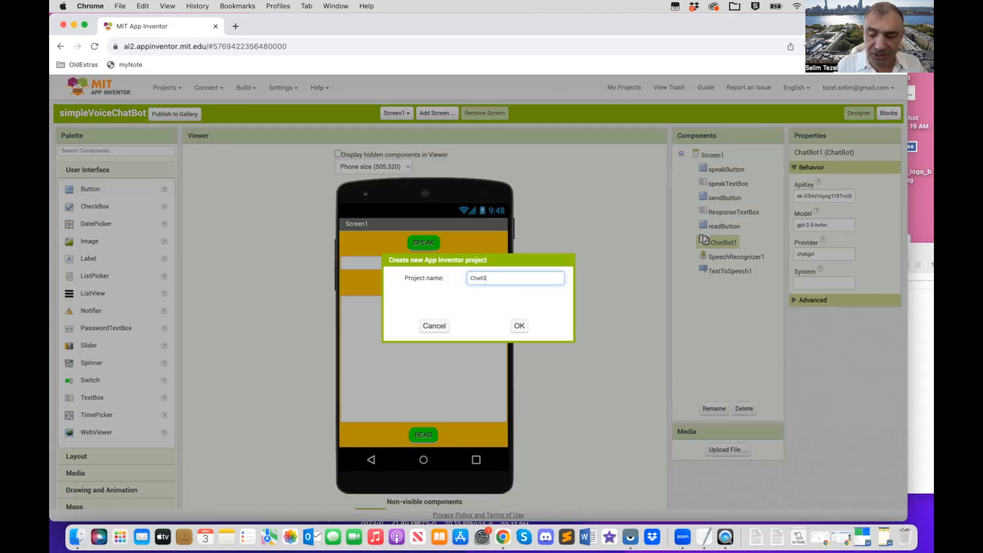
type("PT")
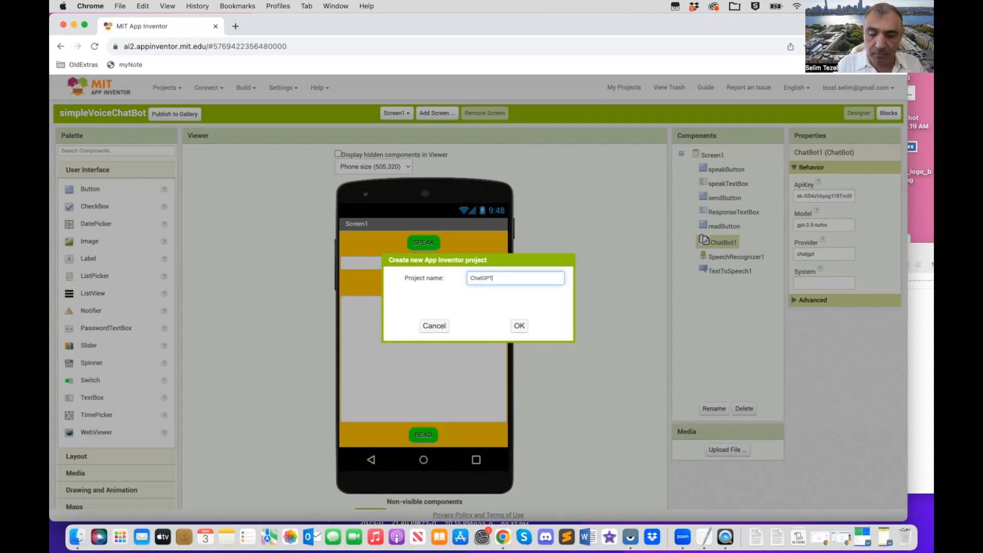
type("Bot")
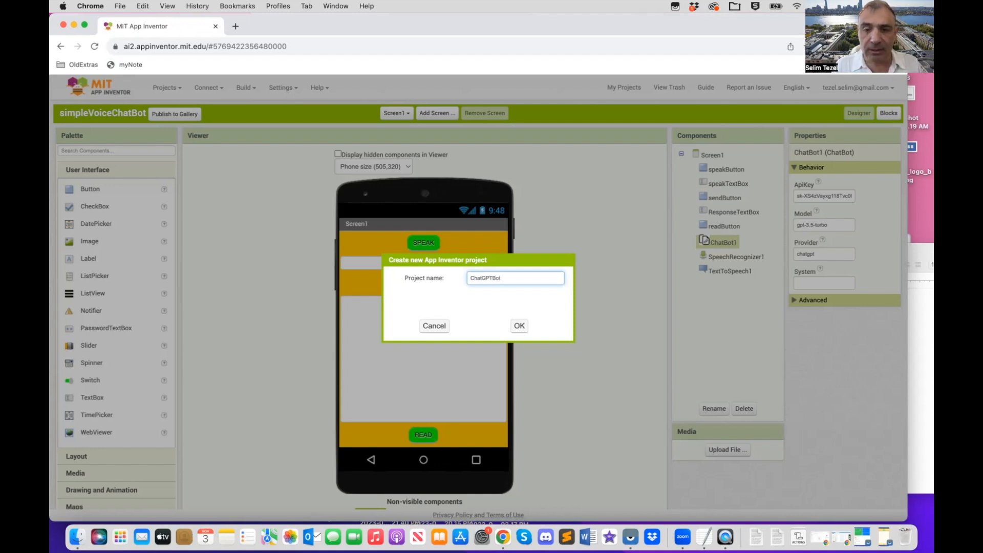
left_click(519, 325)
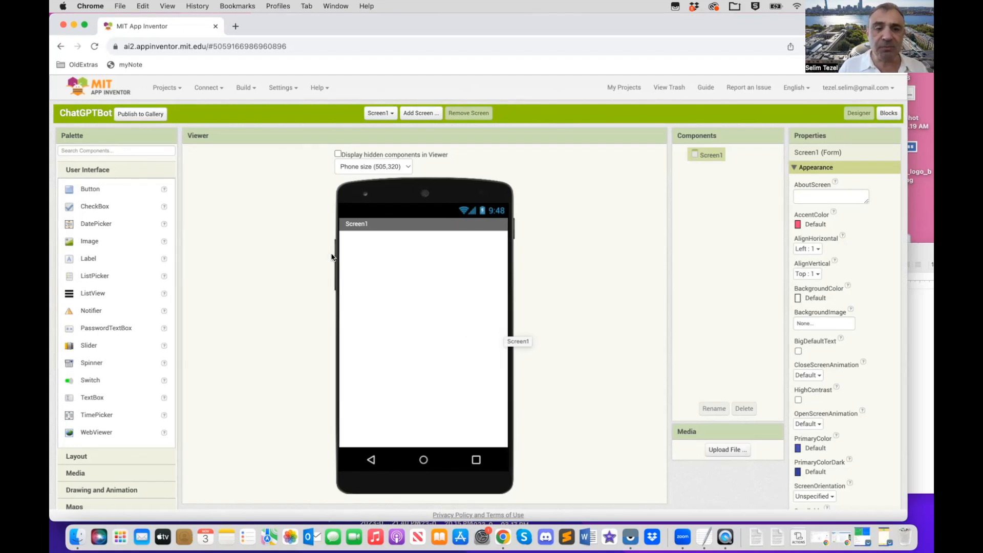
mouse_move(89, 189)
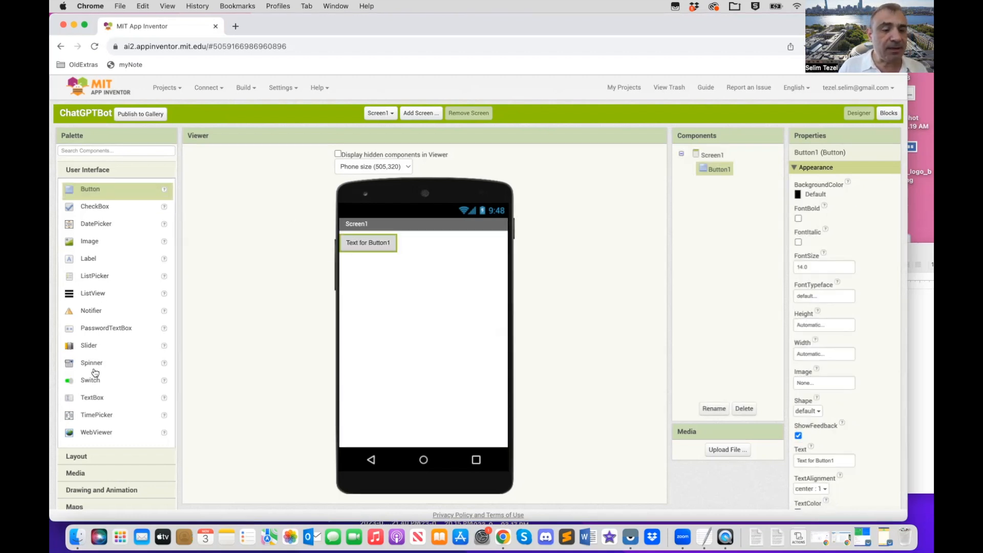
mouse_move(95, 203)
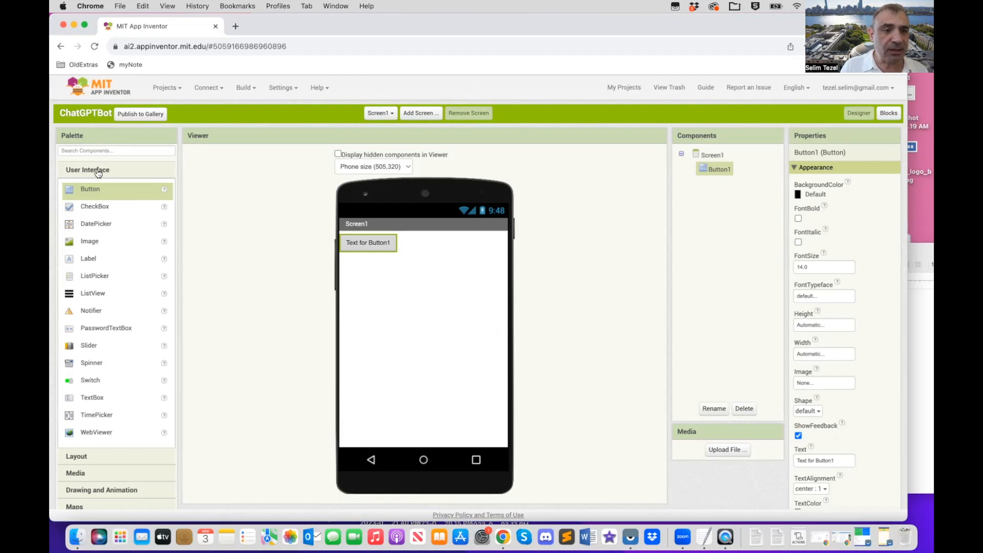
mouse_move(89, 370)
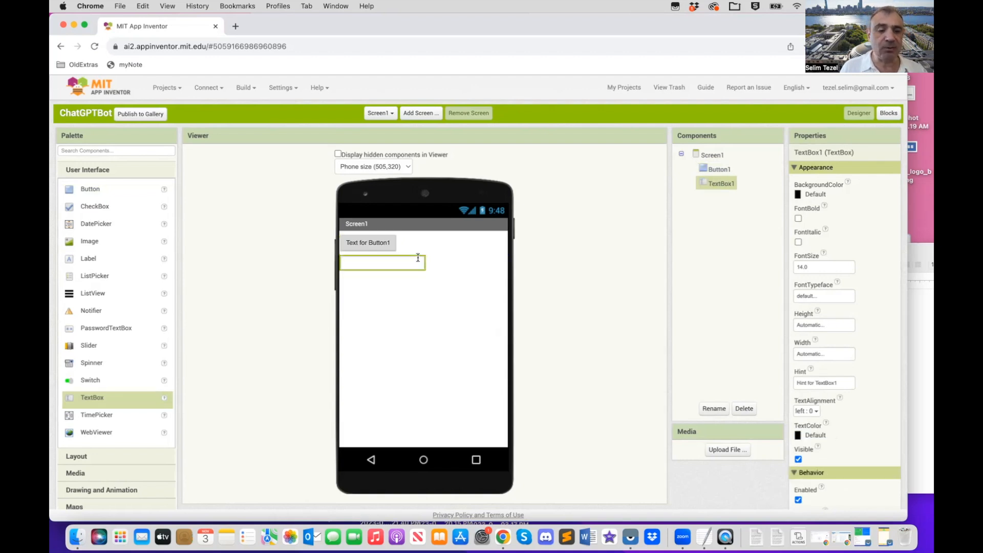
mouse_move(89, 188)
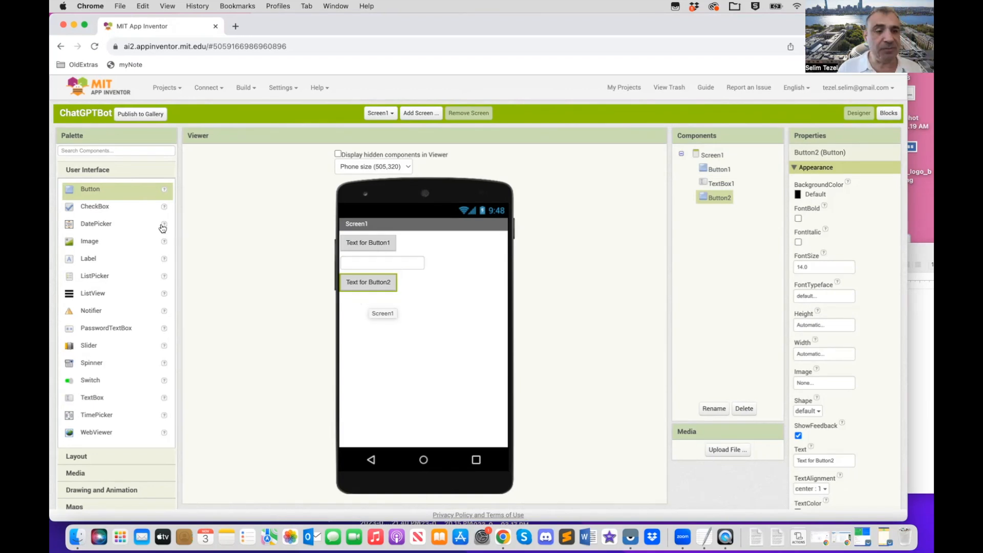
mouse_move(96, 268)
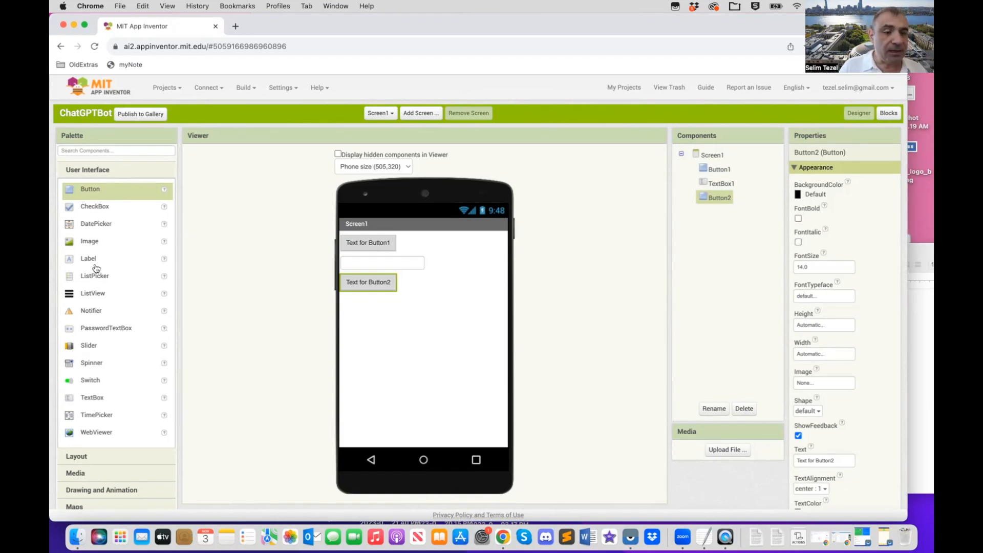
mouse_move(93, 293)
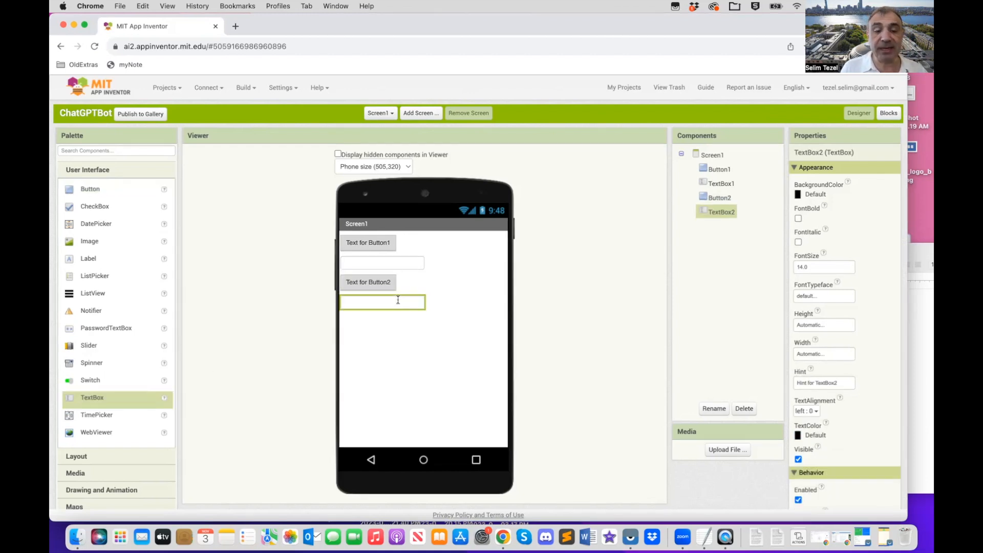
mouse_move(79, 327)
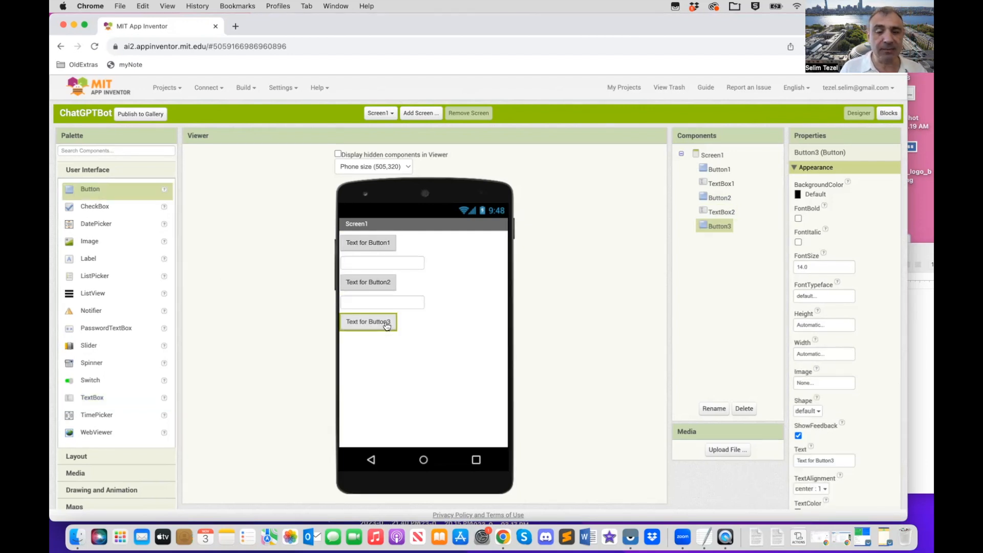
mouse_move(367, 322)
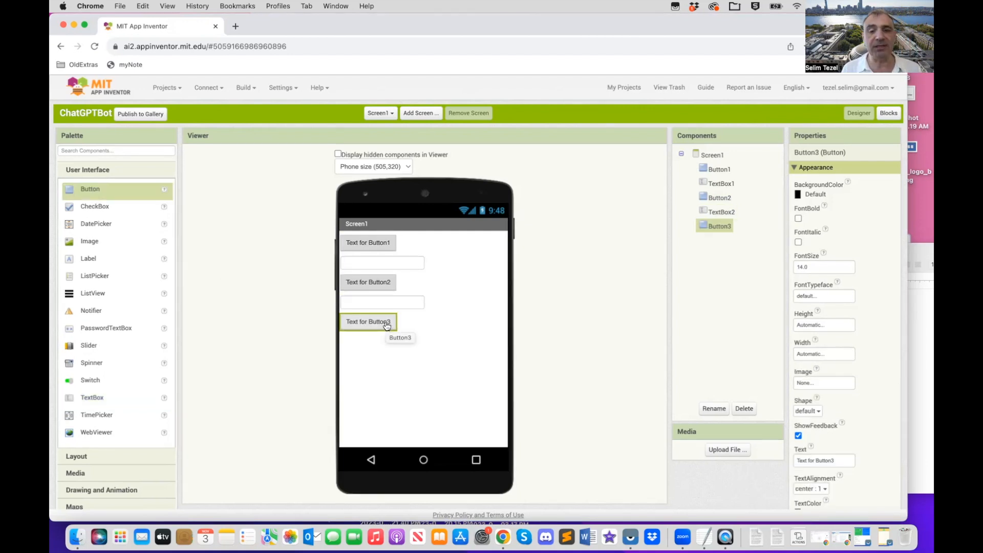
mouse_move(329, 284)
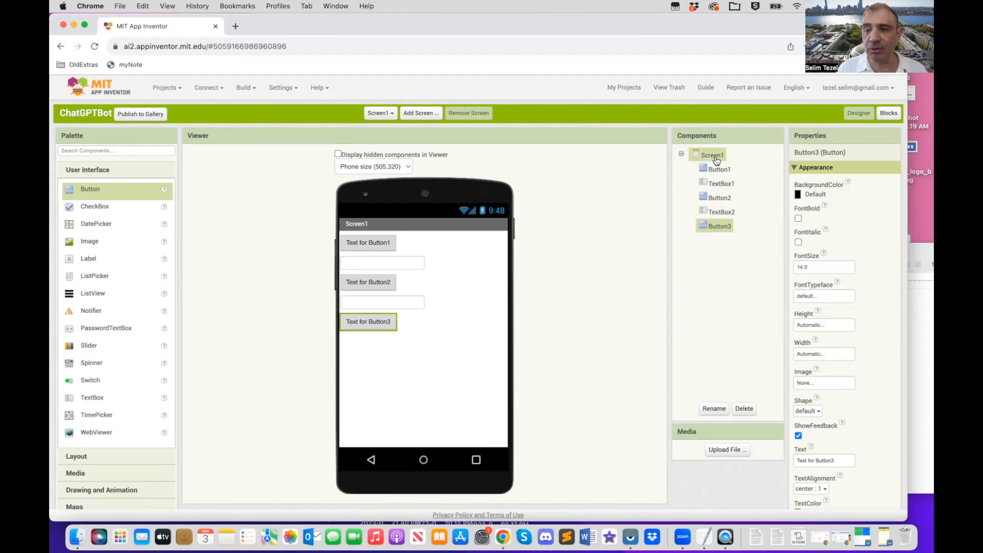
Step: Set Screen1's AlignHorizontal to Center and BackgroundColor to Orange
left_click(712, 155)
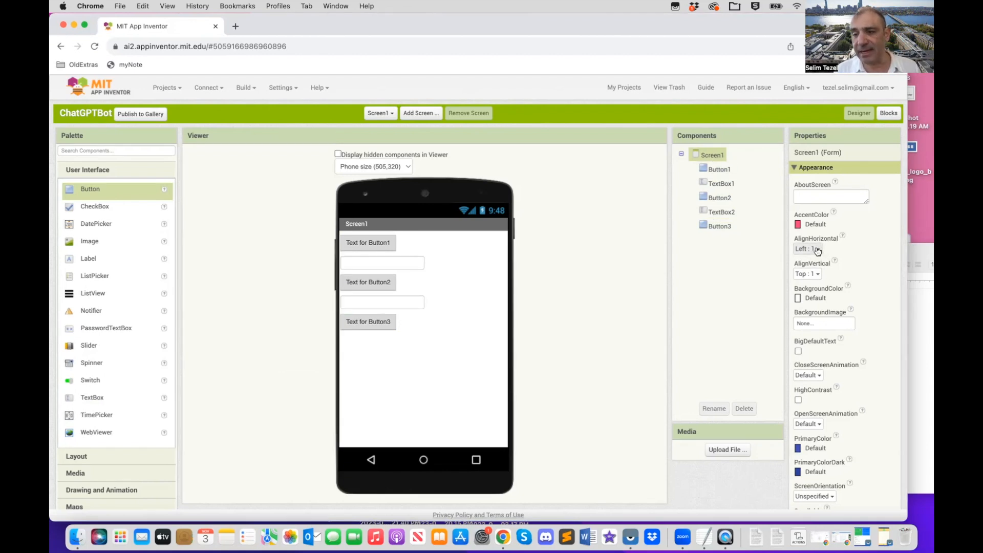
left_click(806, 249)
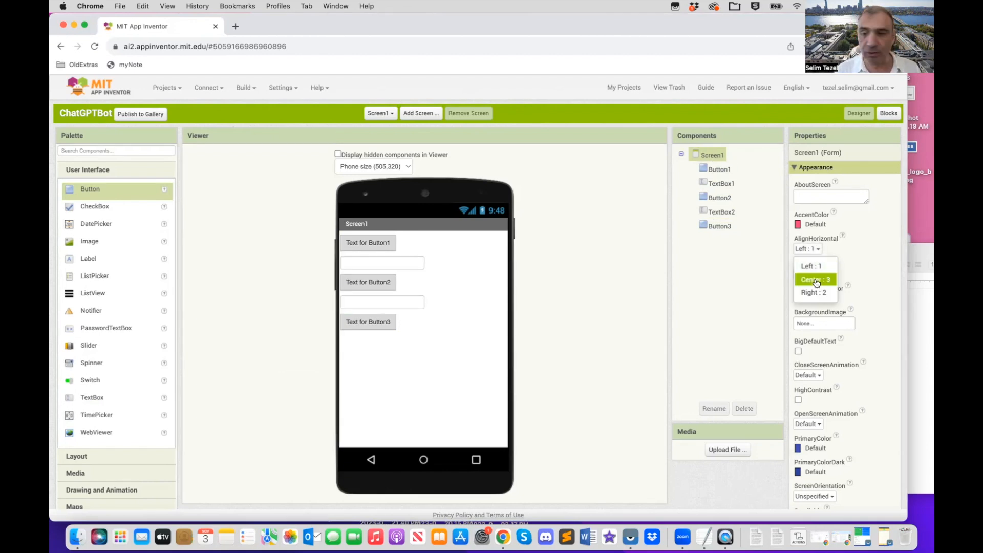
left_click(810, 279)
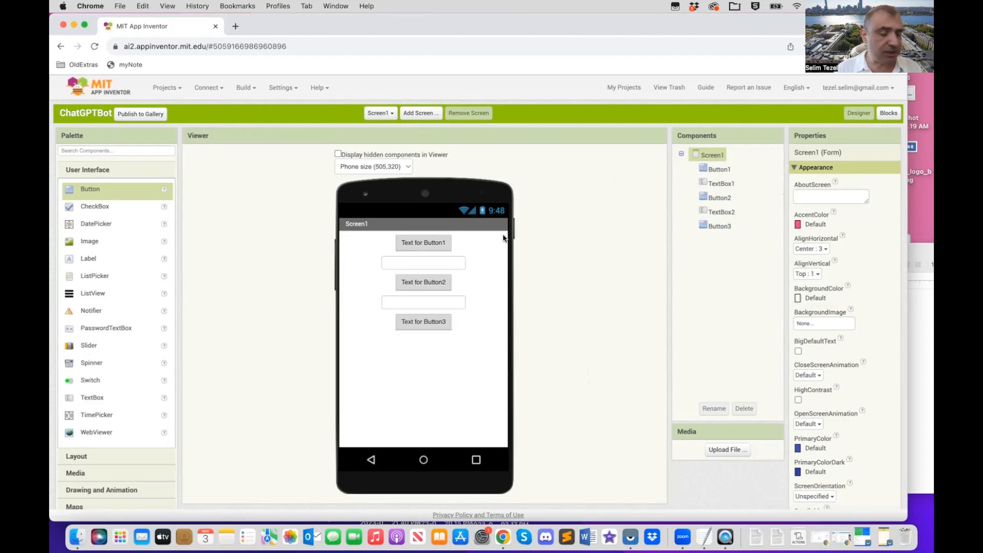
mouse_move(808, 227)
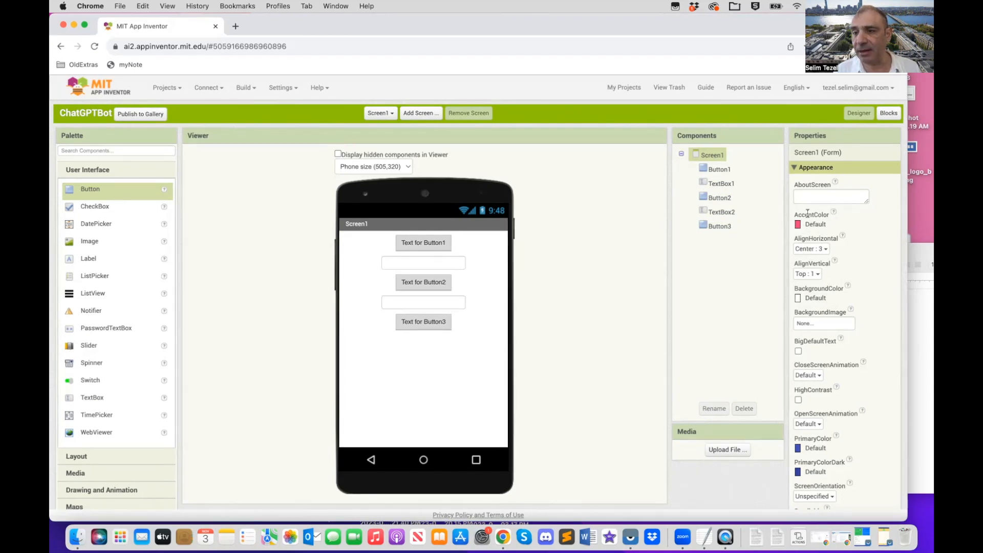
left_click(823, 298)
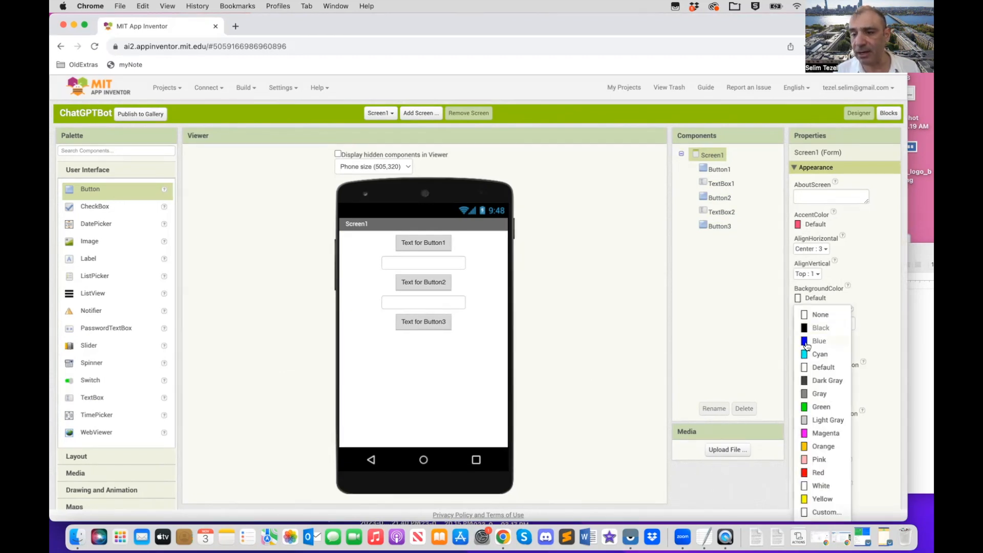
left_click(823, 445)
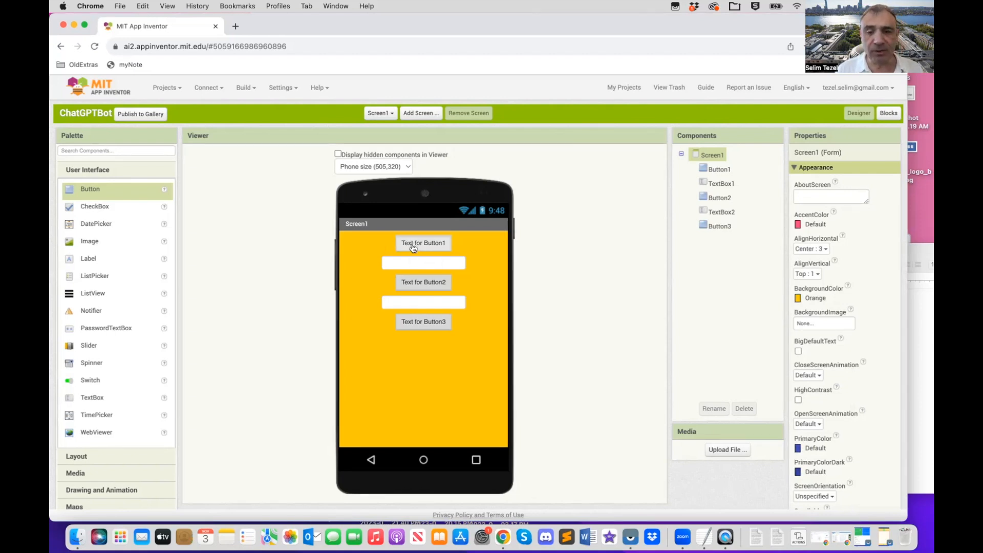
Step: Label Button1 SPEAK, keep default text colour, and give it green rounded styling
left_click(422, 242)
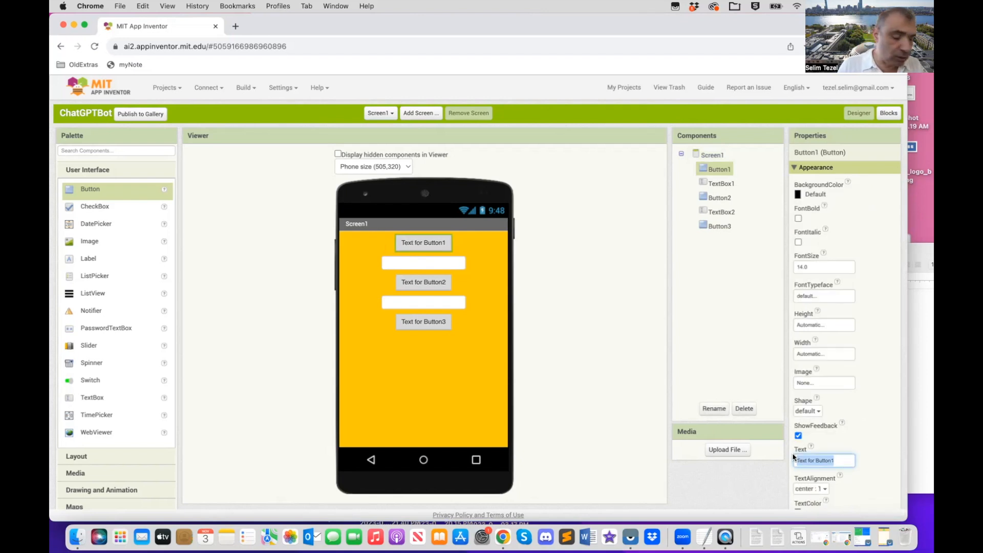
type("SPEAK")
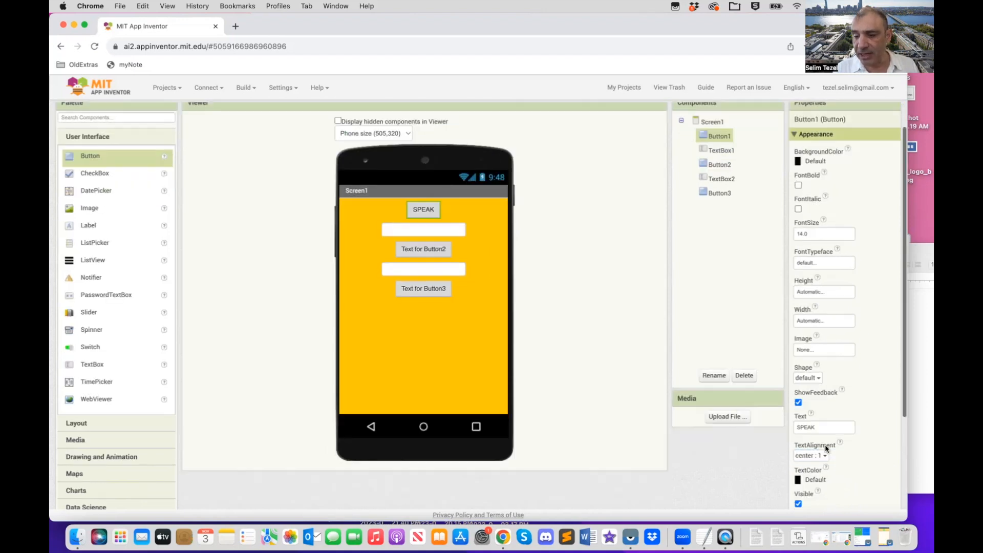
left_click(814, 479)
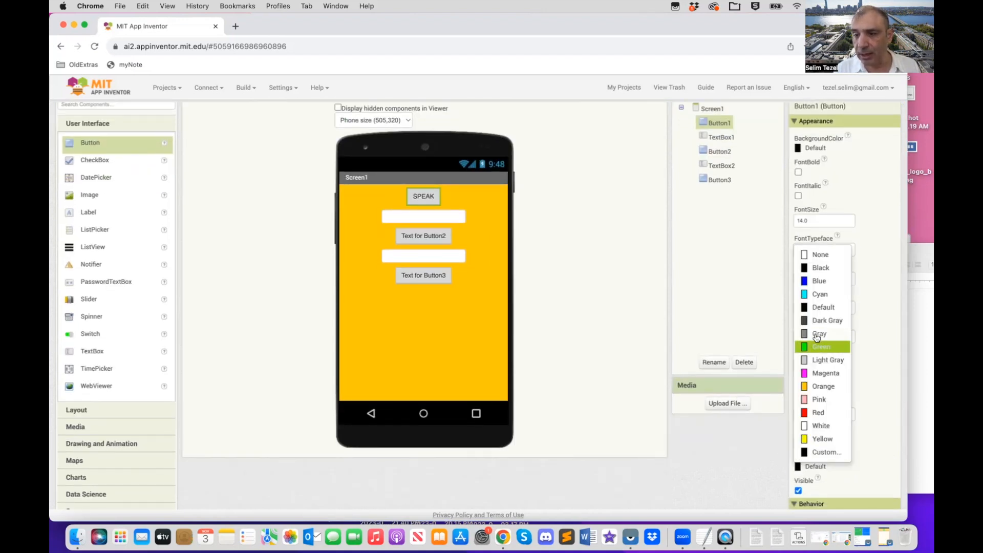
left_click(820, 346)
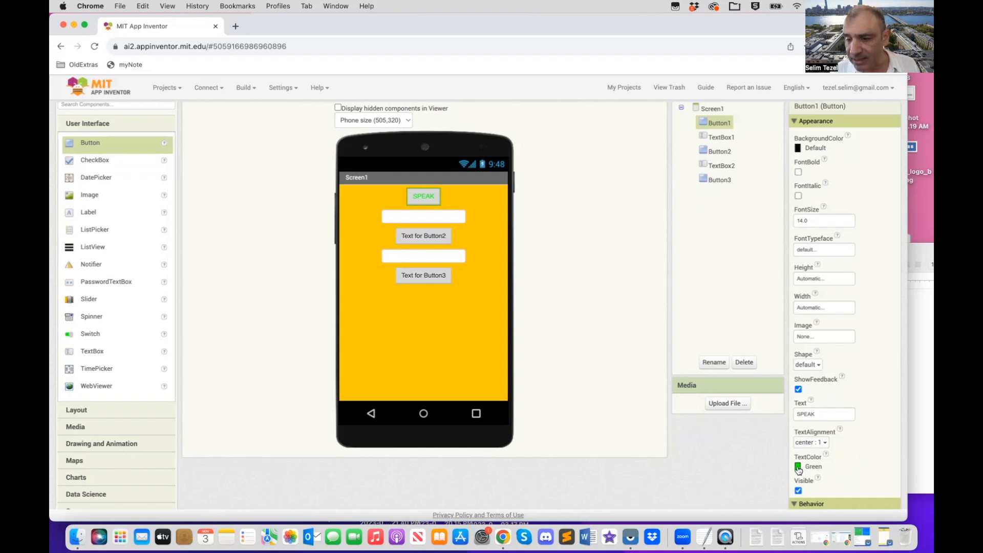
left_click(809, 466)
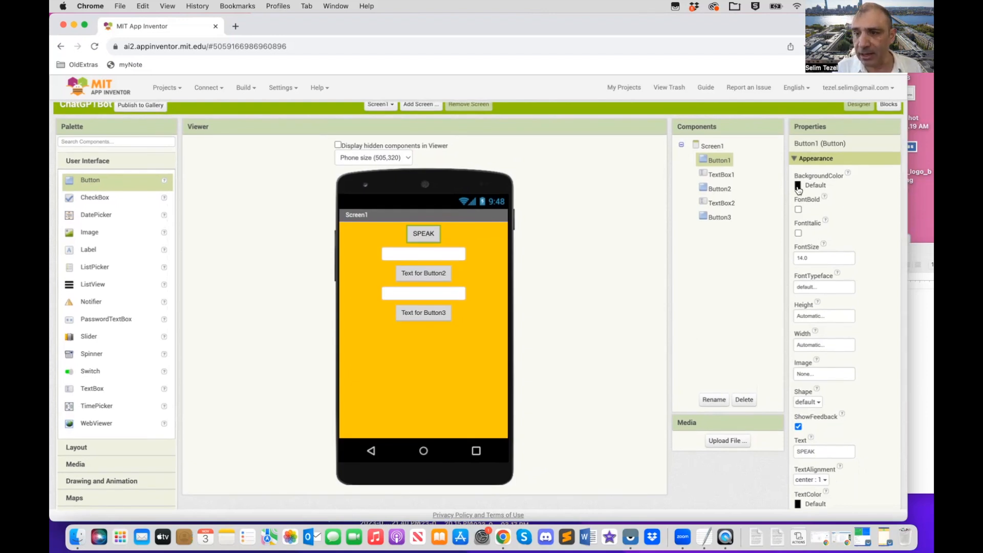
left_click(820, 185)
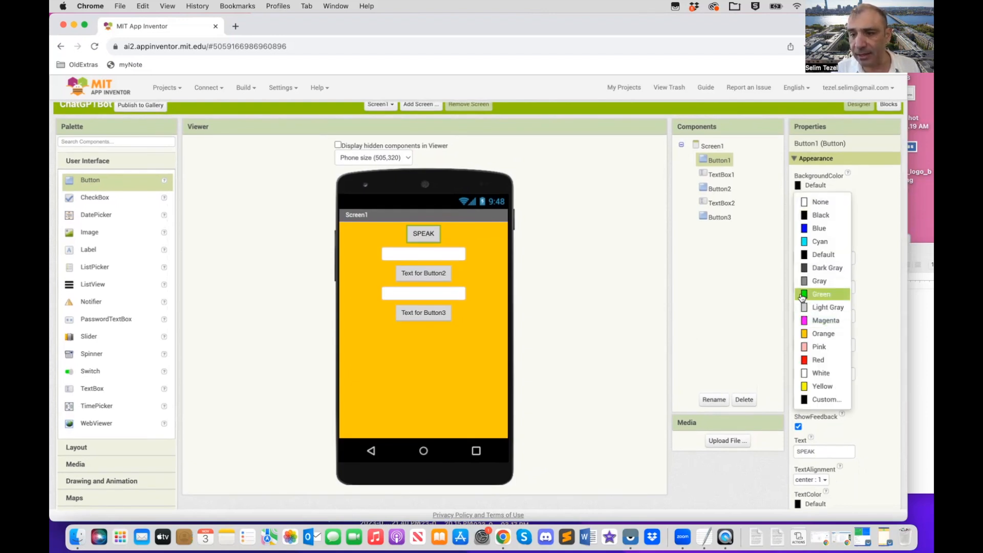
left_click(821, 294)
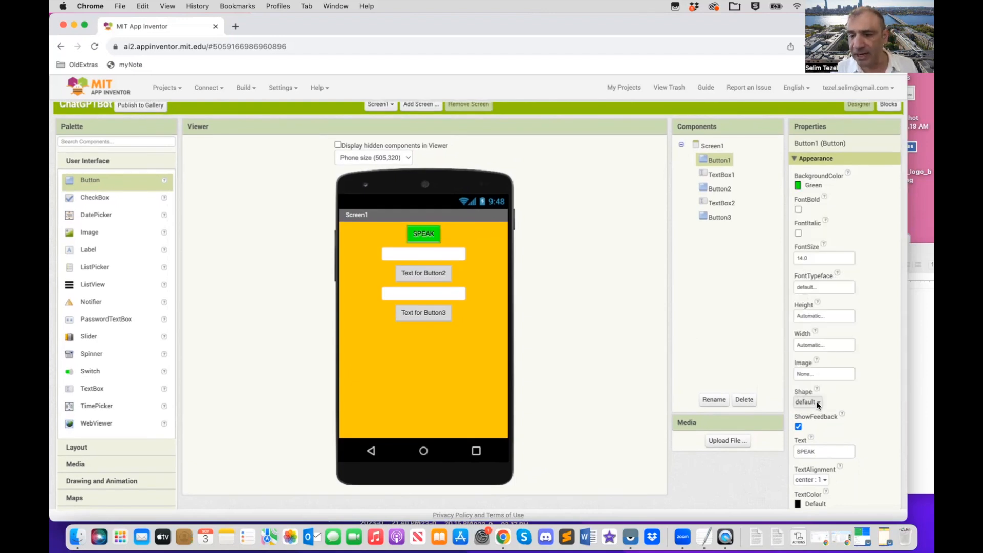
left_click(809, 402)
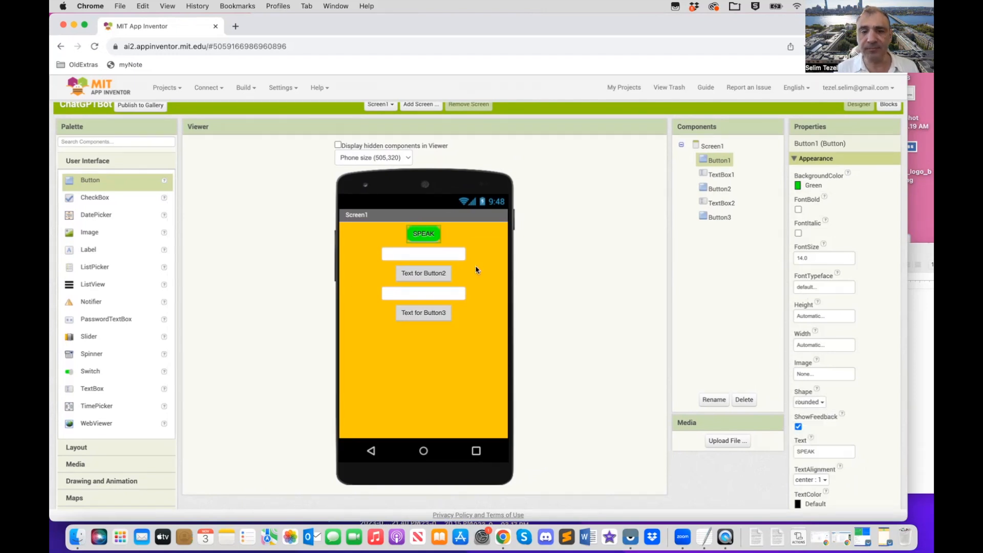
mouse_move(709, 405)
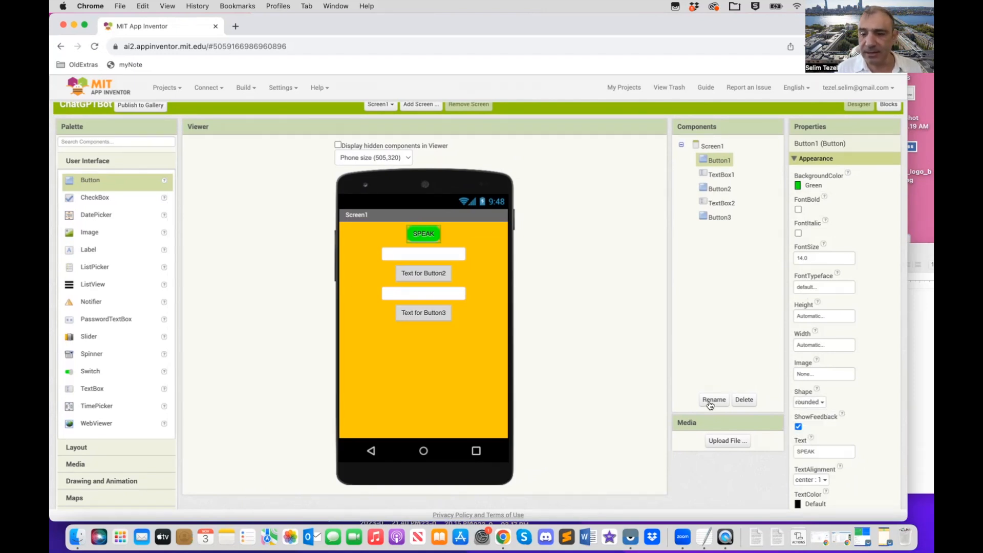
Step: Rename Button1 to SpeakButton
left_click(713, 399)
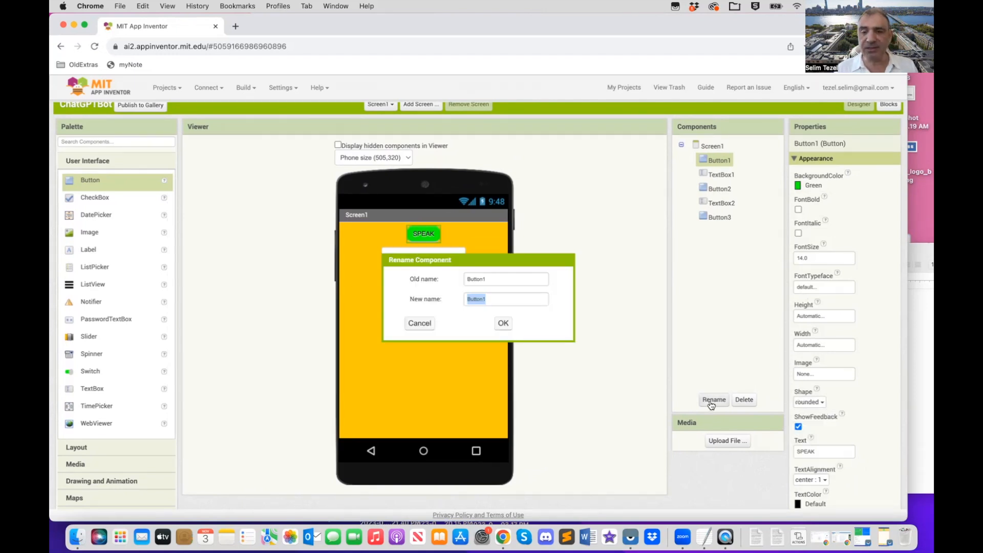
type("Speak")
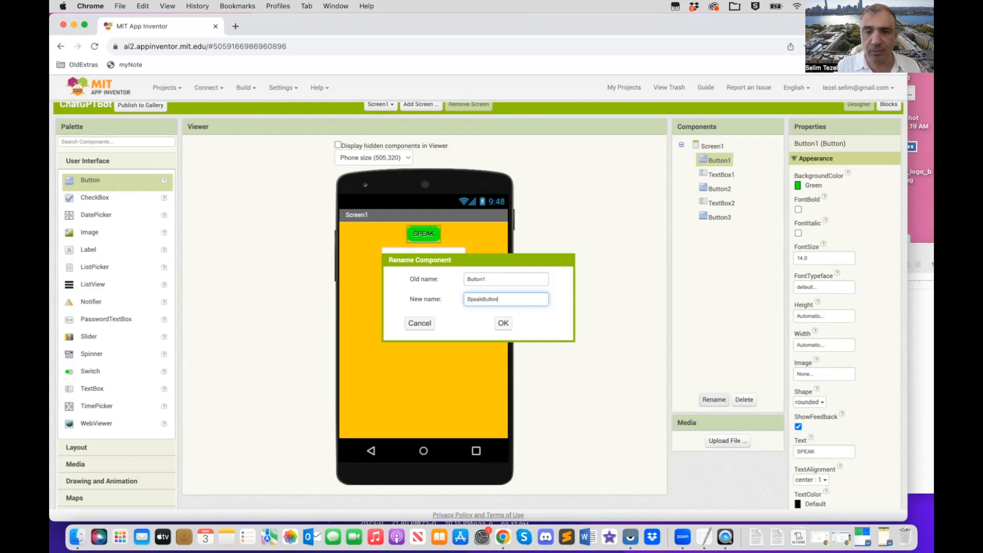
left_click(503, 323)
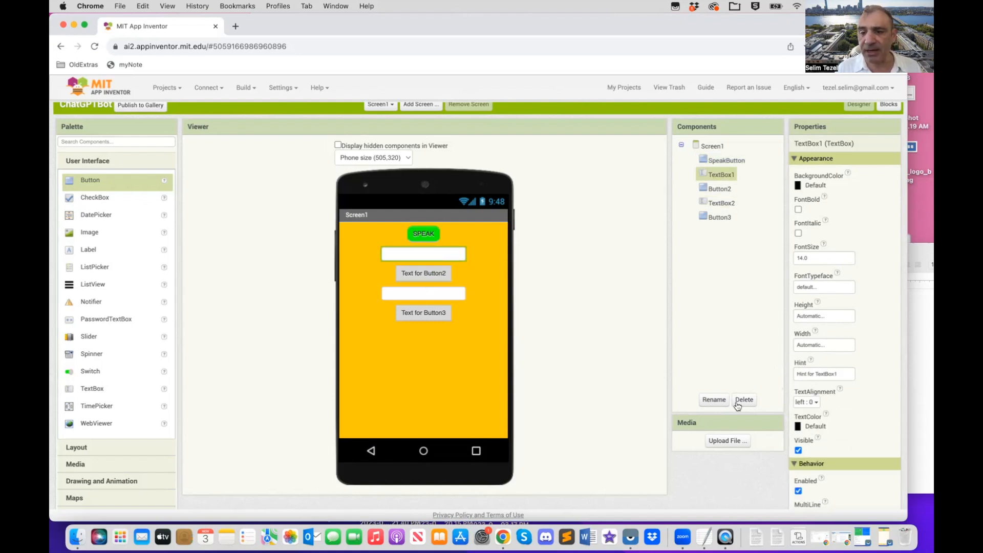
Step: Rename TextBox1 to SpeakTextBox and set its width to Fill parent
left_click(713, 399)
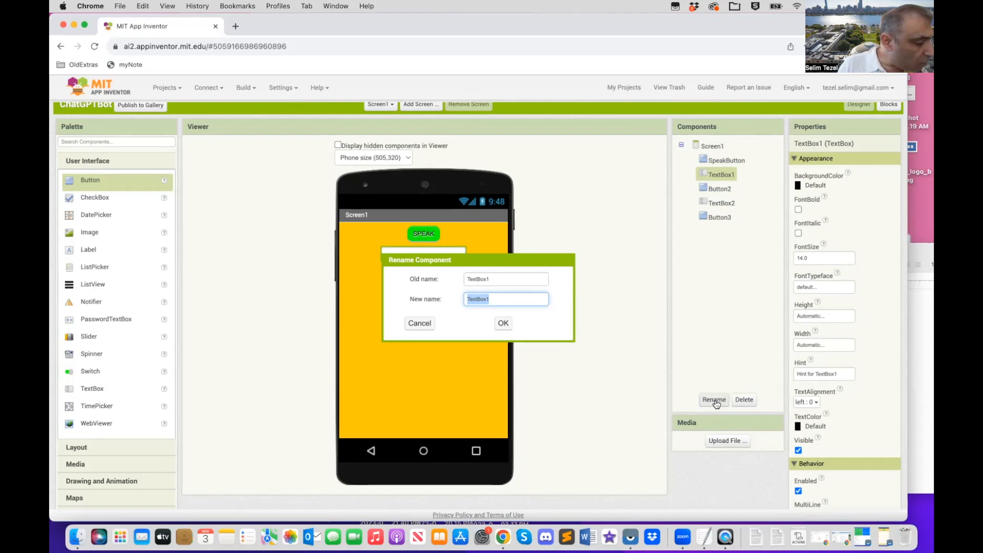
type("Speak1")
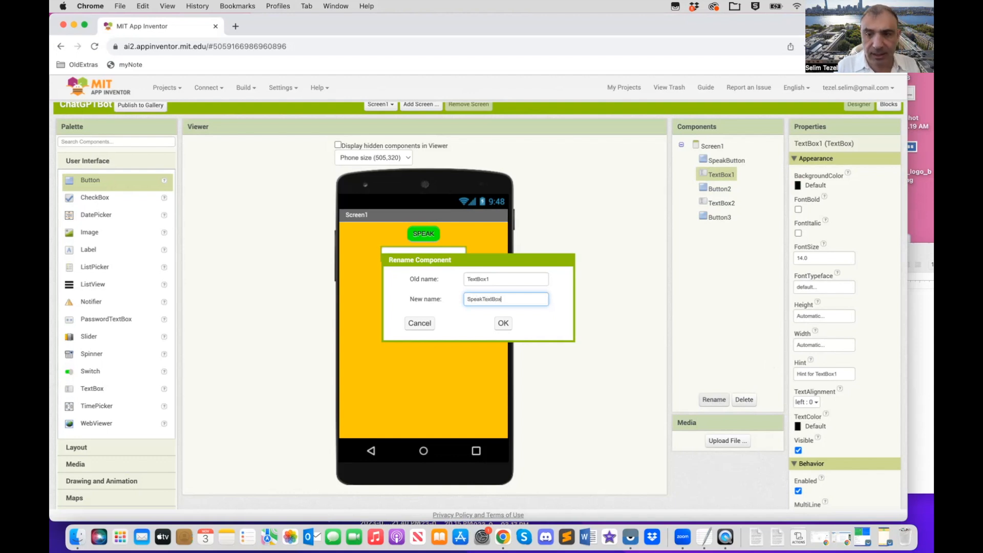
left_click(502, 323)
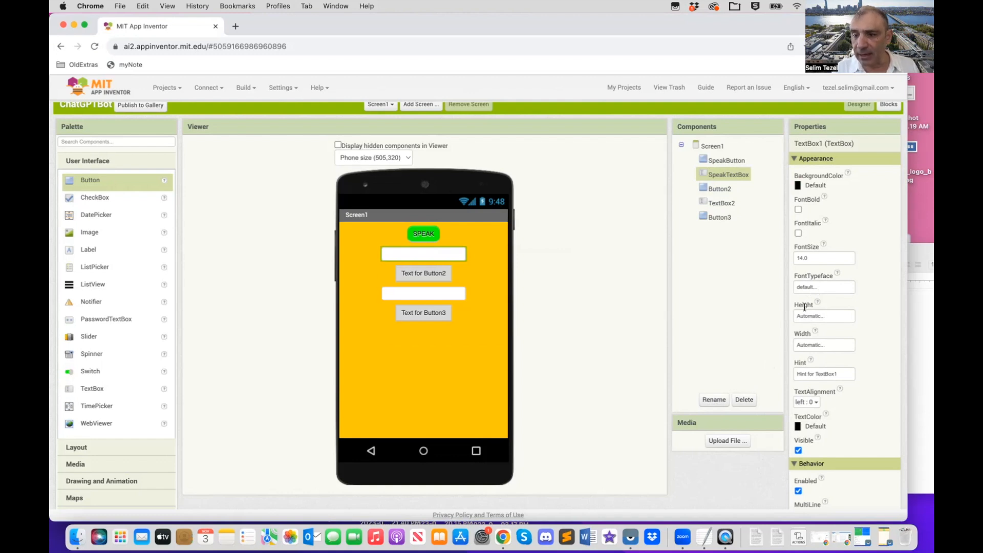
mouse_move(803, 346)
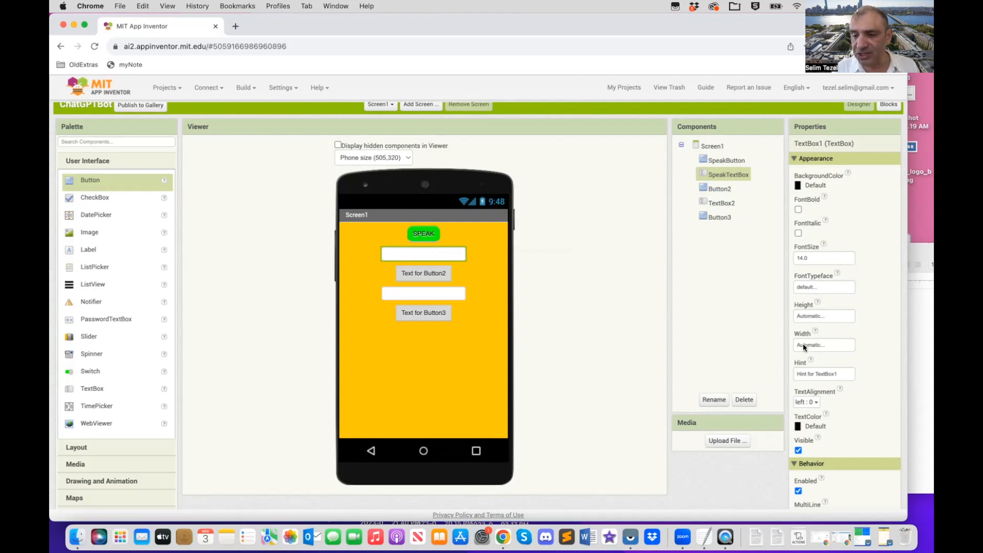
left_click(823, 345)
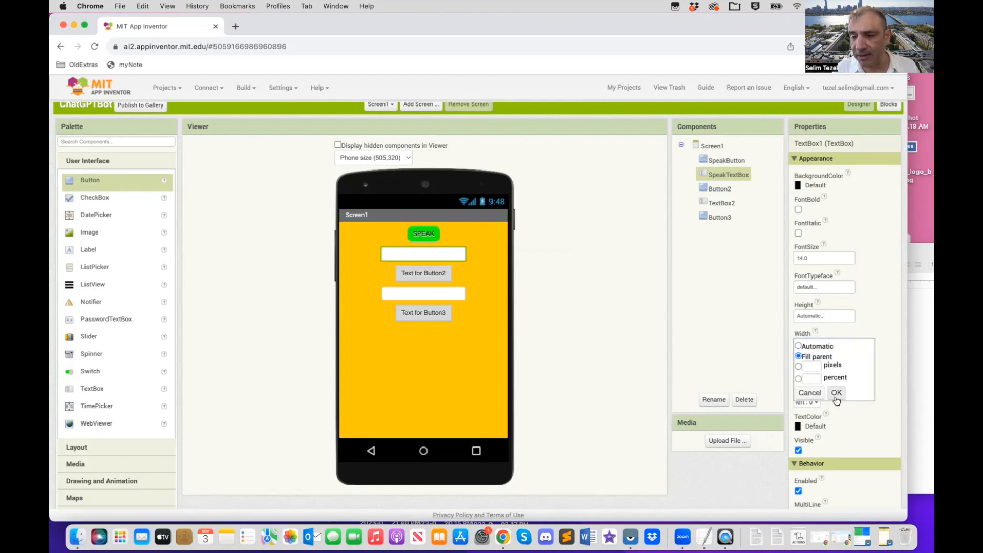
left_click(836, 393)
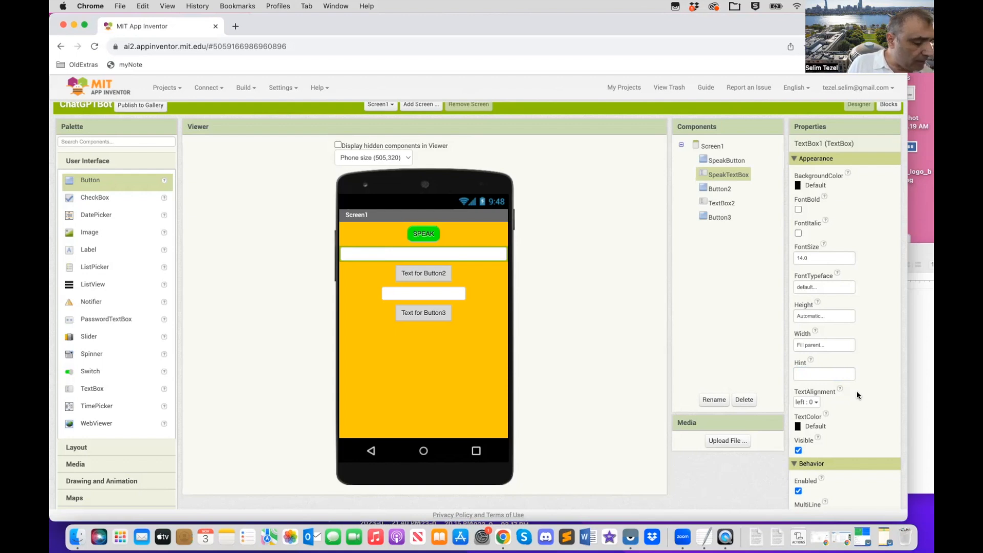
mouse_move(734, 174)
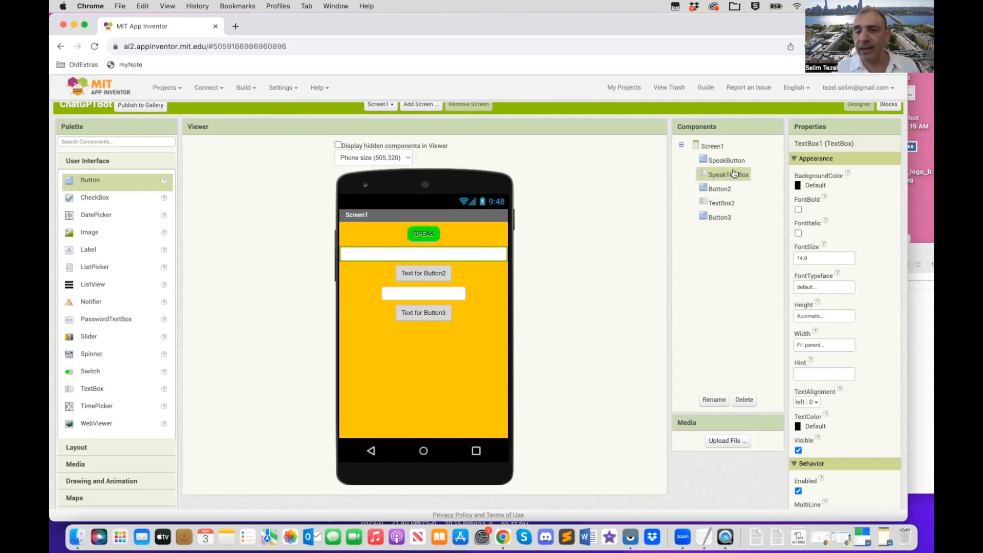
Step: Label Button2 SEND TO CHATGPT with a green background and rounded corners
left_click(719, 188)
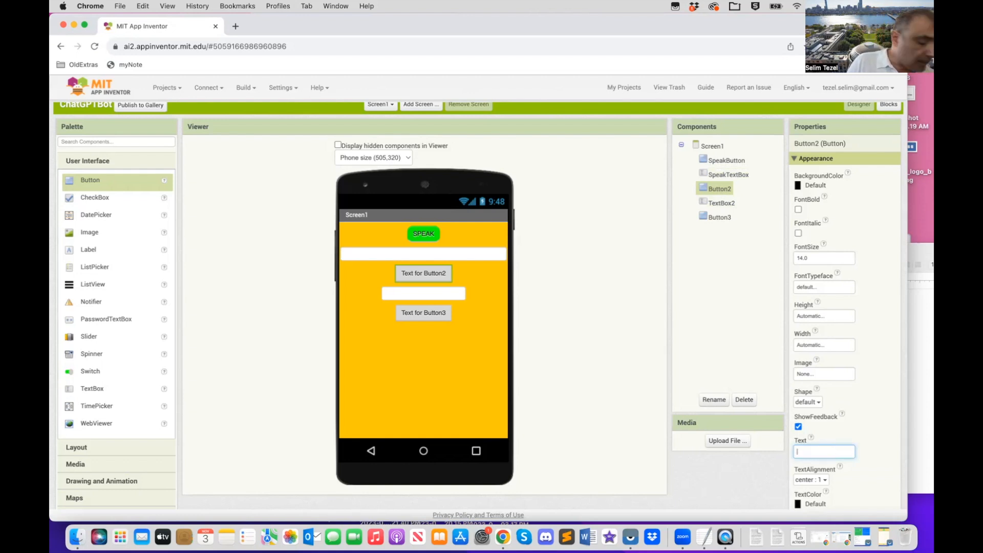
type("SEN")
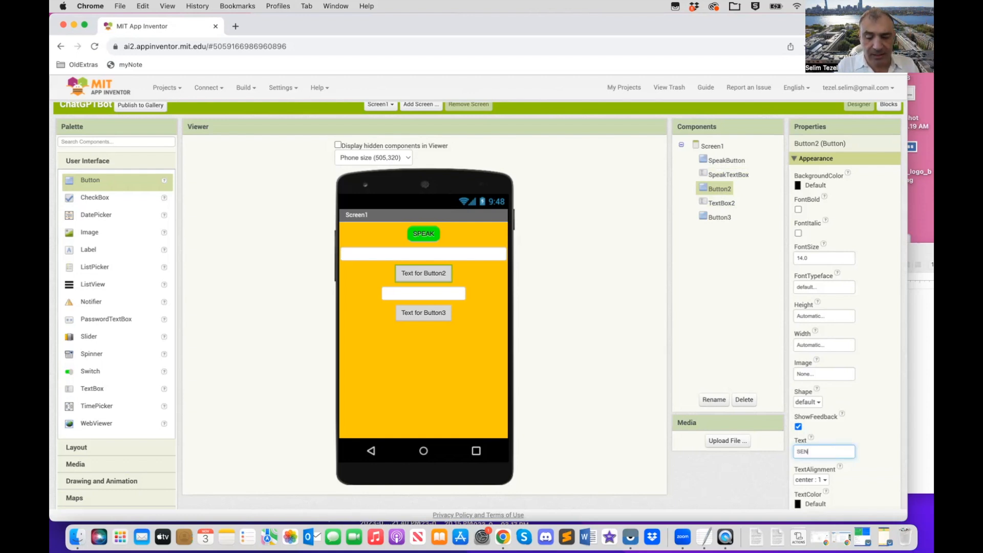
type("D TO CHATGPT")
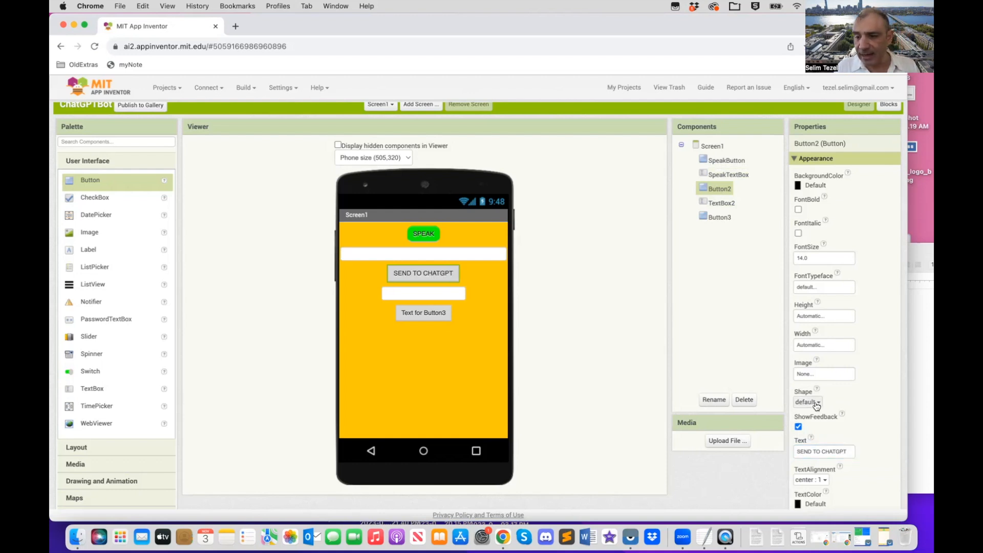
left_click(808, 402)
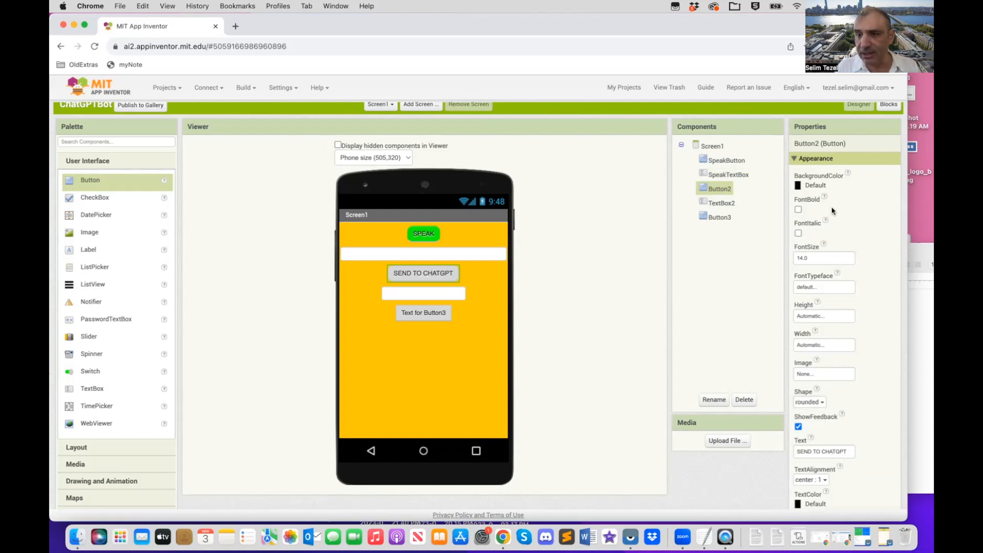
left_click(815, 185)
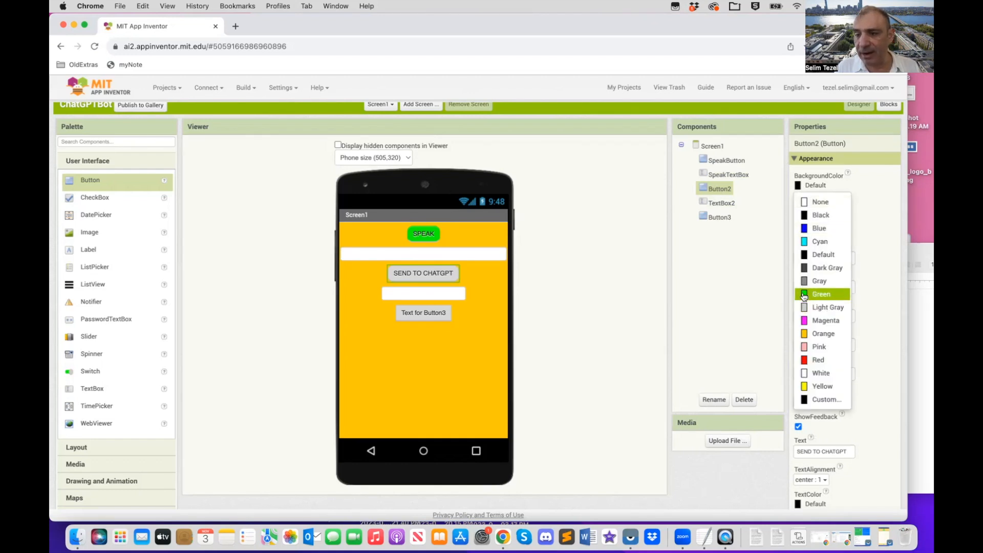
left_click(820, 294)
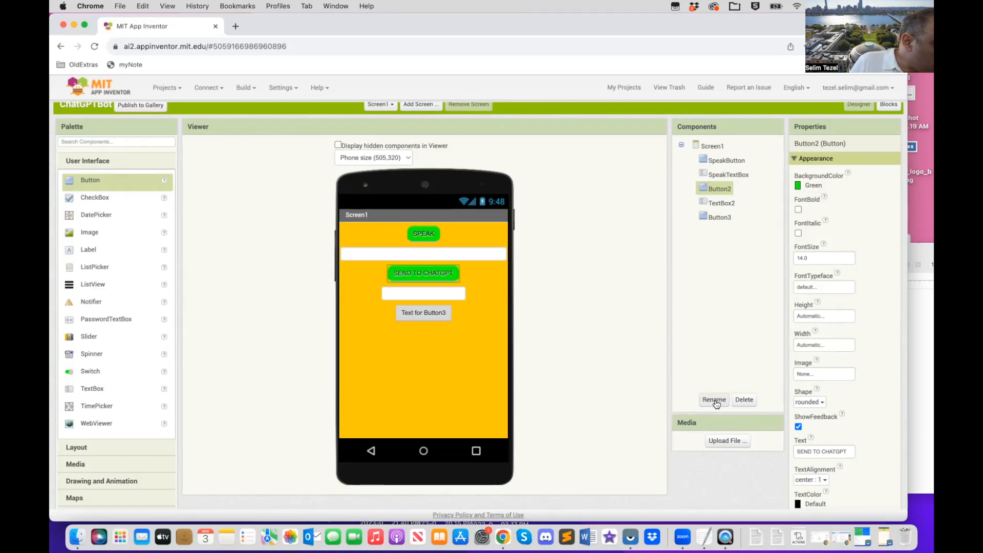
Step: Rename Button2 to SendButton after dismissing the invalid-name alert
left_click(713, 399)
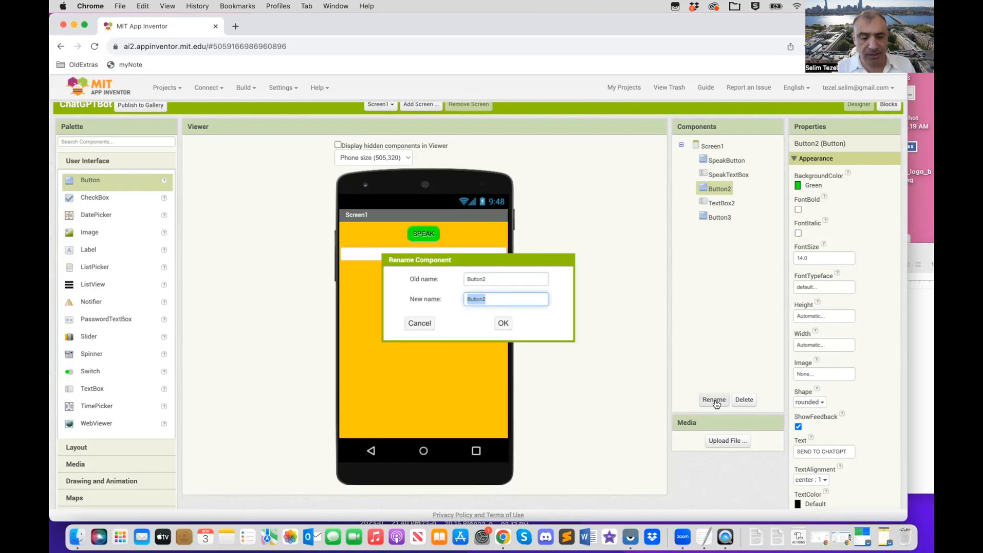
type("Send")
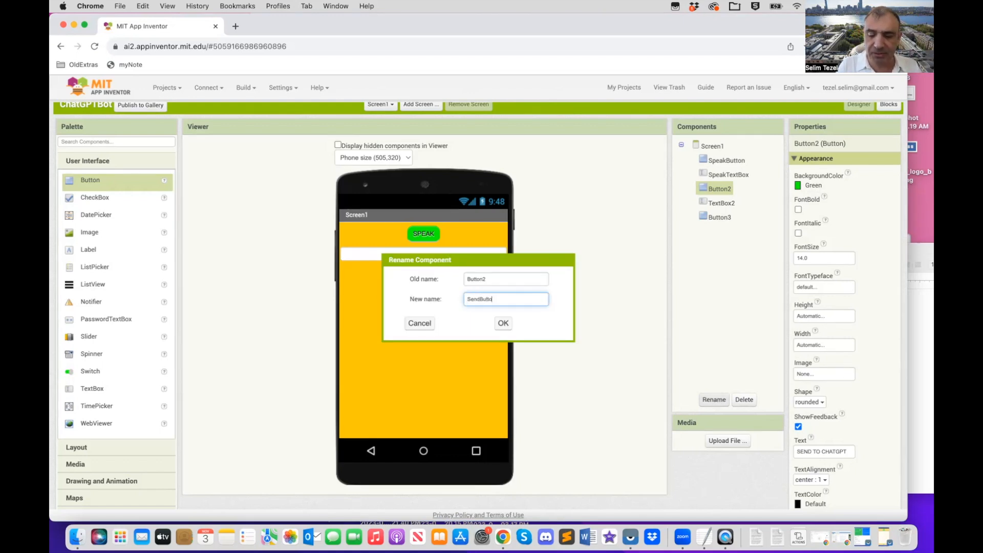
left_click(502, 323)
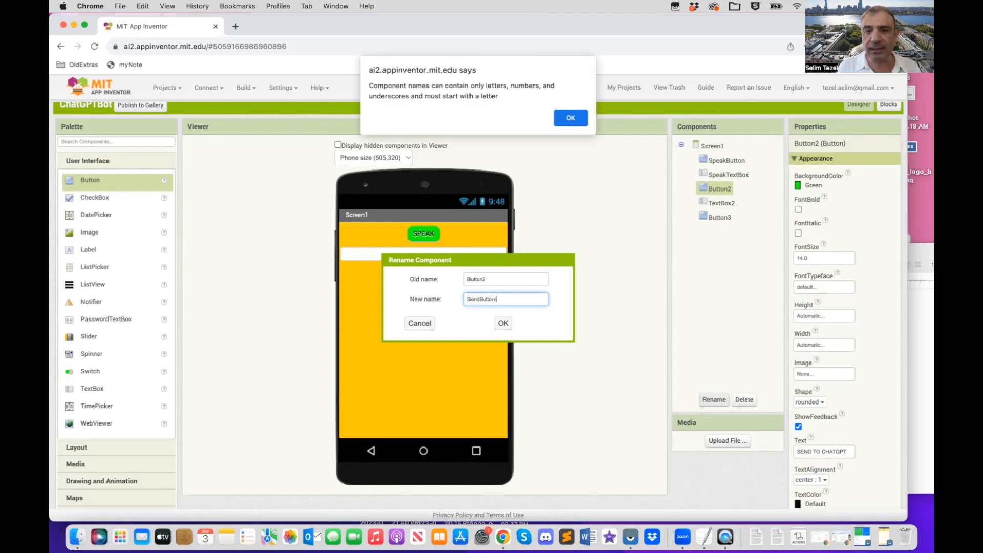
left_click(569, 118)
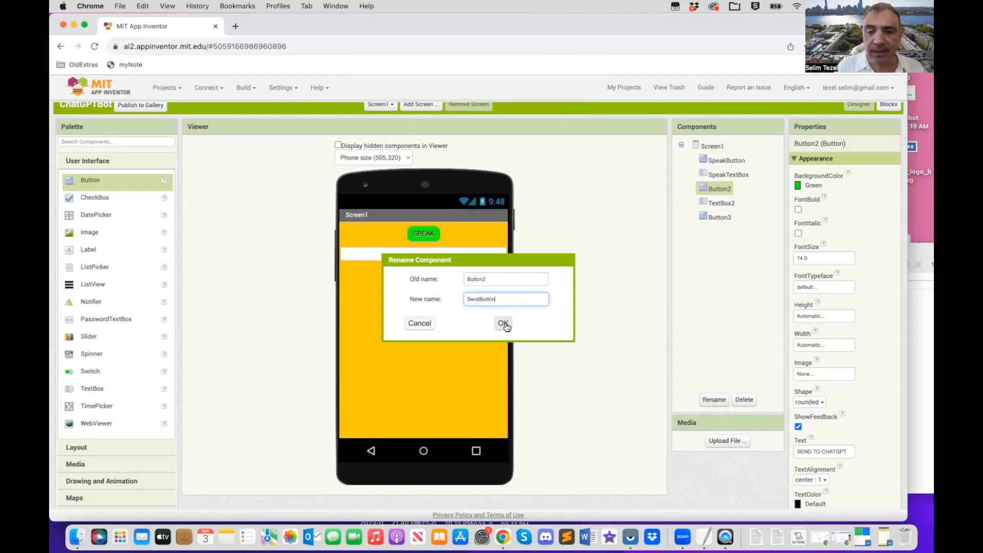
left_click(503, 323)
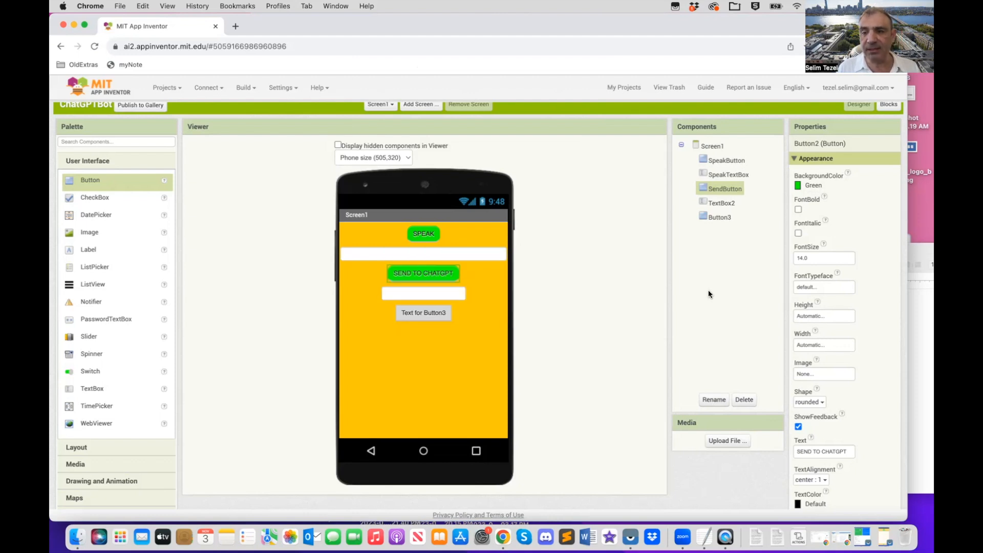
mouse_move(734, 380)
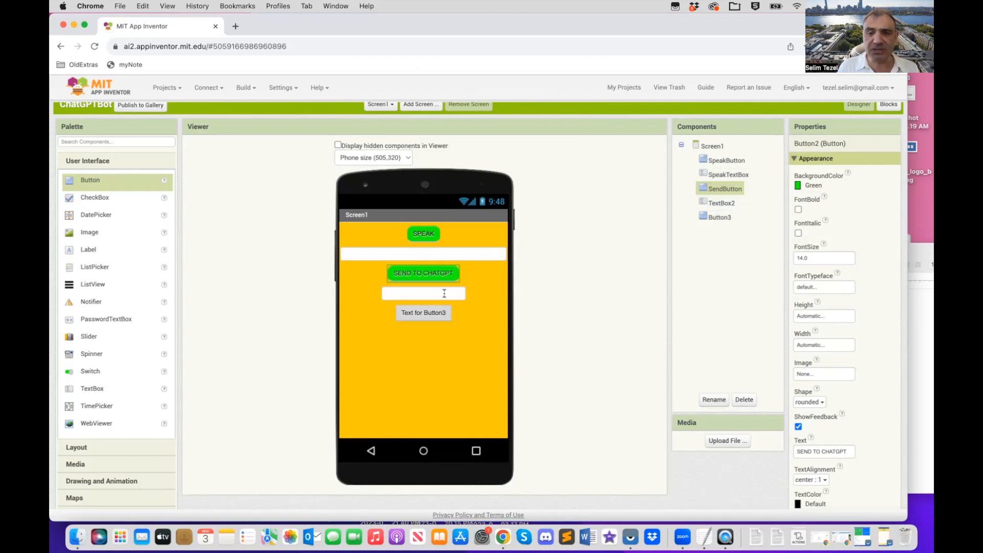
Step: Rename TextBox2 to ResponseTextBox and clear its hint text
left_click(720, 203)
type("ResponseTe")
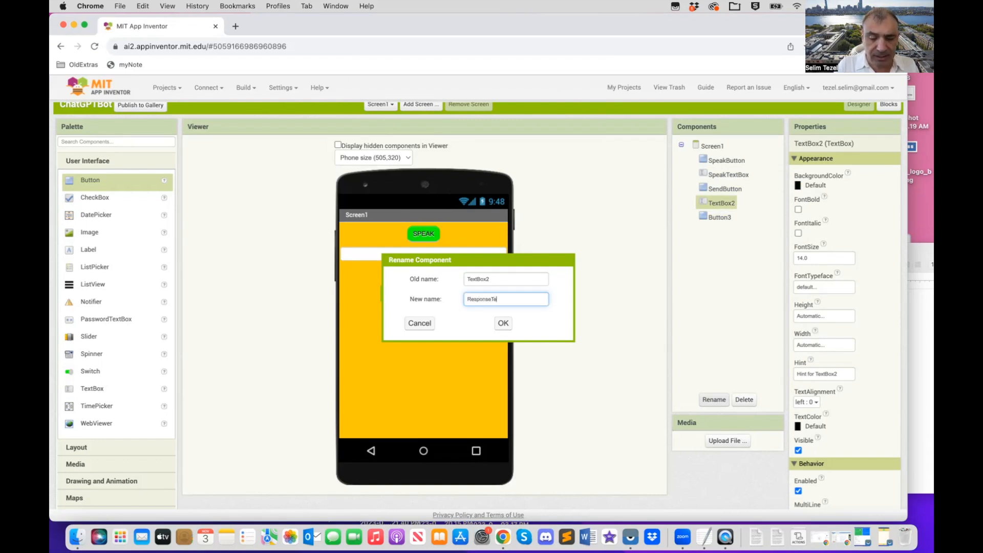
type("t")
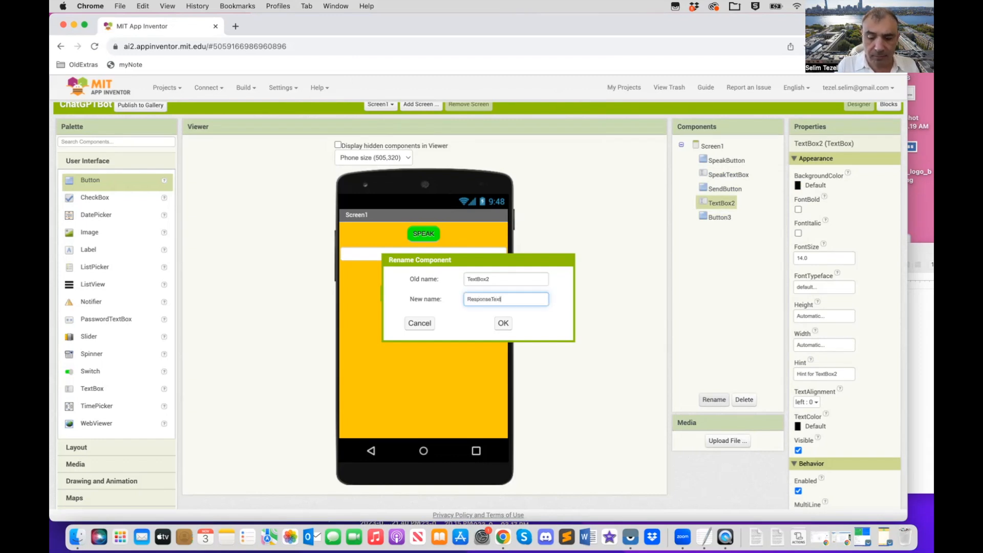
type("Box")
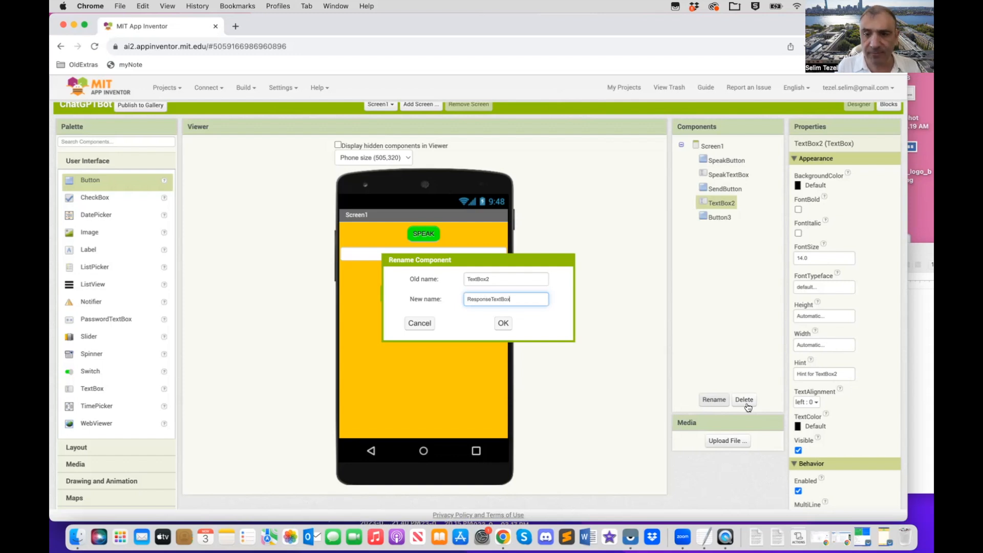
mouse_move(845, 385)
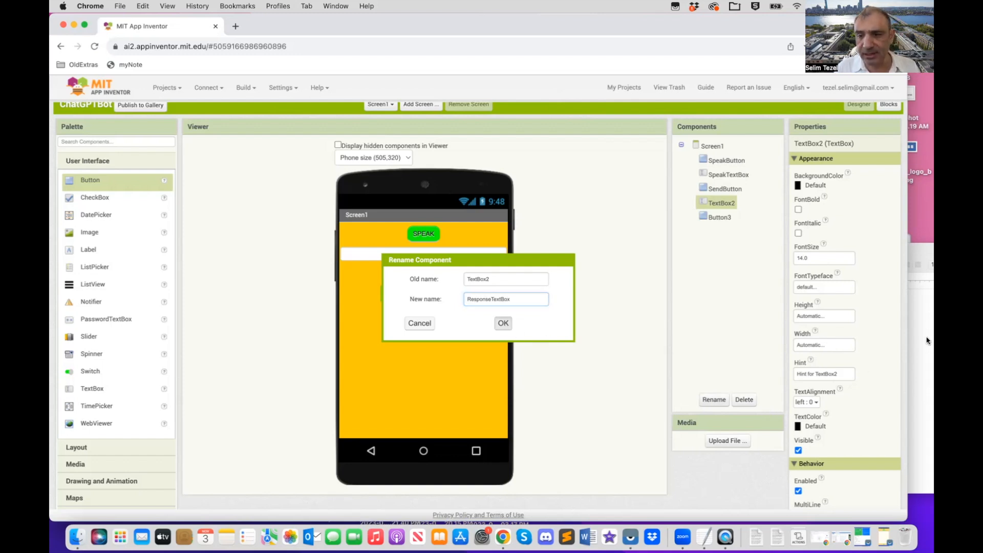
left_click(502, 323)
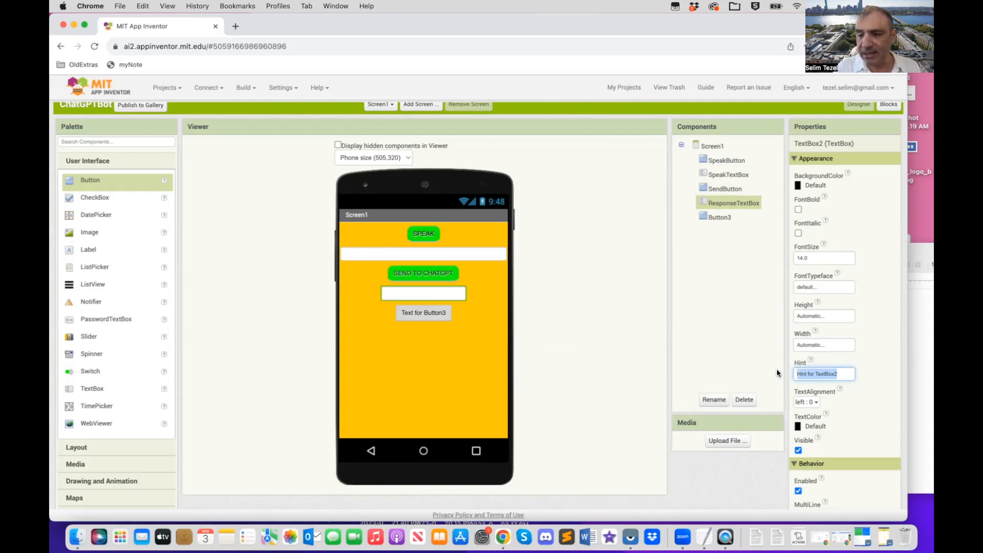
triple_click(824, 373)
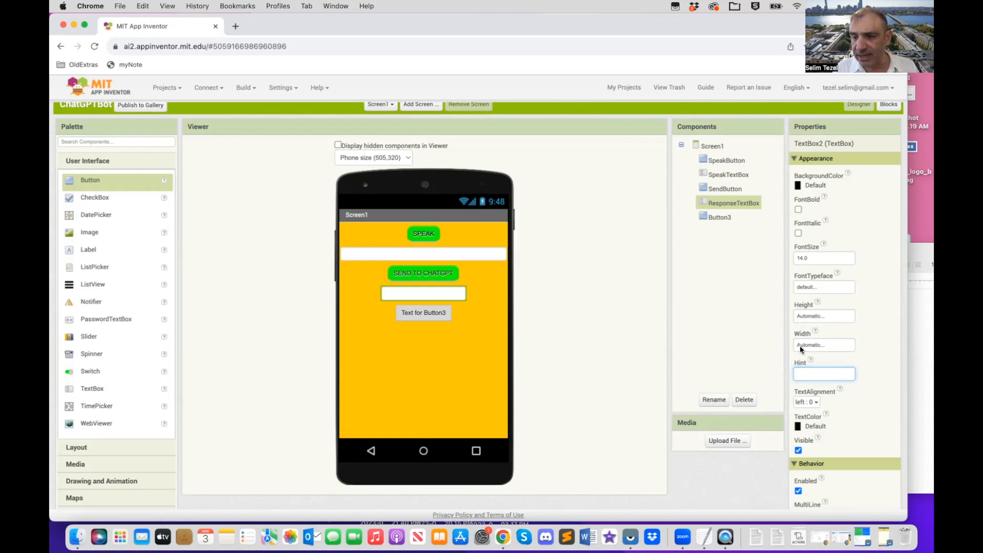
Step: Set ResponseTextBox width to Fill parent and height to 50 percent
left_click(823, 344)
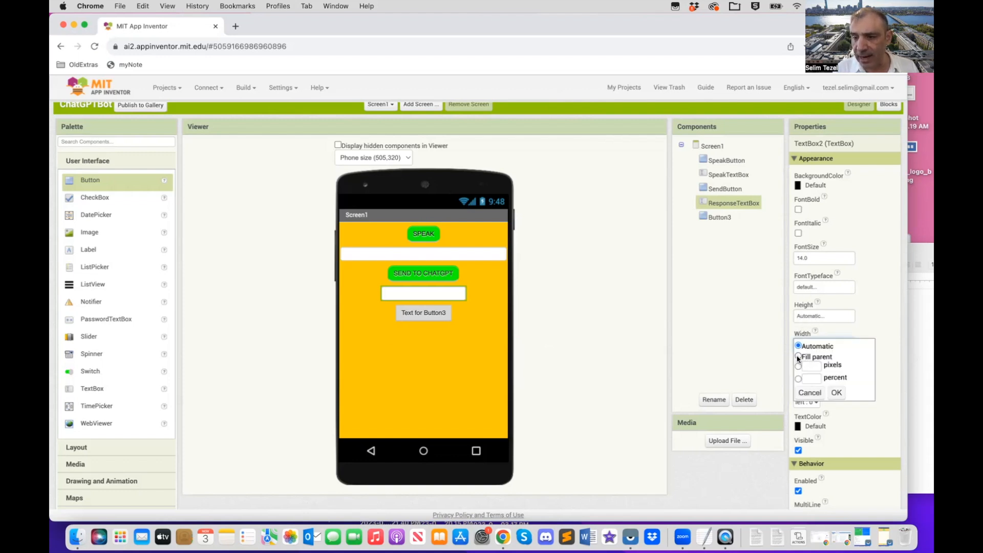
left_click(836, 391)
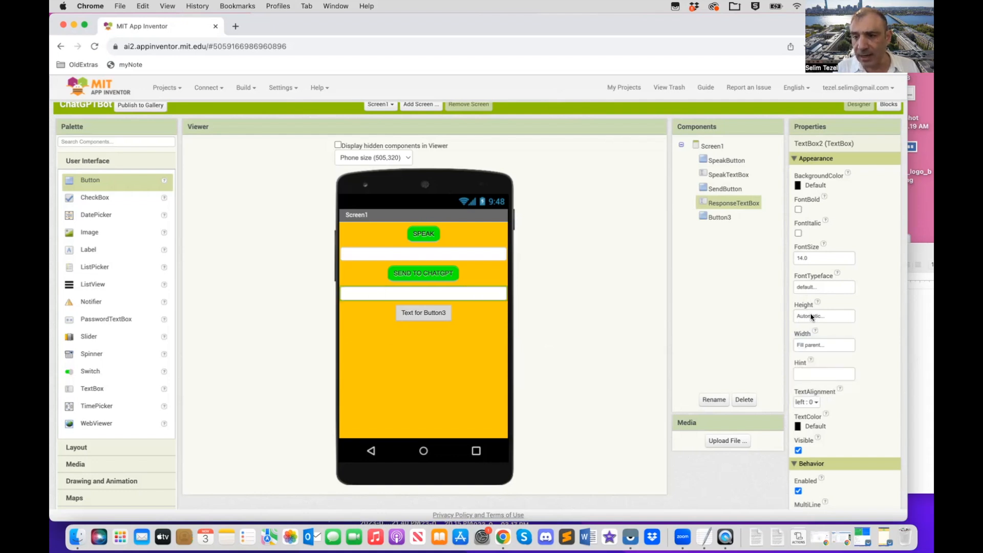
left_click(823, 316)
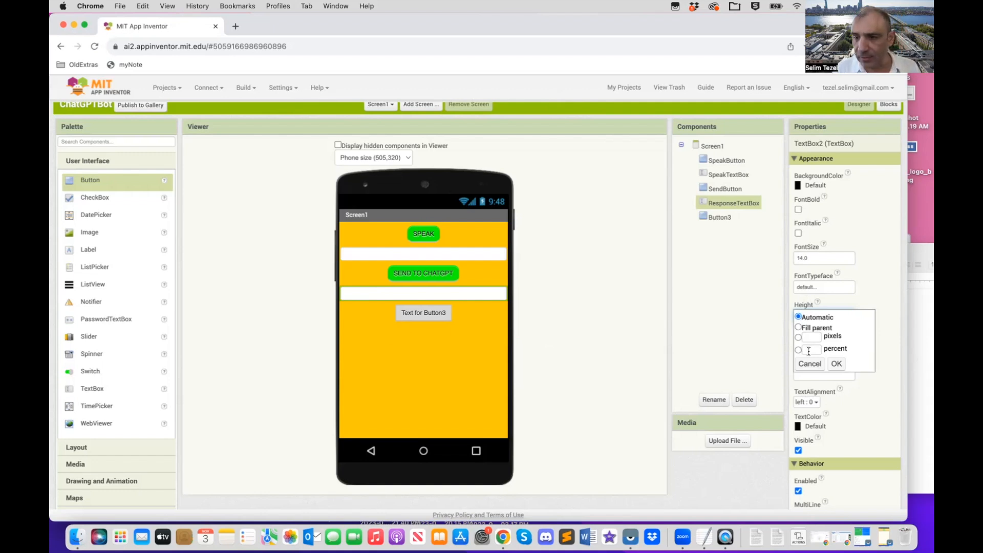
left_click(798, 349)
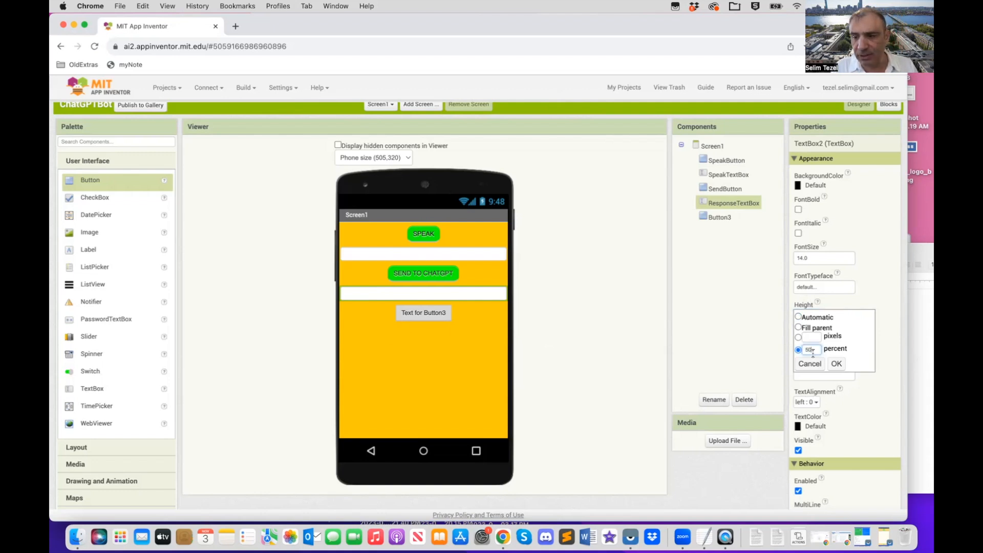
left_click(835, 364)
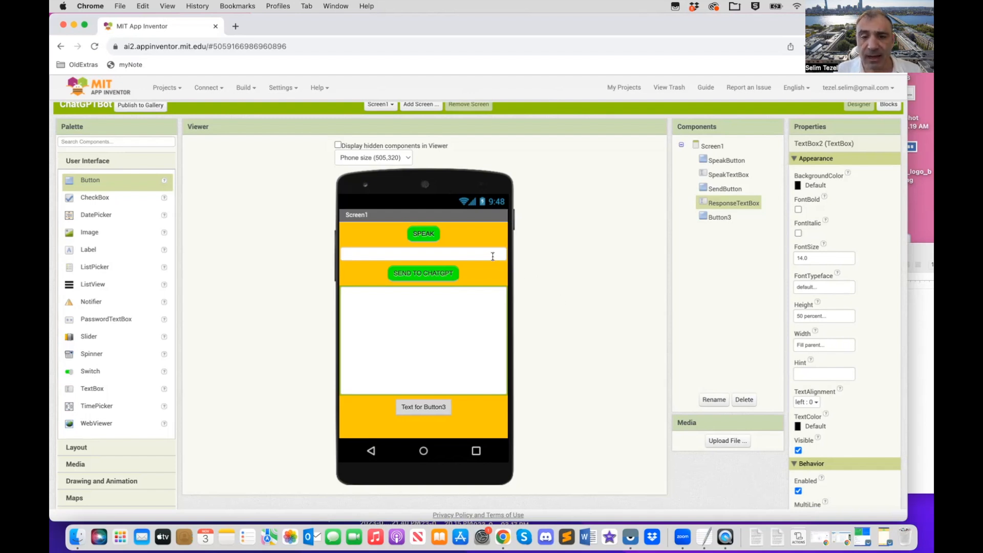
mouse_move(475, 321)
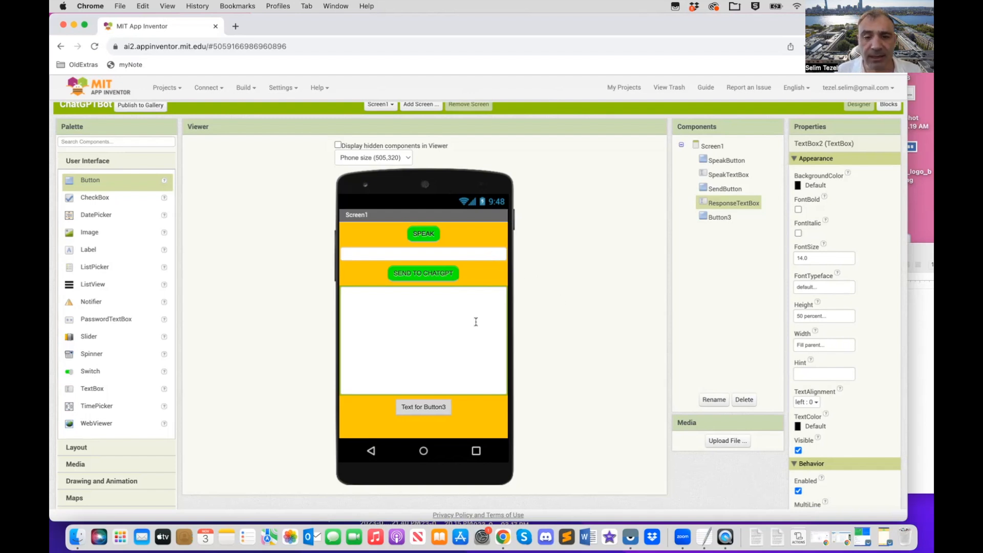
mouse_move(766, 388)
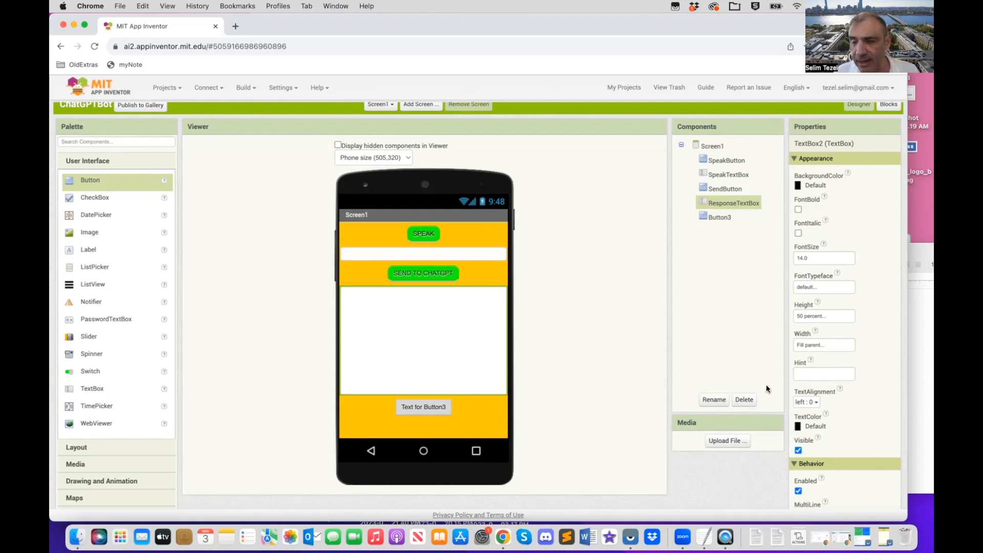
mouse_move(860, 402)
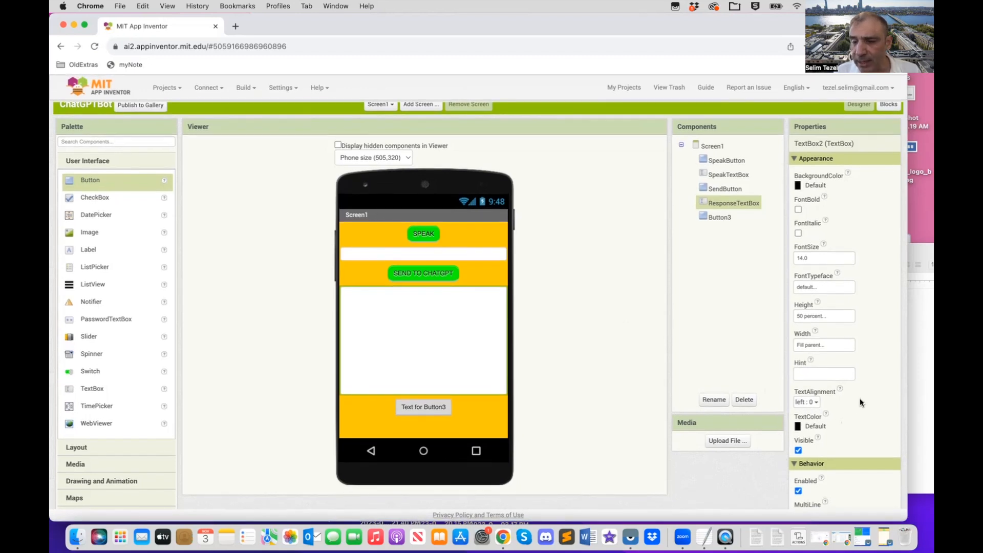
Step: Tick MultiLine for both the response and speech text boxes
scroll("down", 3)
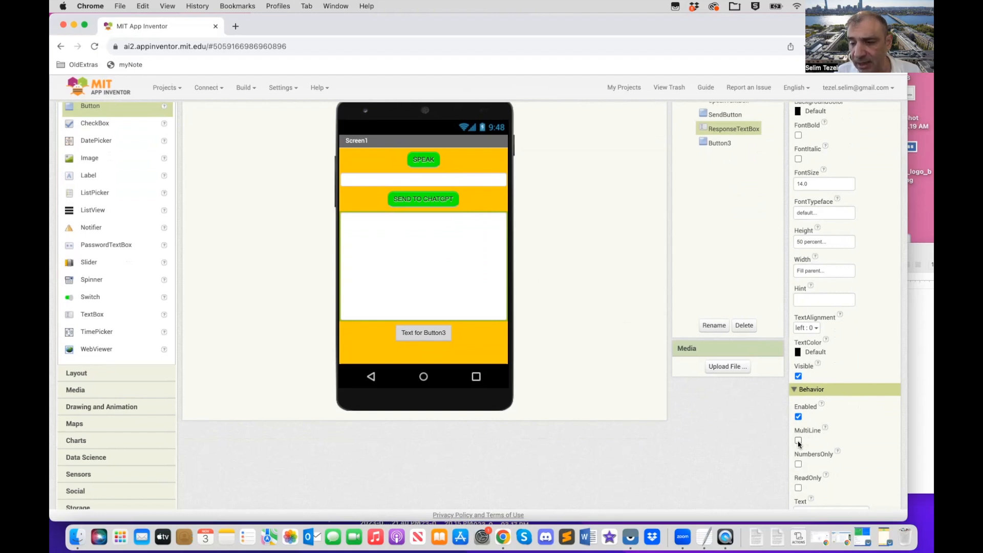
left_click(798, 440)
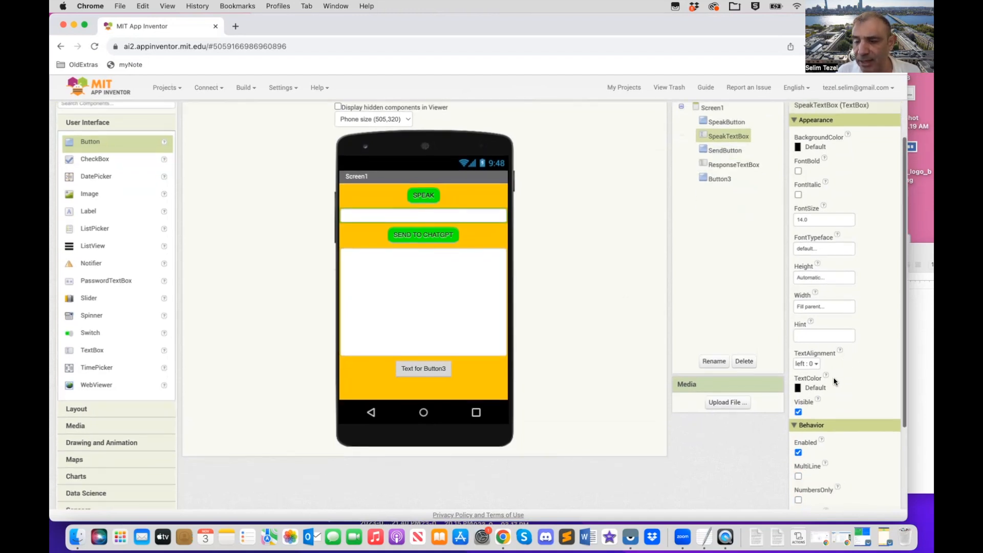
left_click(798, 475)
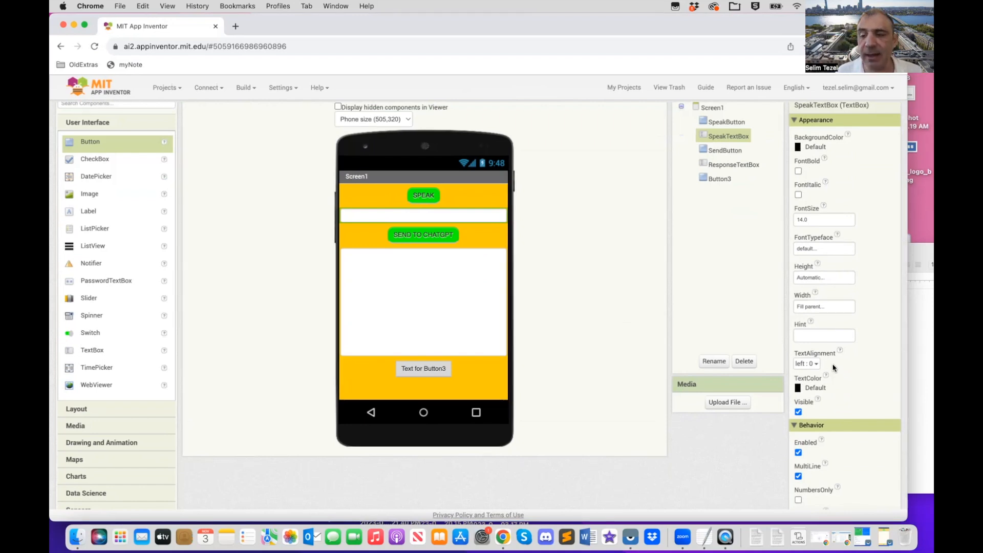
mouse_move(723, 294)
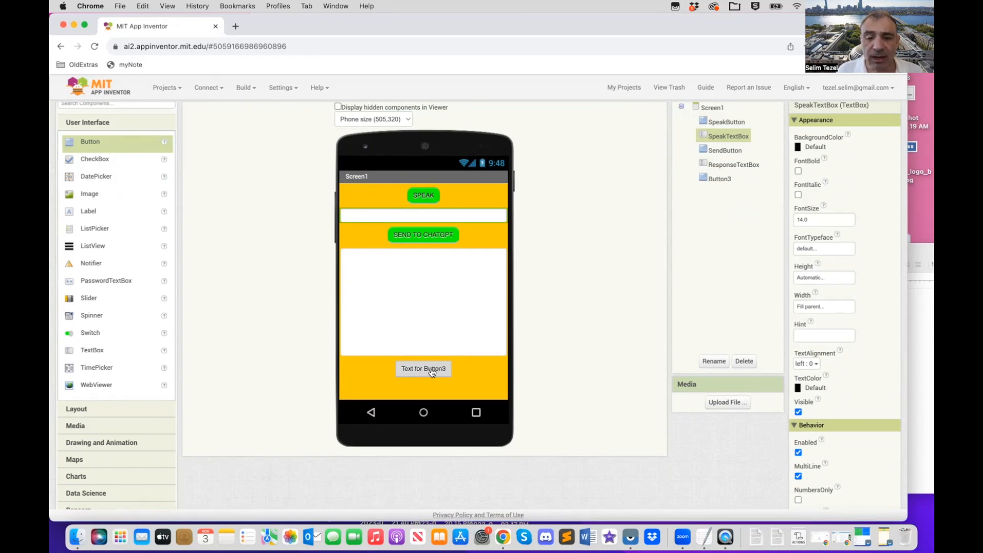
mouse_move(424, 368)
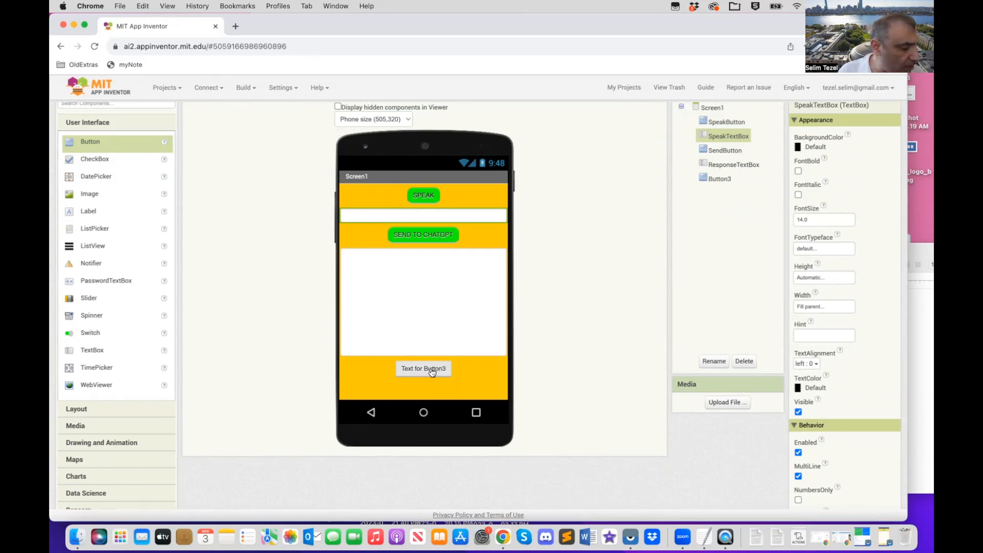
Step: Rename the third button to ReadButton
left_click(718, 178)
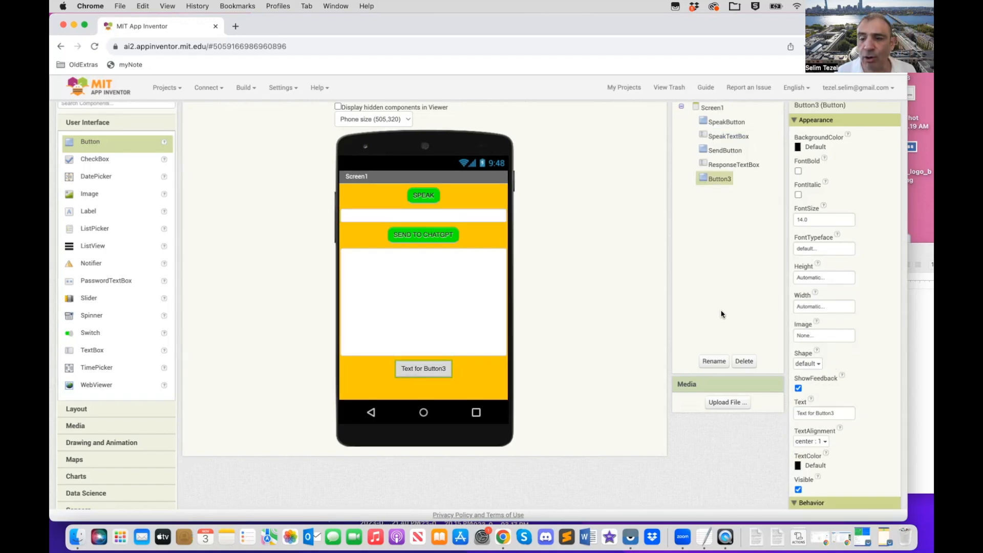
left_click(713, 360)
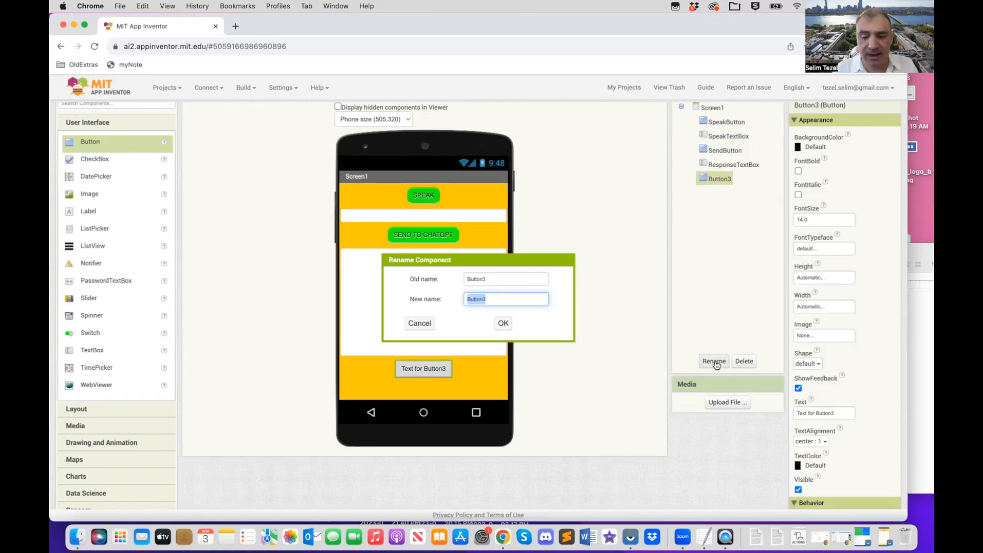
type("Read")
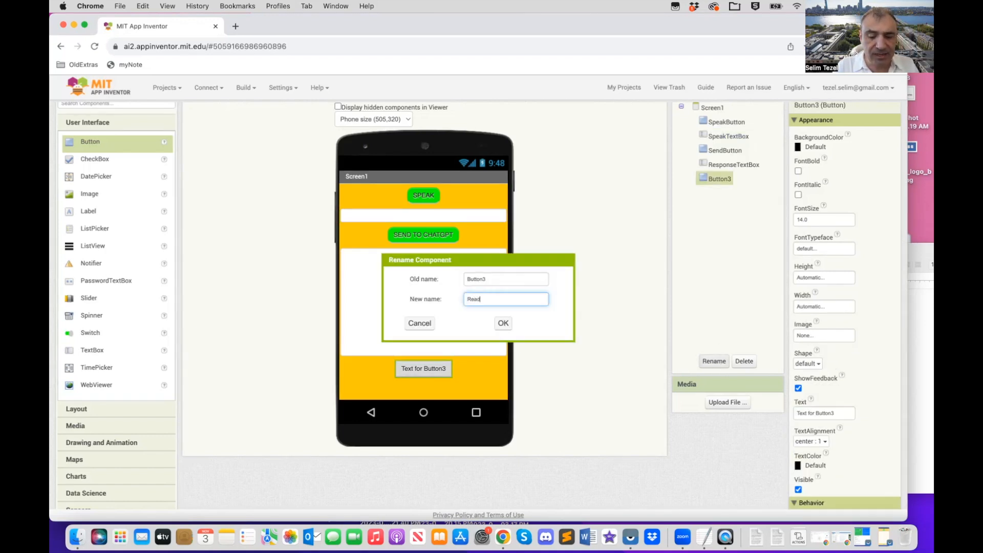
type("Button")
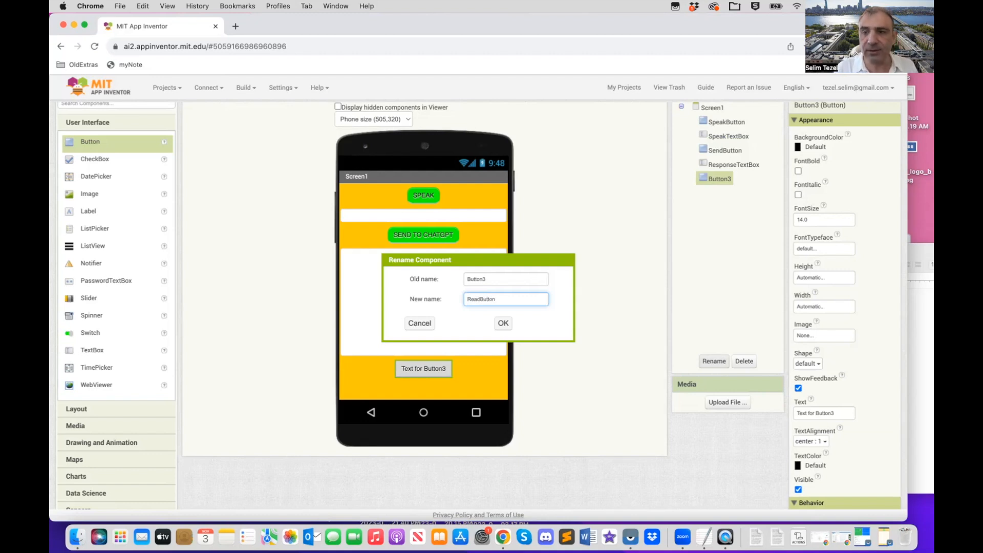
left_click(502, 323)
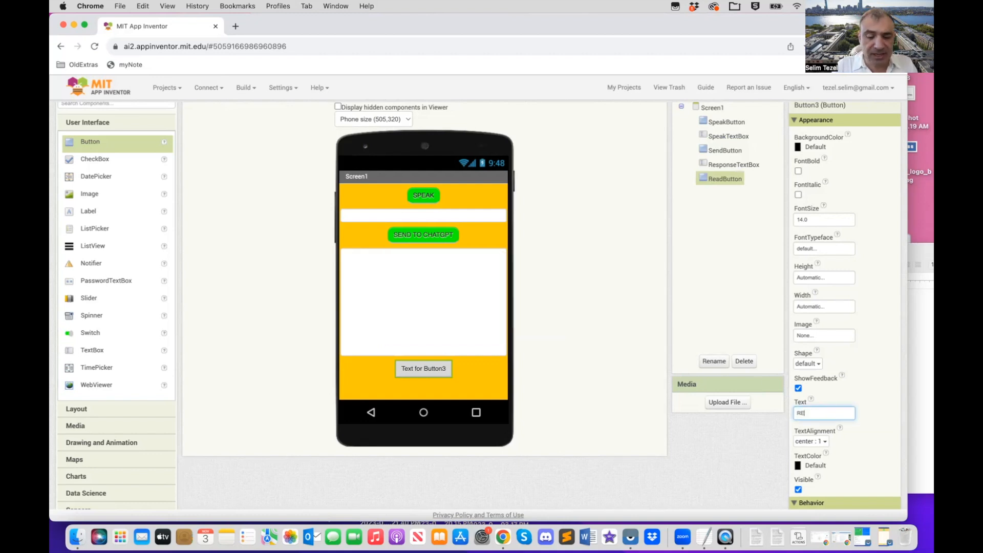
Step: Label ReadButton READ with a green background and rounded corners
type("READ")
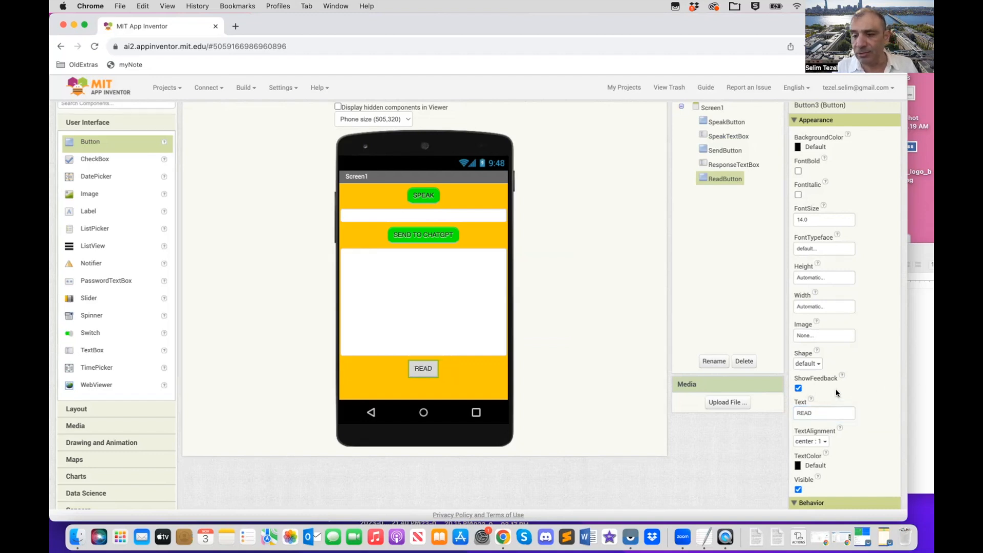
mouse_move(801, 127)
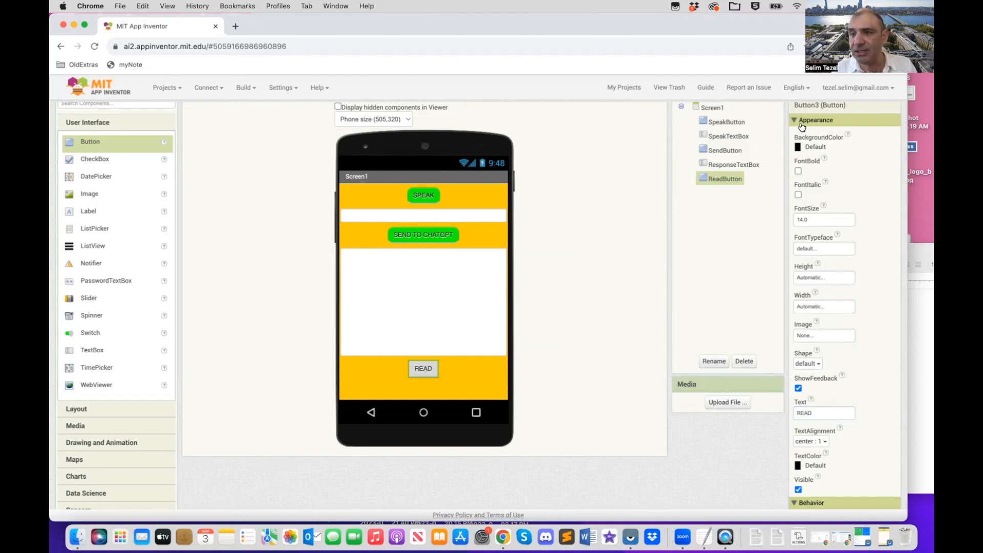
left_click(814, 147)
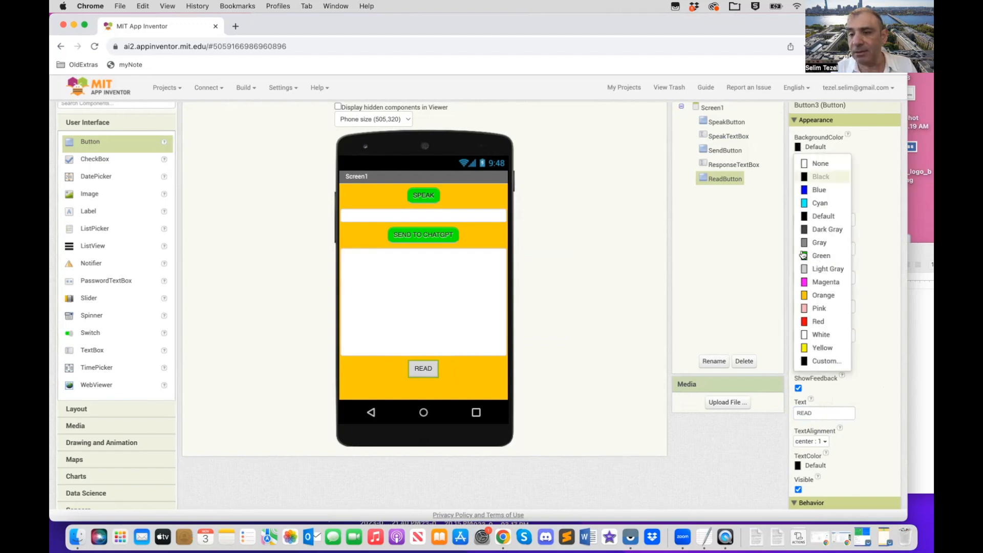
left_click(820, 254)
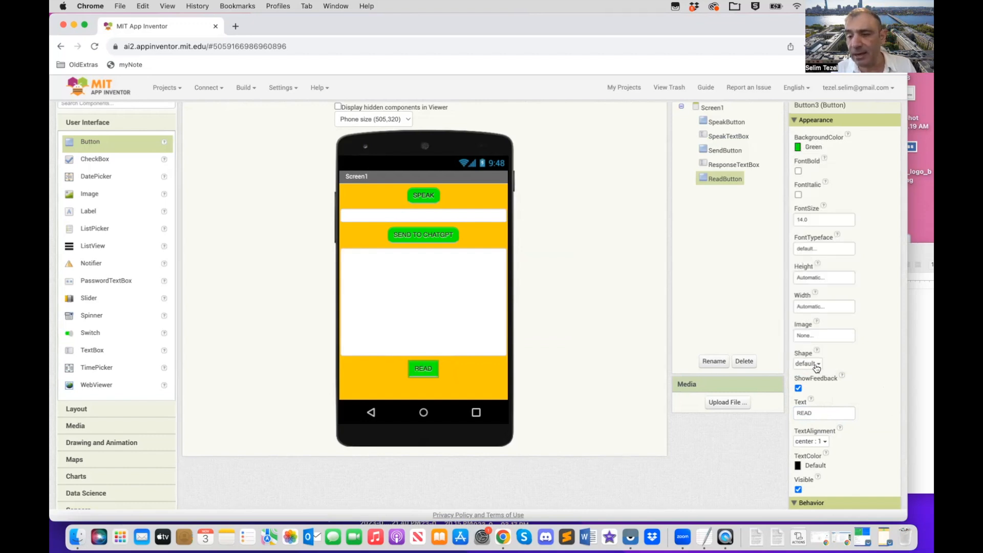
left_click(809, 363)
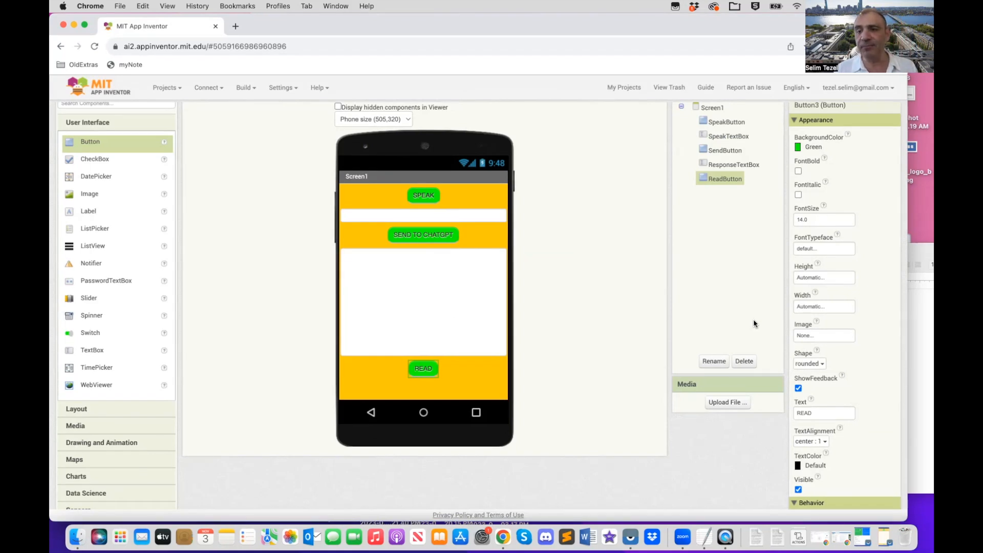
mouse_move(736, 28)
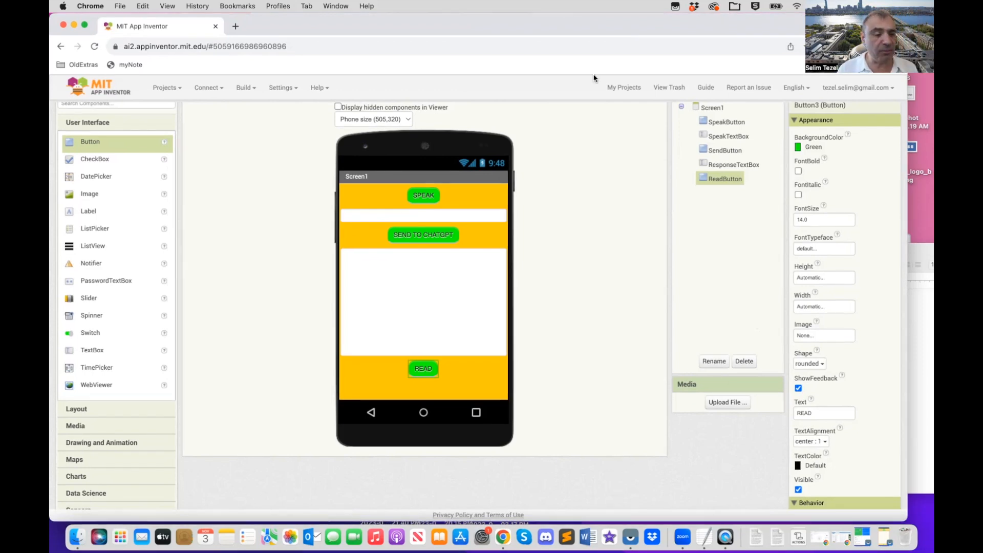
scroll("down", 3)
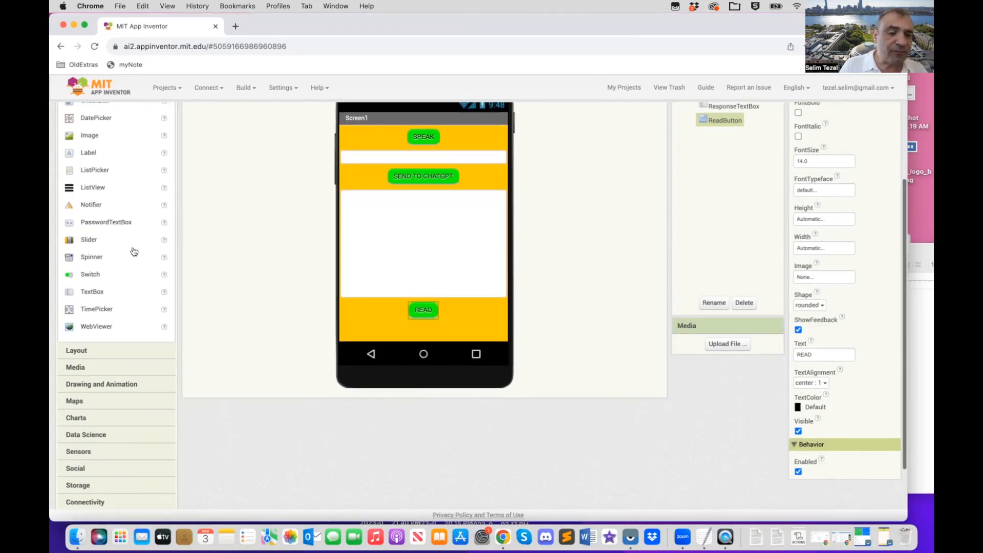
Step: Add SpeechRecognizer1 and TextToSpeech1 from the Media palette as non-visible components
scroll("down", 3)
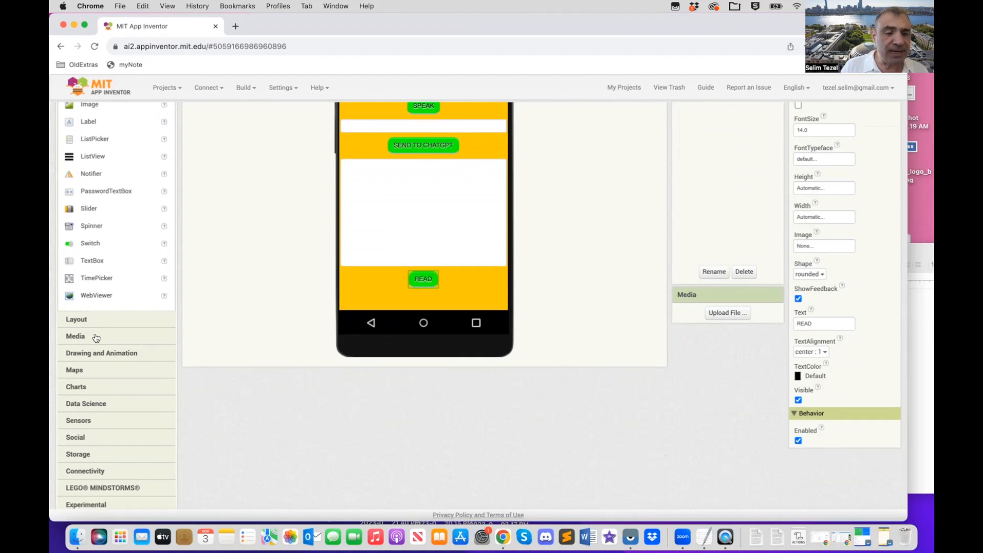
left_click(75, 335)
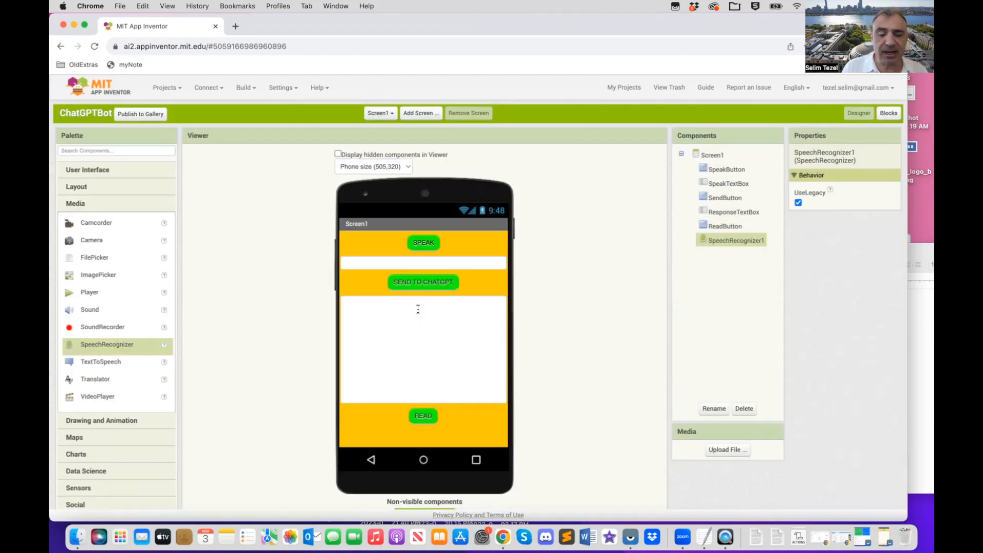
scroll("down", 3)
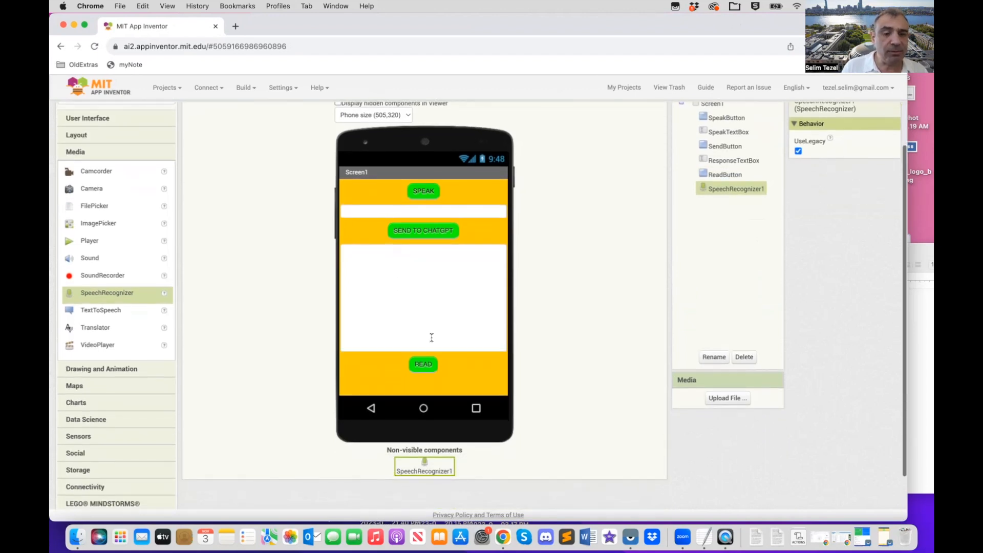
mouse_move(225, 362)
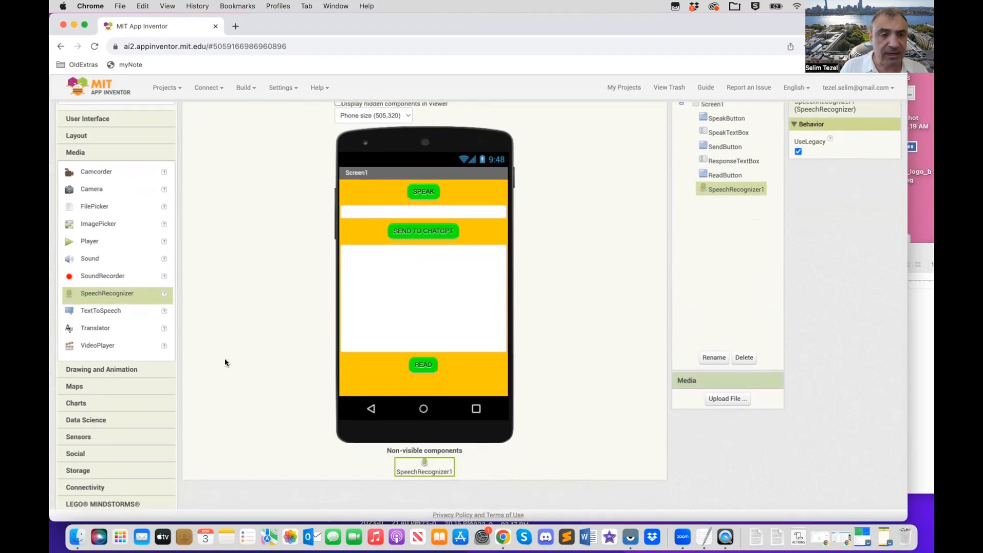
mouse_move(111, 318)
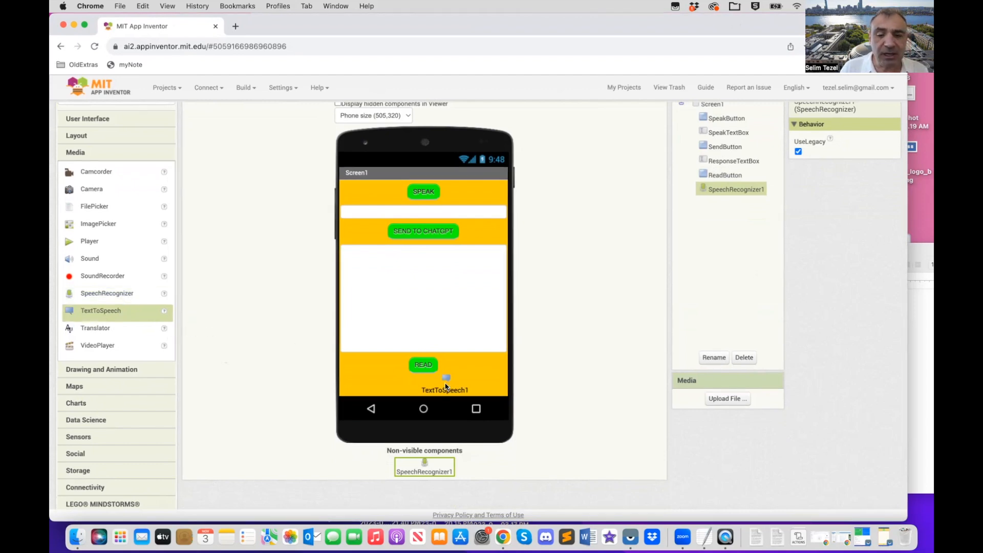
left_click(446, 380)
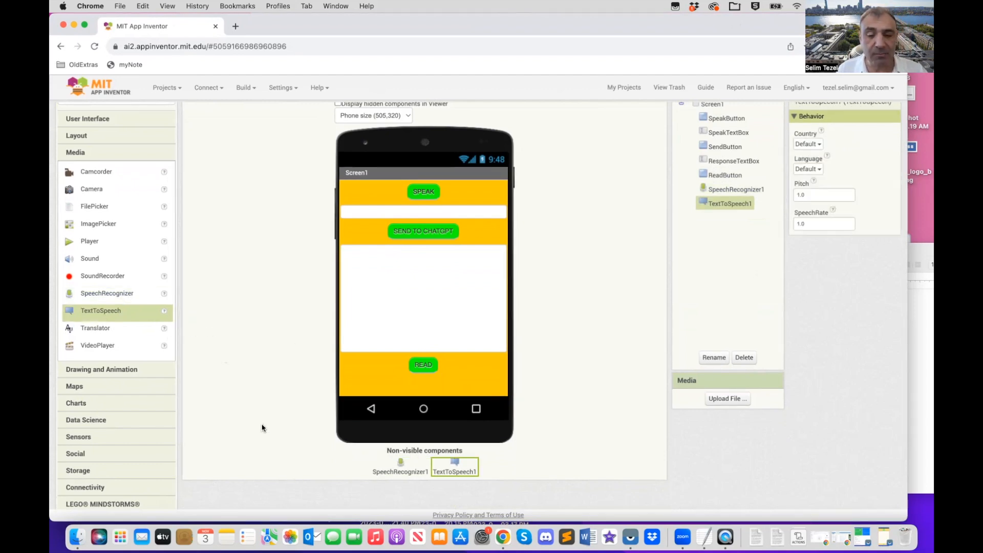
scroll("down", 3)
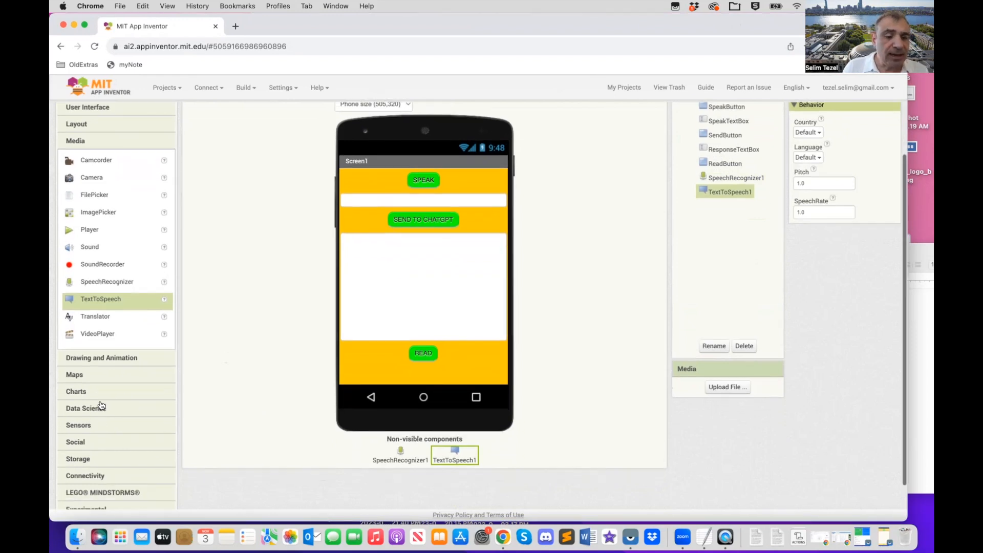
scroll("down", 3)
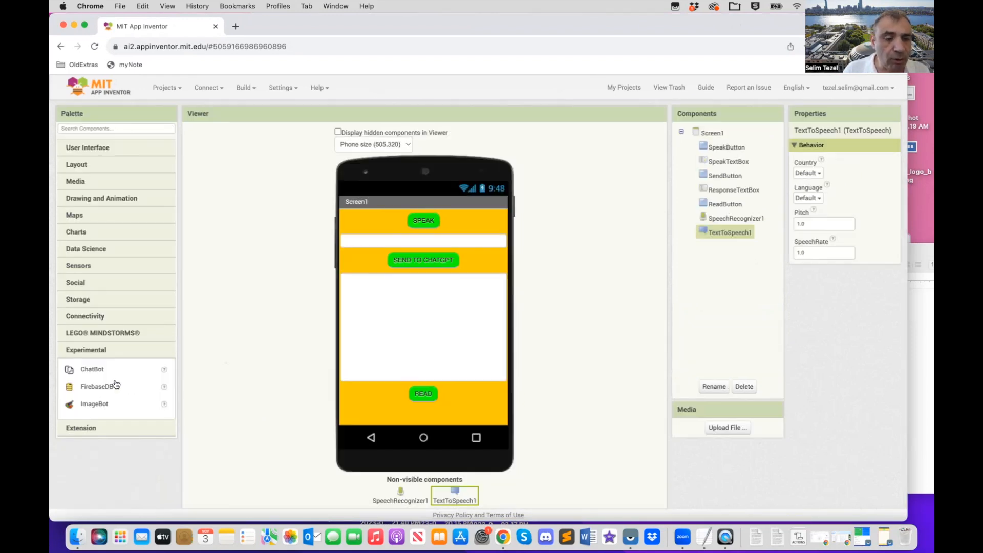
mouse_move(91, 369)
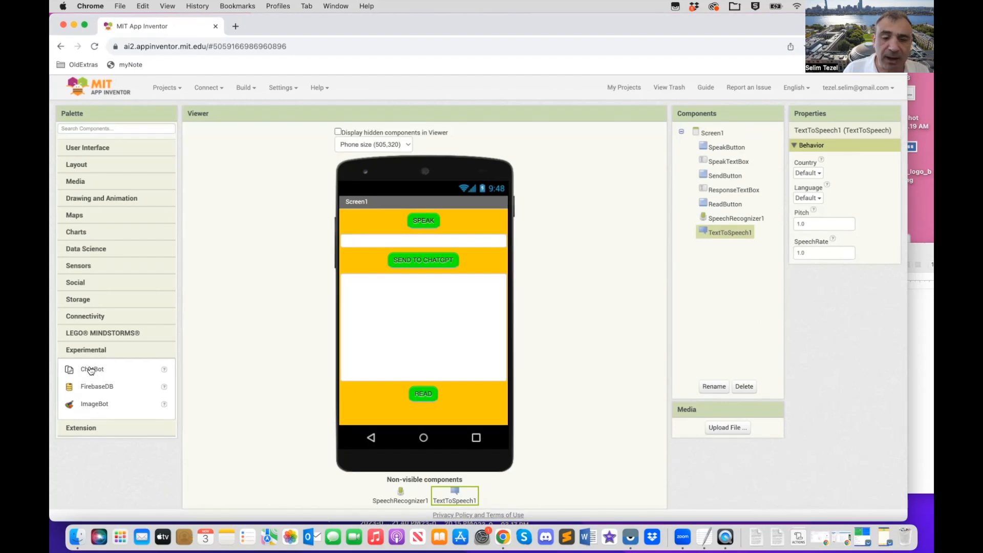
Step: Add ChatBot1 from the Experimental palette and dismiss the experimental-feature warning
left_click(92, 369)
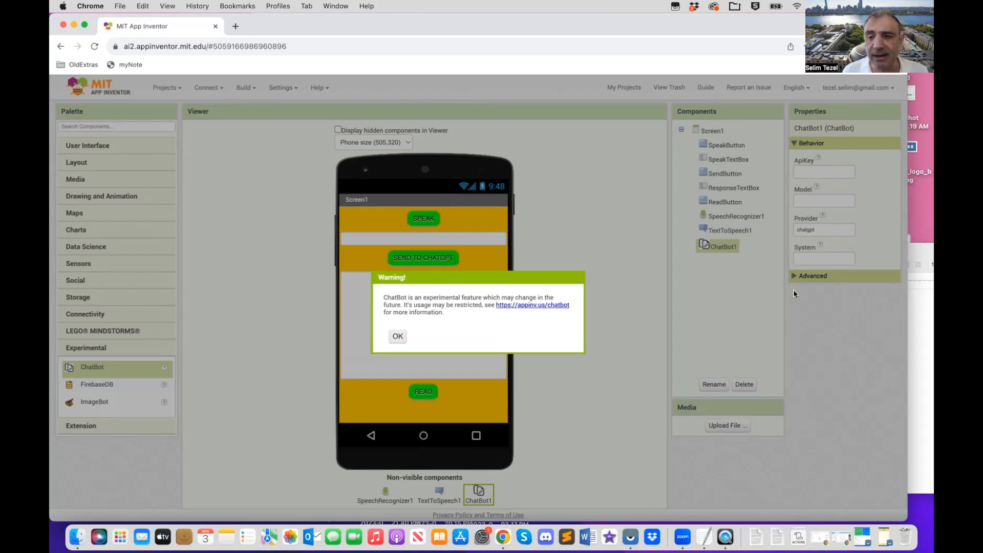
left_click(397, 336)
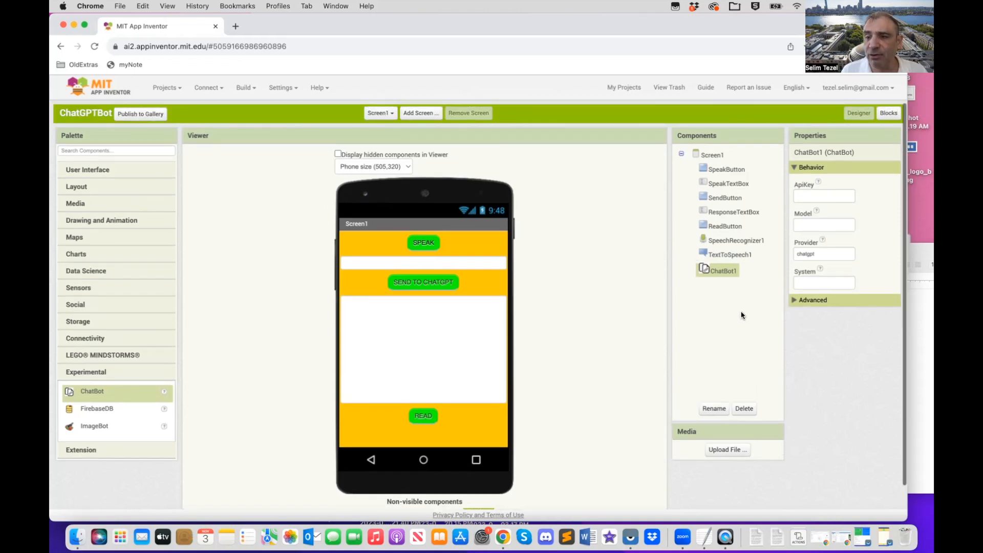
left_click(823, 196)
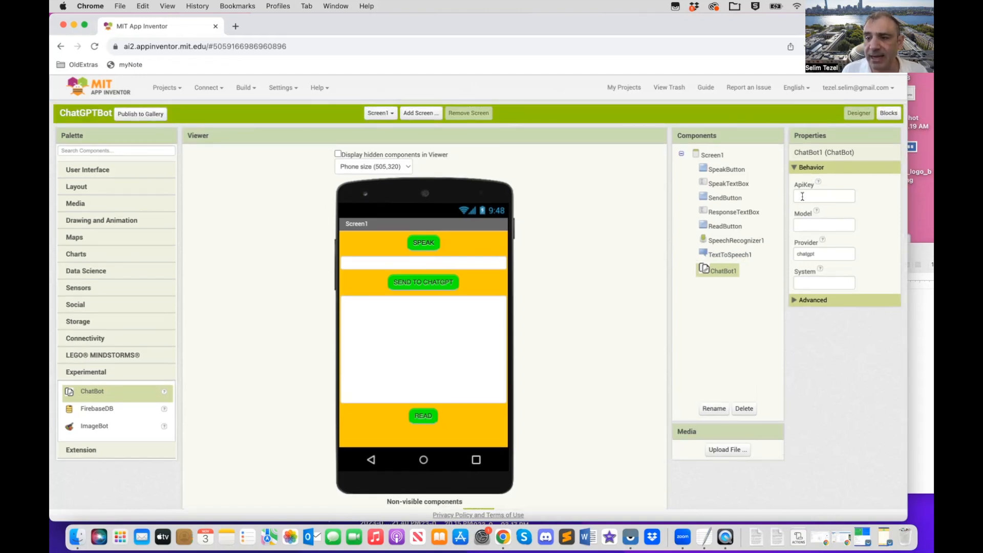
Step: Enter the OpenAI key into ChatBot1's ApiKey and set Model to gpt-3.5-turbo
left_click(823, 196)
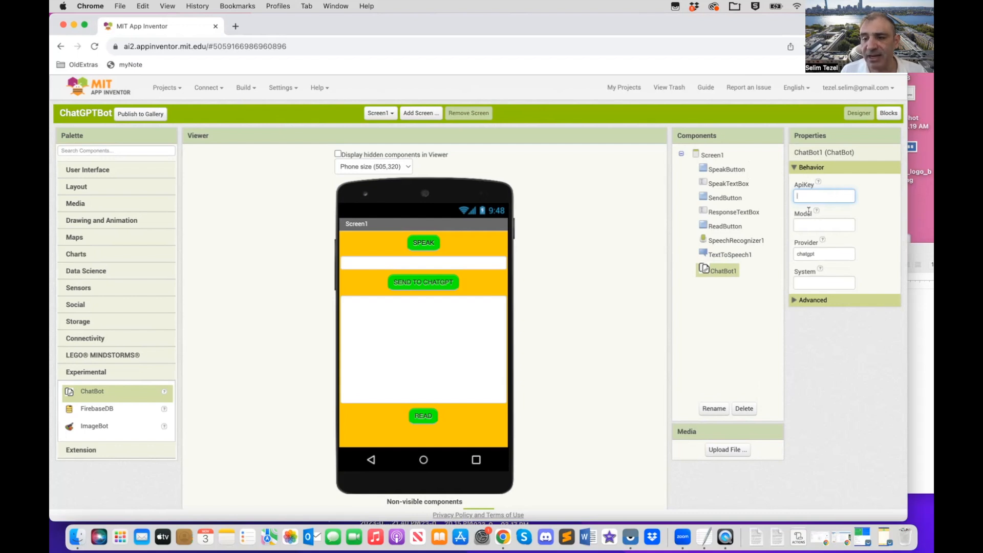
mouse_move(807, 224)
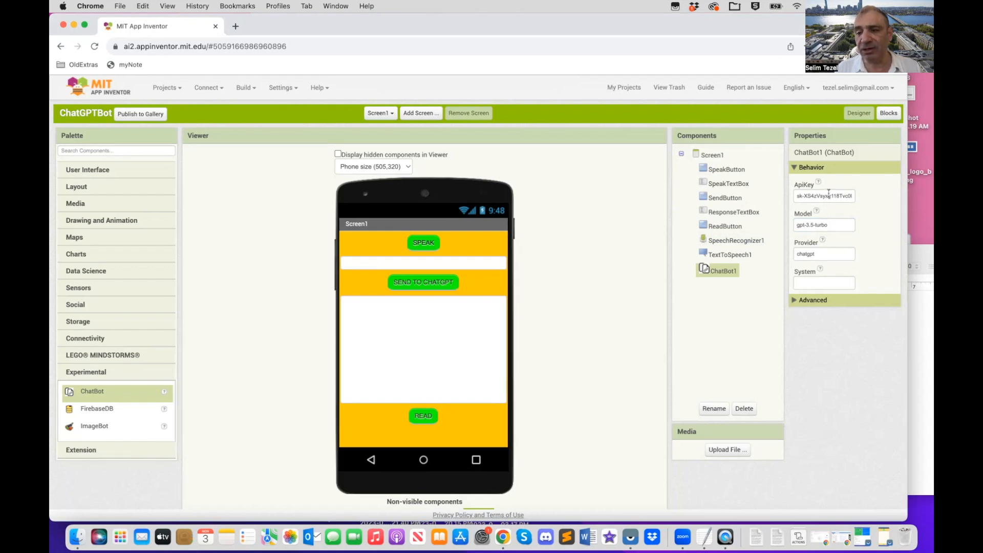
mouse_move(868, 175)
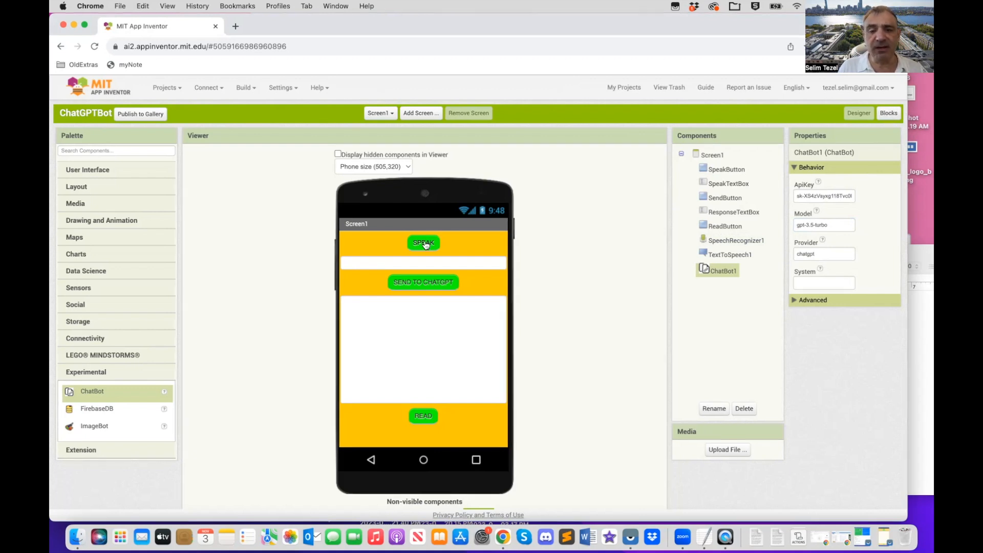
mouse_move(424, 243)
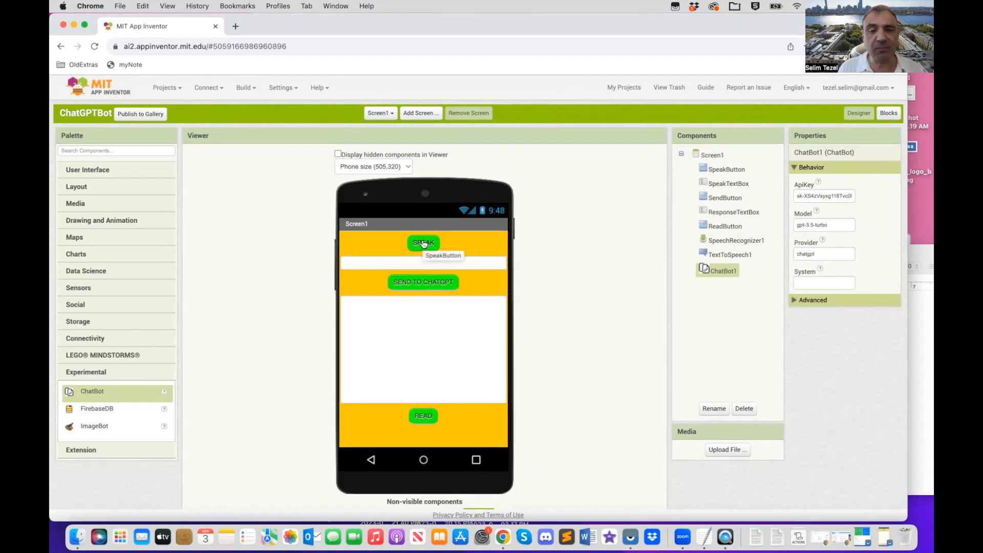
left_click(422, 243)
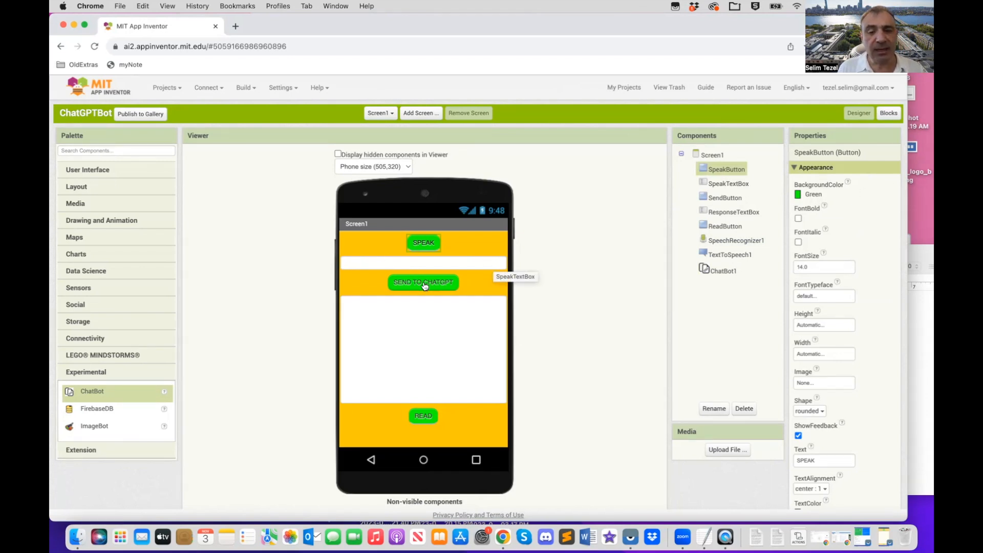
mouse_move(423, 282)
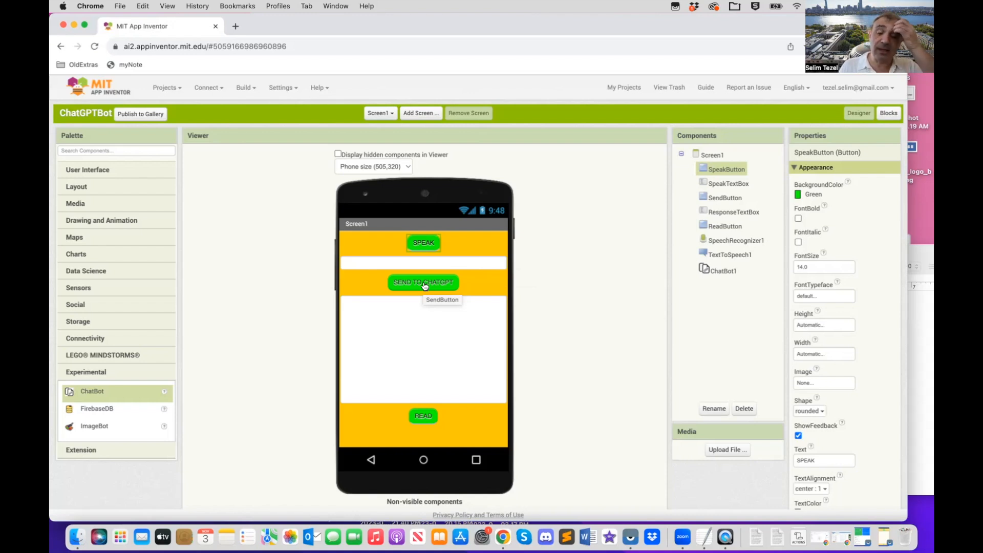
mouse_move(424, 418)
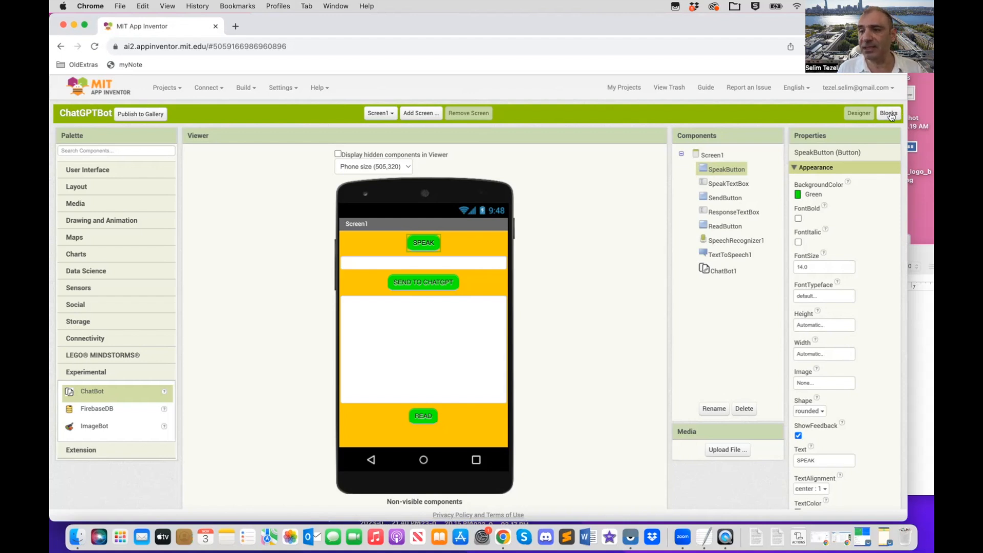
Step: In the Blocks editor, place empty SpeakButton.Click, SendButton.Click and ReadButton.Click handlers
left_click(888, 113)
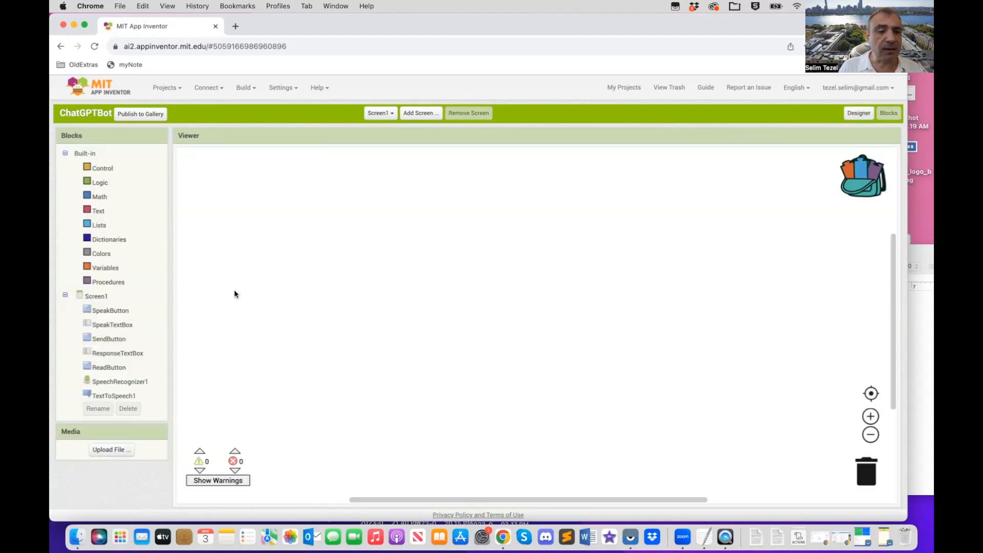
left_click(109, 309)
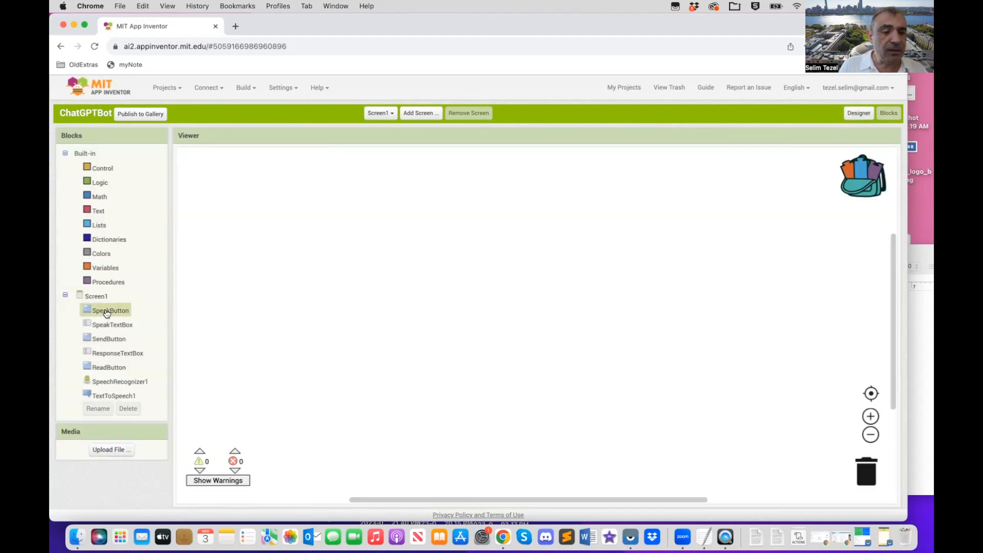
left_click(110, 310)
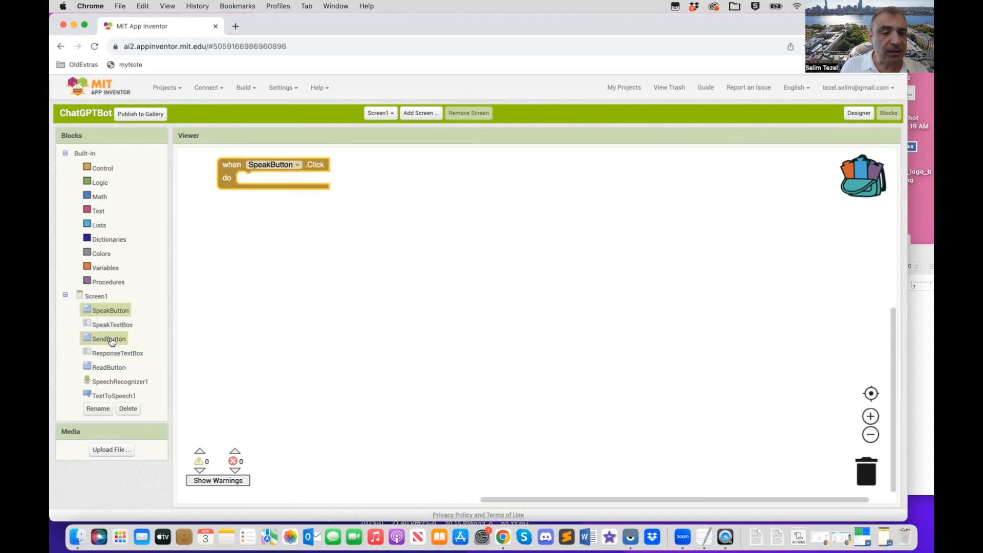
left_click(109, 339)
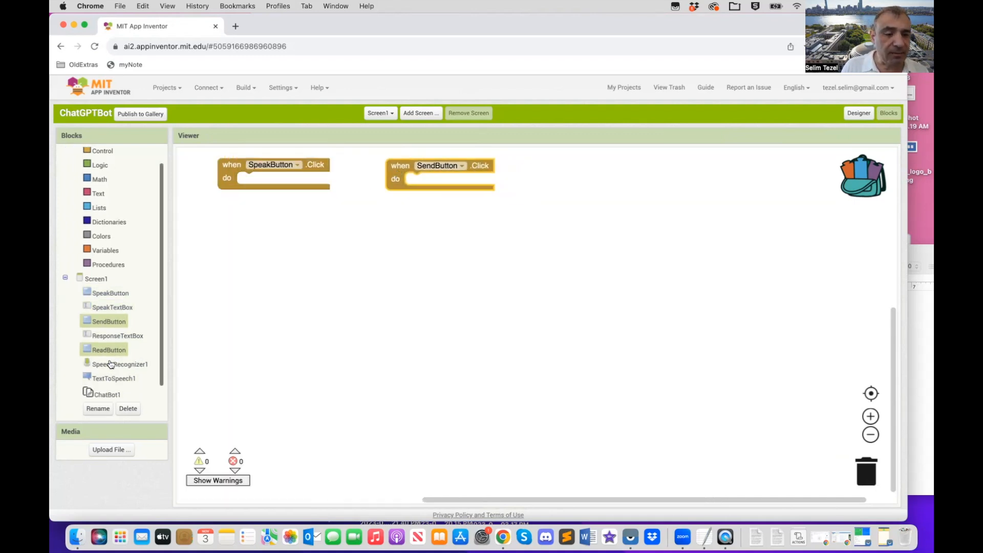
left_click(108, 349)
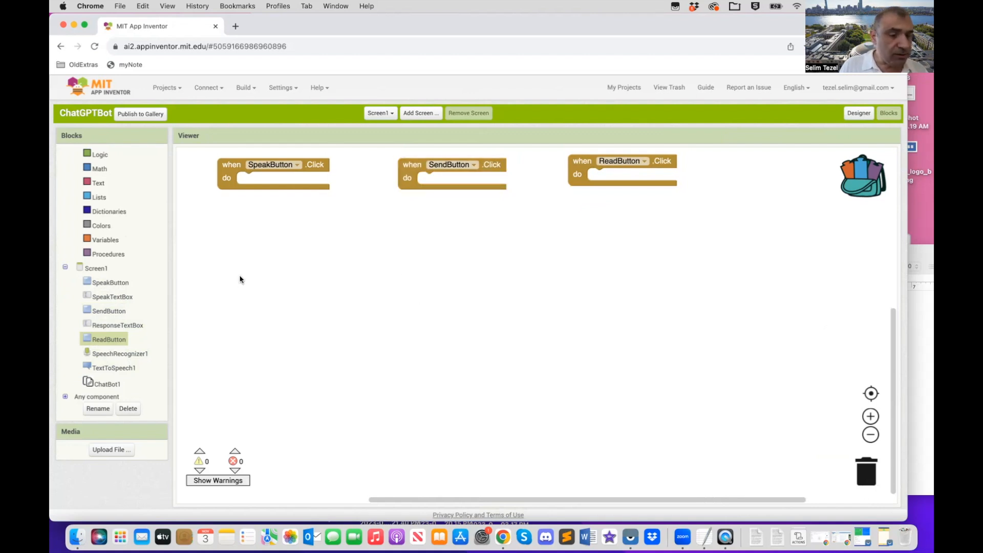
mouse_move(190, 287)
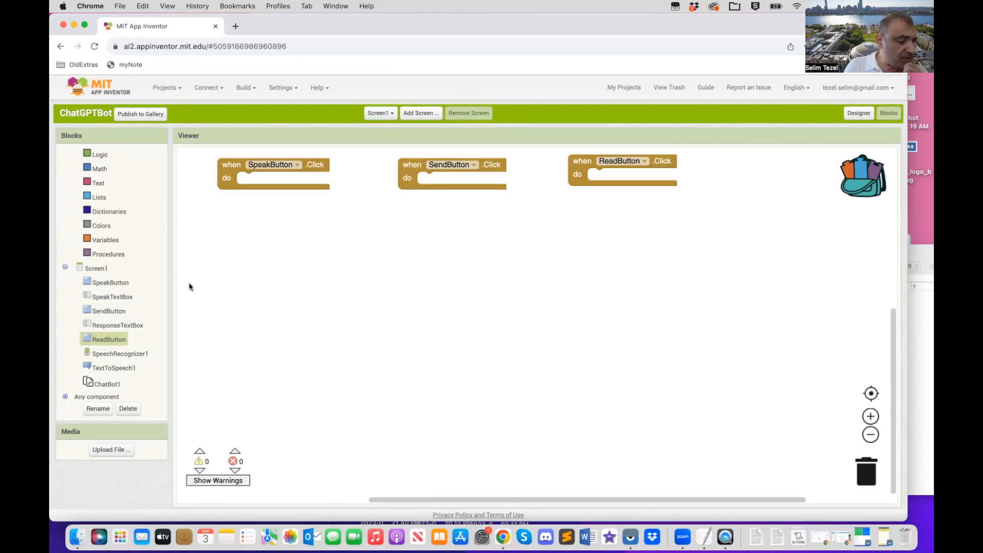
left_click(117, 324)
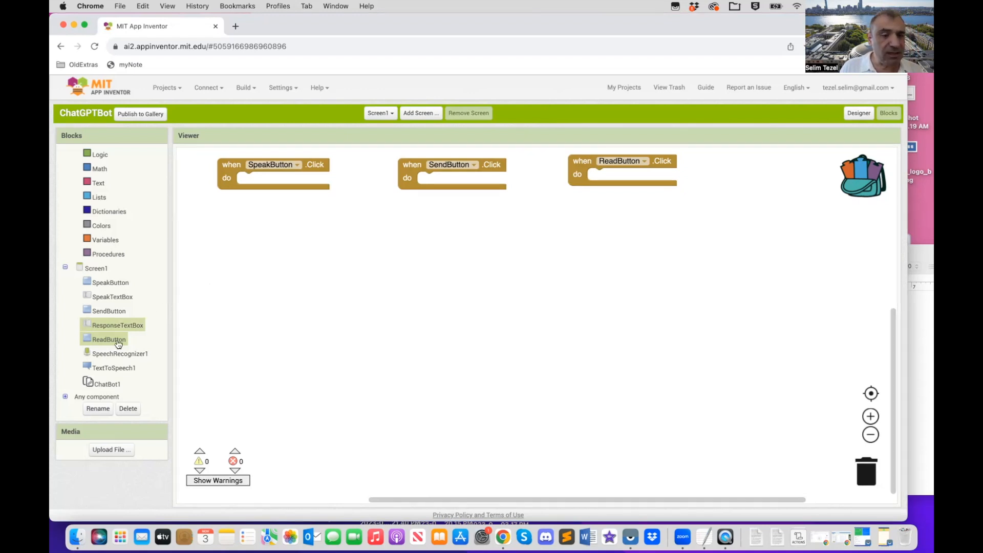
left_click(120, 353)
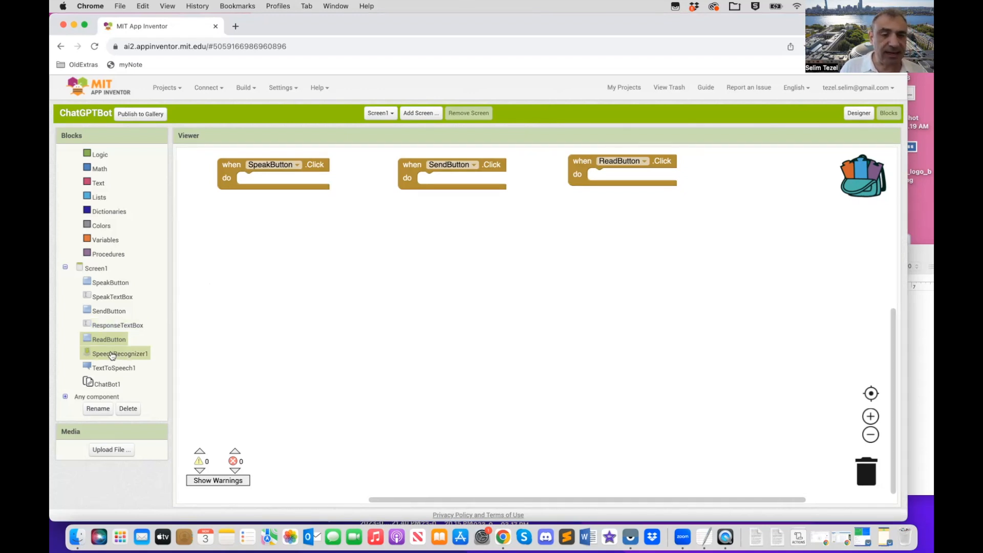
left_click(109, 339)
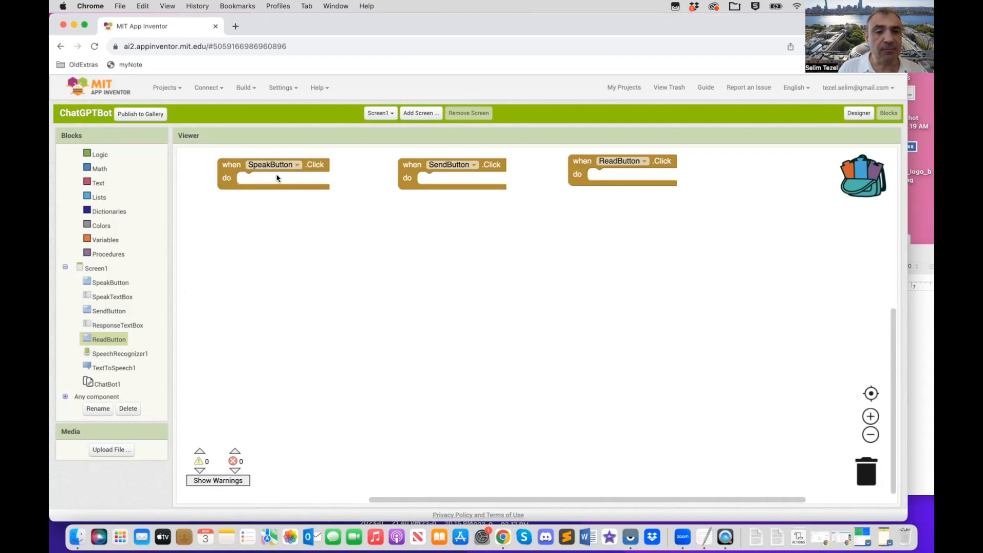
left_click(113, 368)
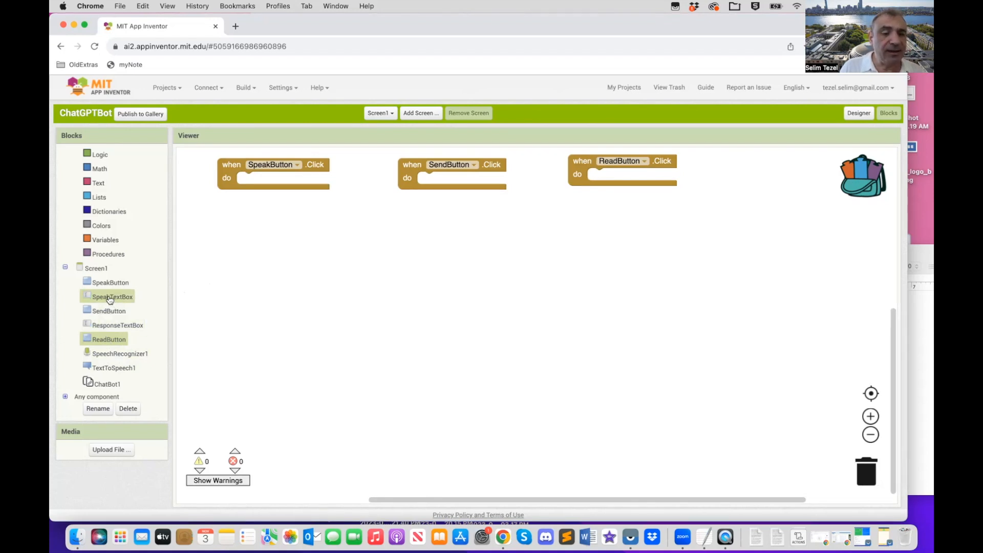
Step: Put set SpeakTextBox.Text to an empty text block inside SpeakButton.Click
left_click(112, 296)
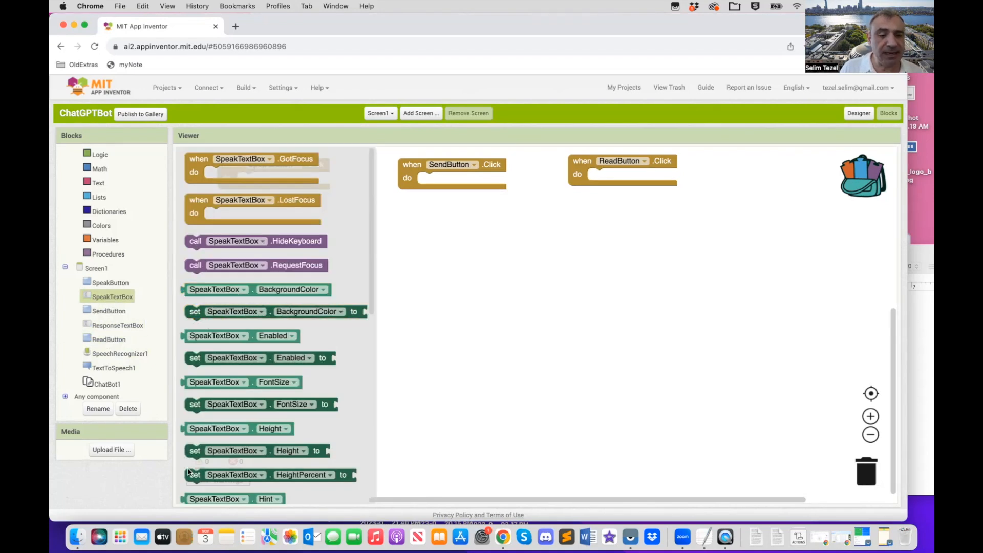
scroll("down", 3)
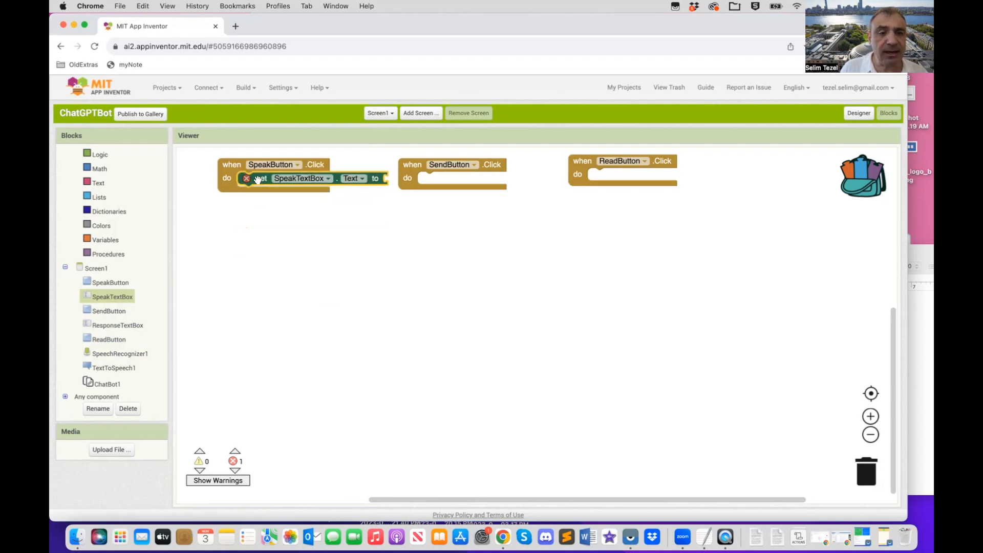
left_click_drag(263, 173, 263, 225)
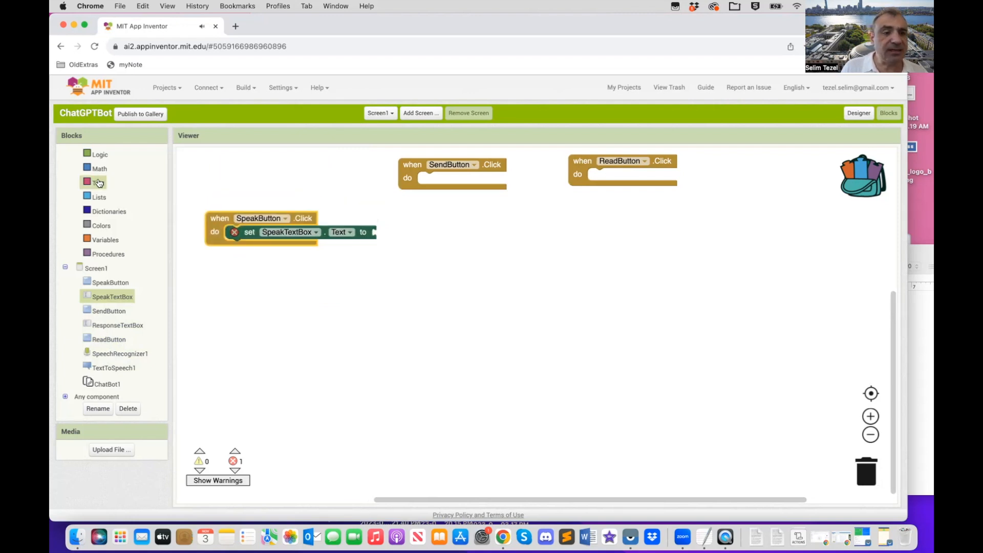
left_click(97, 182)
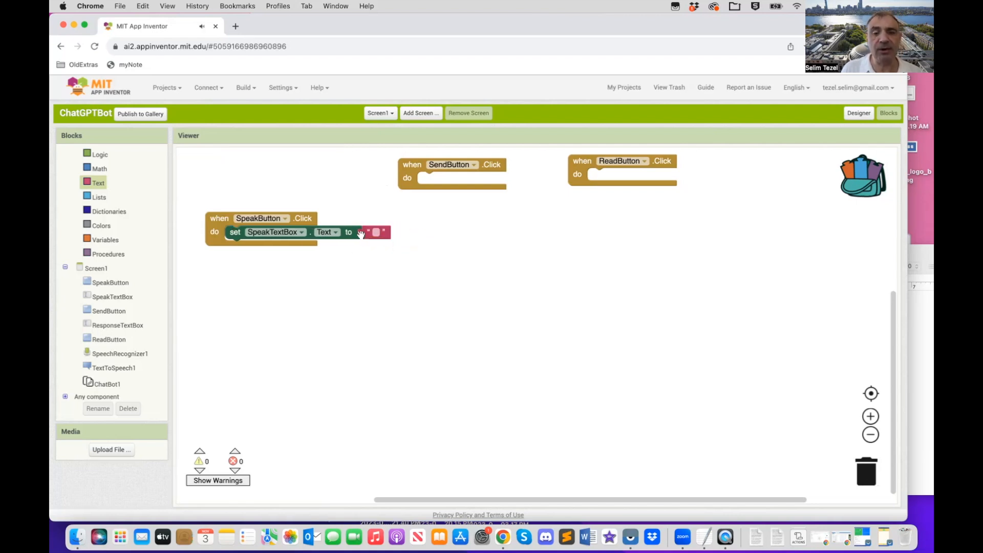
mouse_move(235, 233)
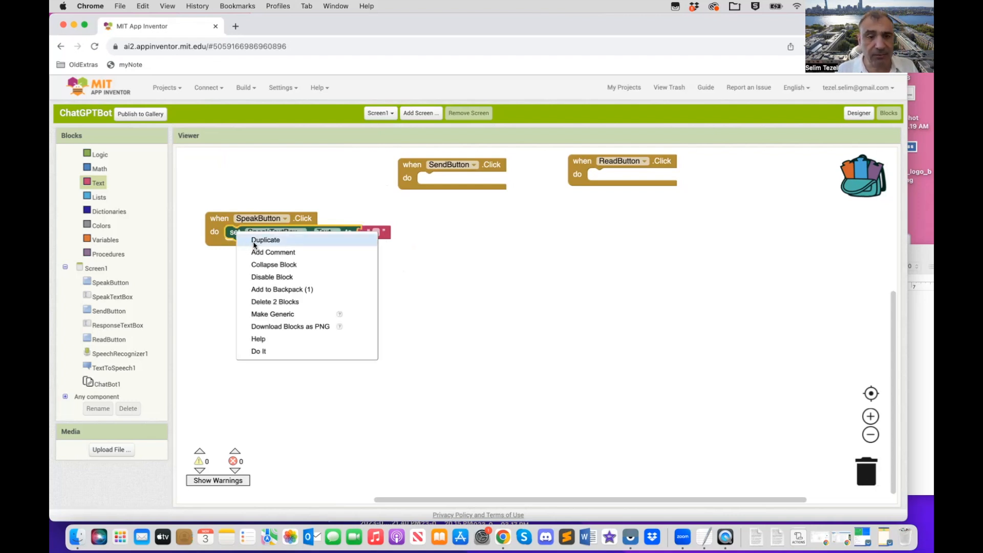
Step: Duplicate the setter and switch the copy to clear ResponseTextBox.Text
left_click(265, 240)
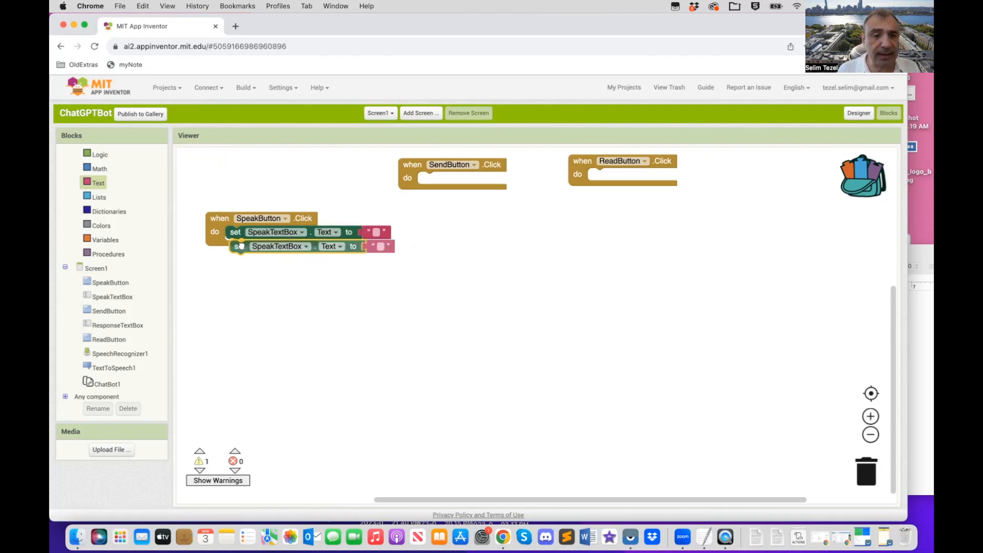
left_click(301, 245)
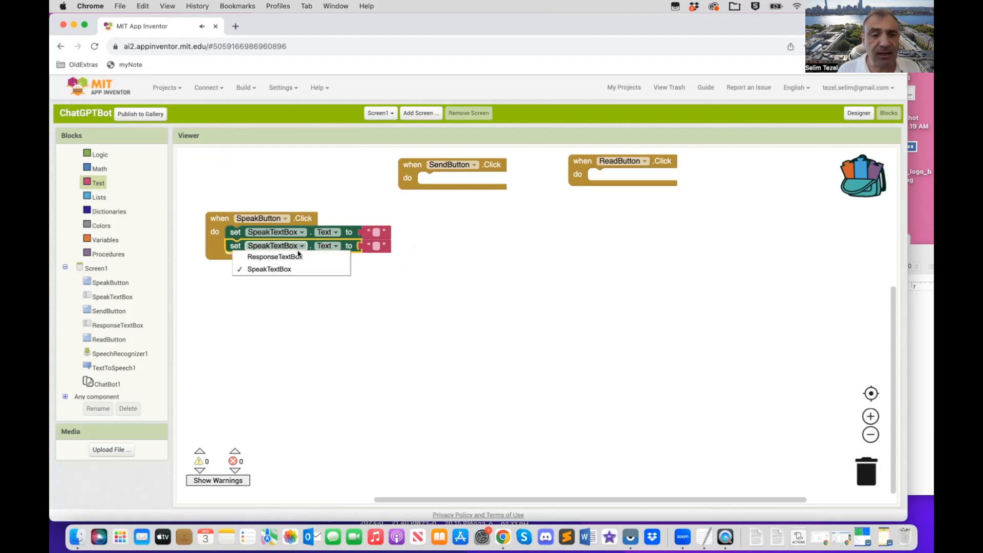
left_click(275, 257)
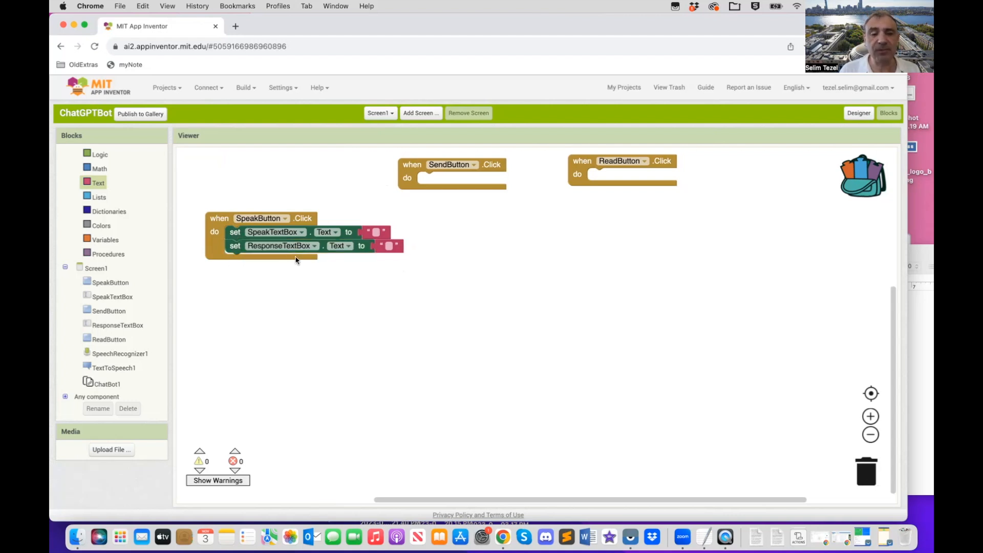
left_click_drag(257, 218, 249, 172)
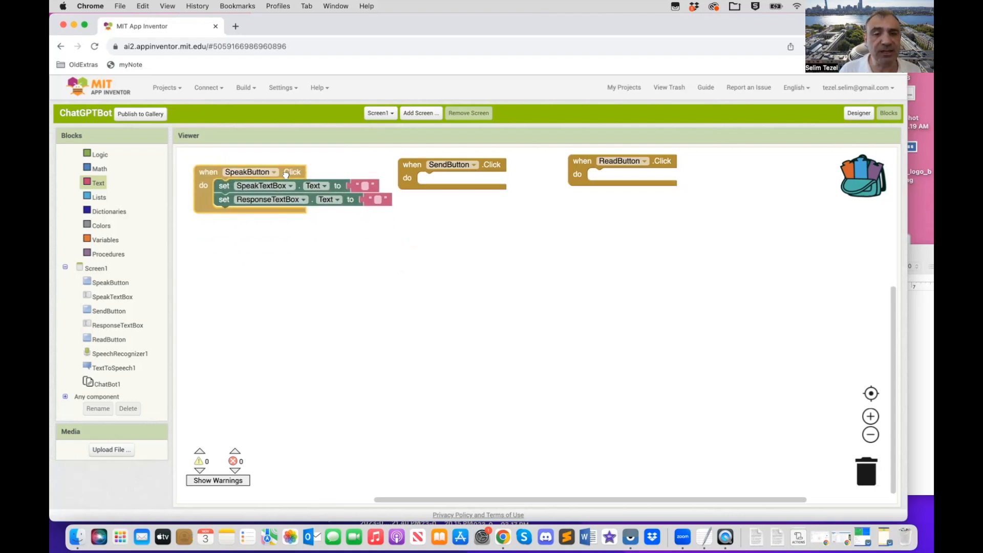
left_click(119, 353)
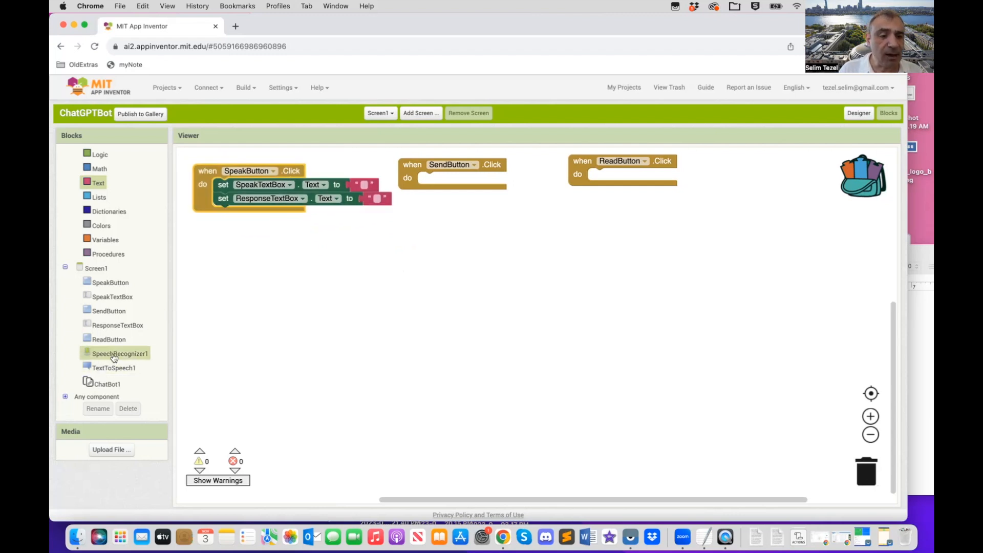
Step: Call SpeechRecognizer1.GetText on Speak click; AfterGettingText sets SpeakTextBox.Text to result
left_click(120, 352)
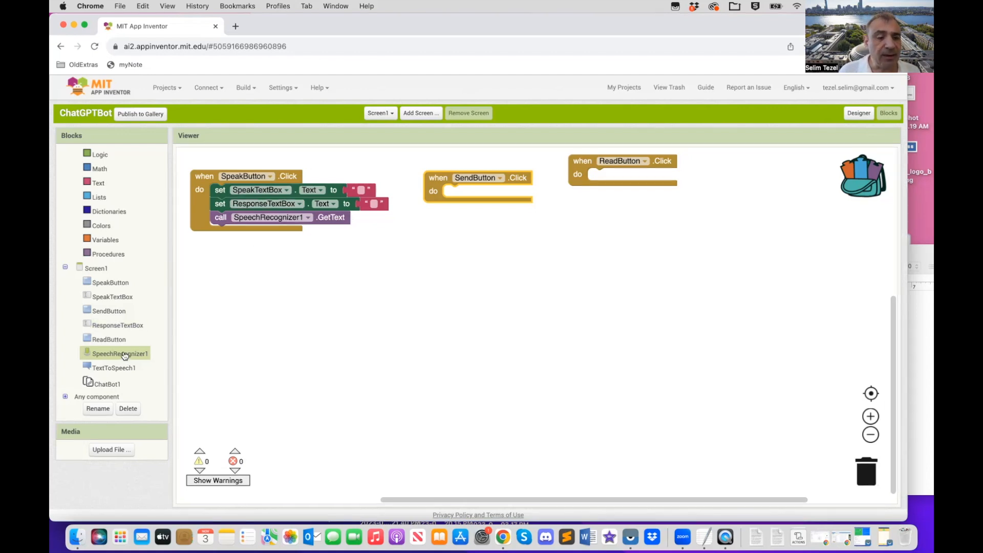
left_click(118, 353)
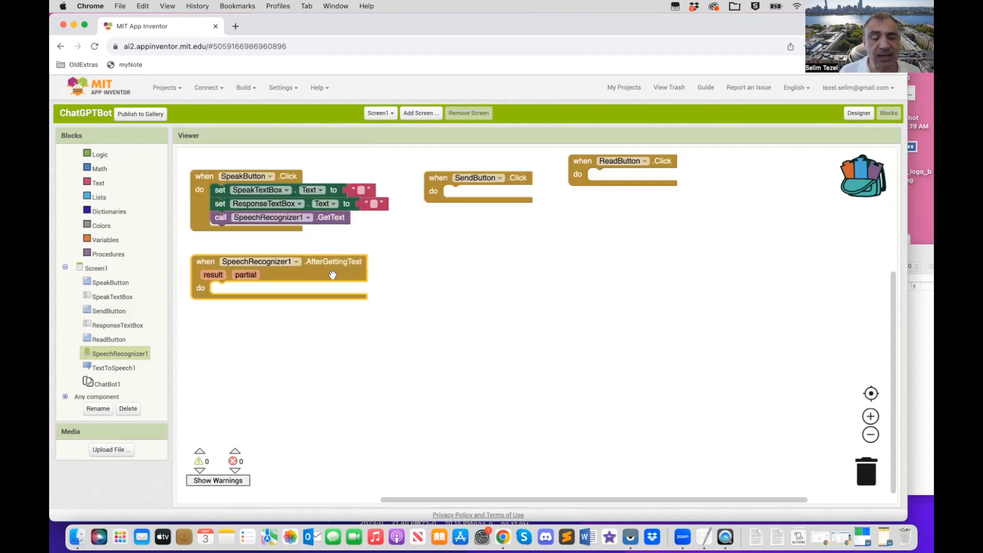
mouse_move(374, 270)
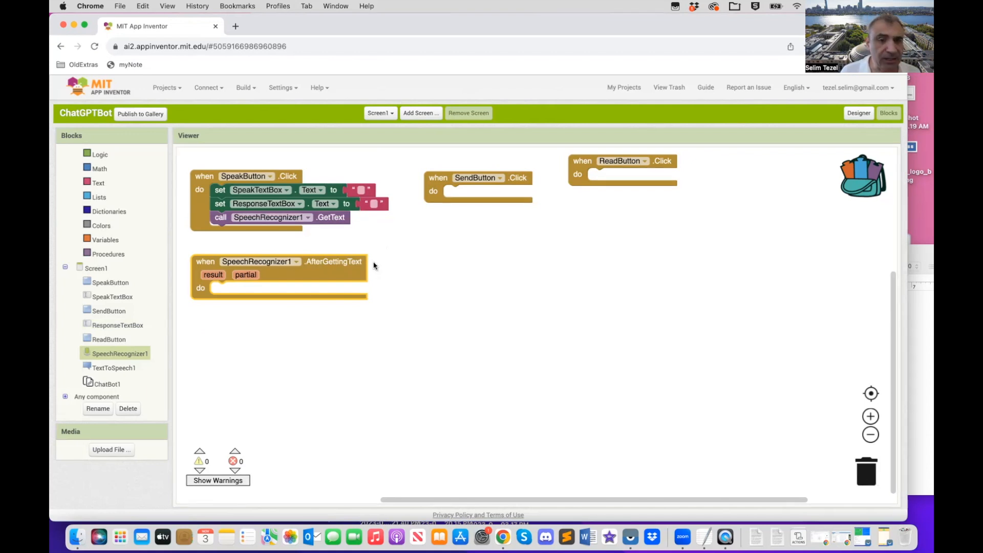
mouse_move(326, 350)
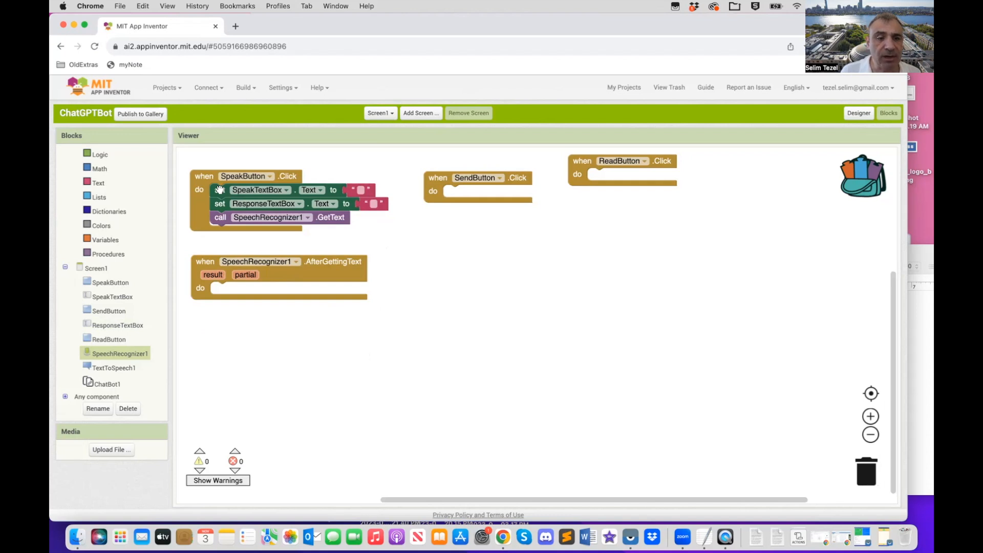
right_click(219, 189)
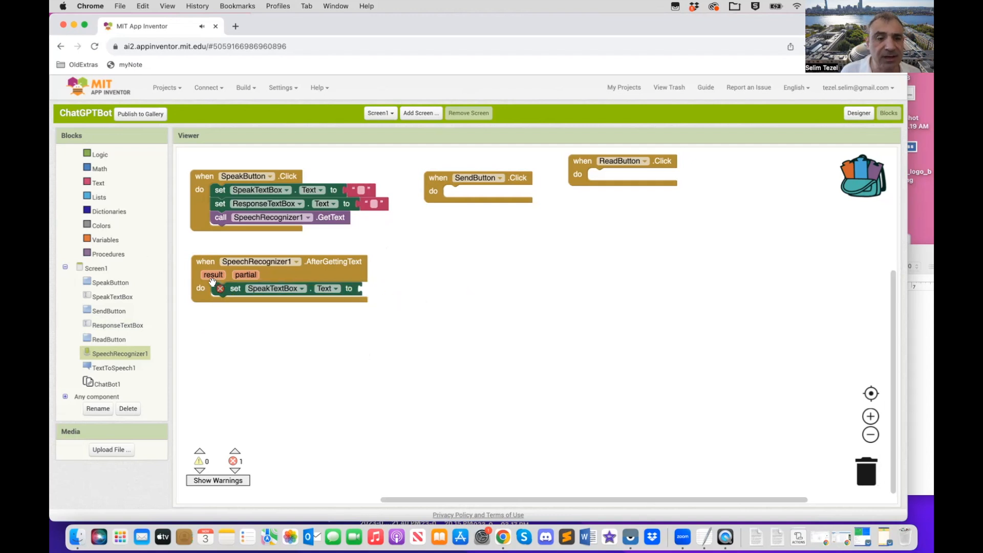
left_click(212, 274)
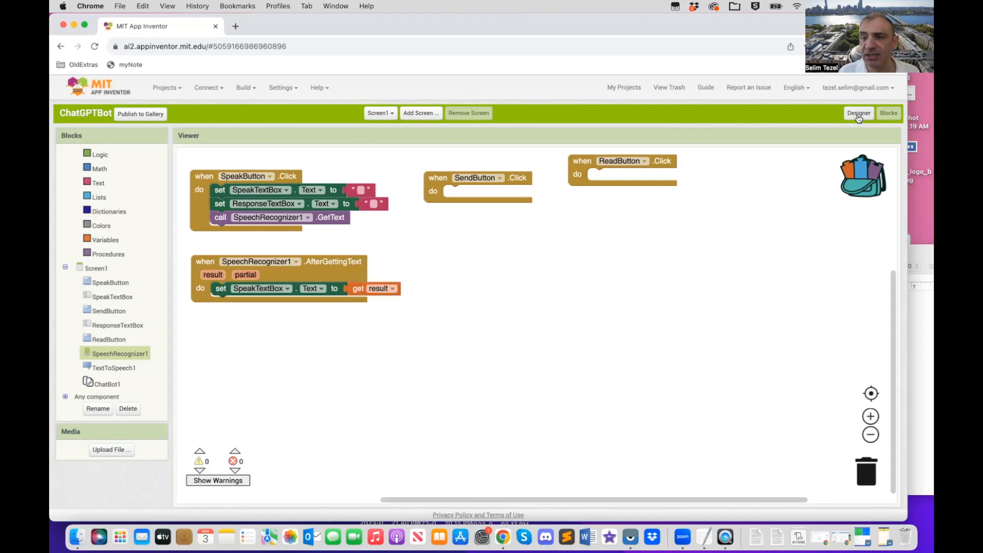
Step: Return to the Designer to view the ChatGPTBot phone layout
left_click(858, 114)
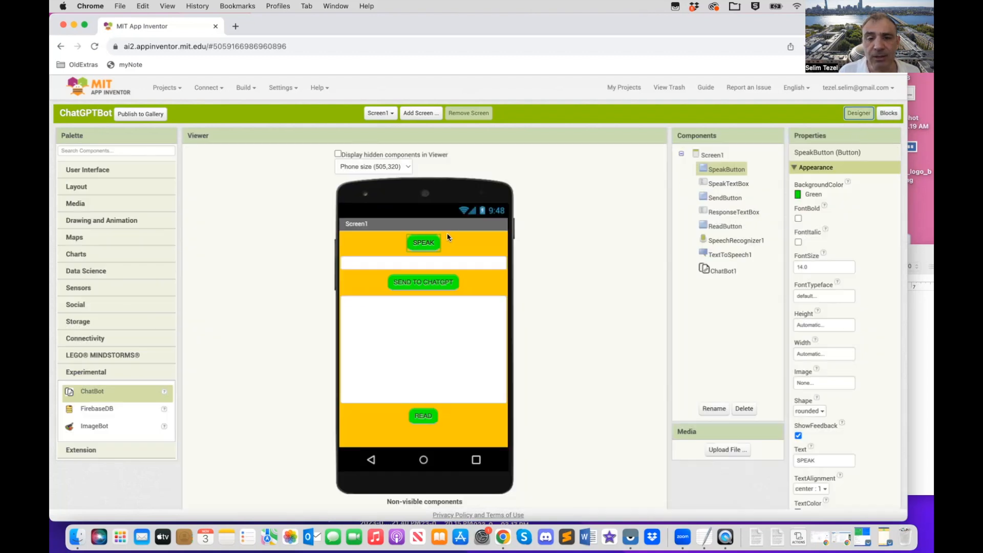
mouse_move(424, 243)
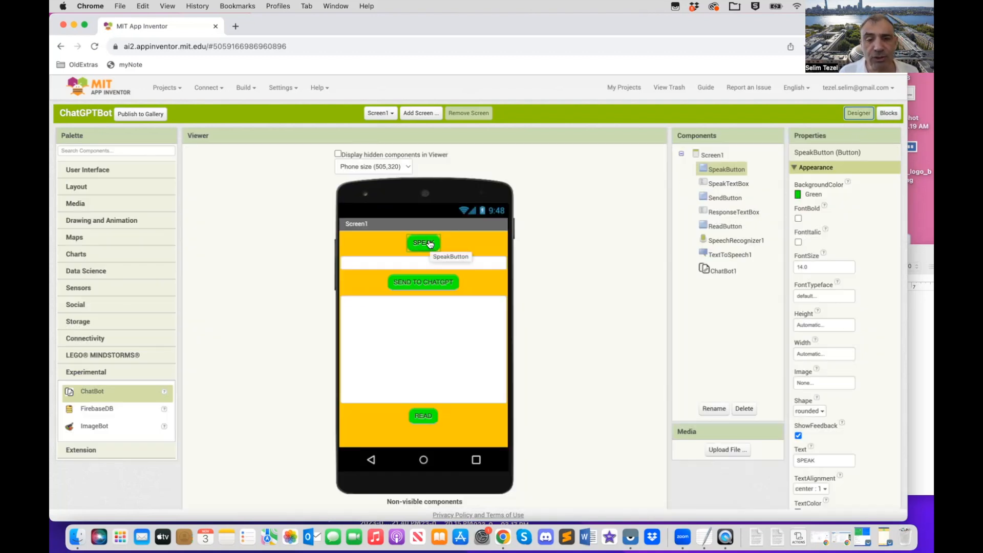
mouse_move(350, 263)
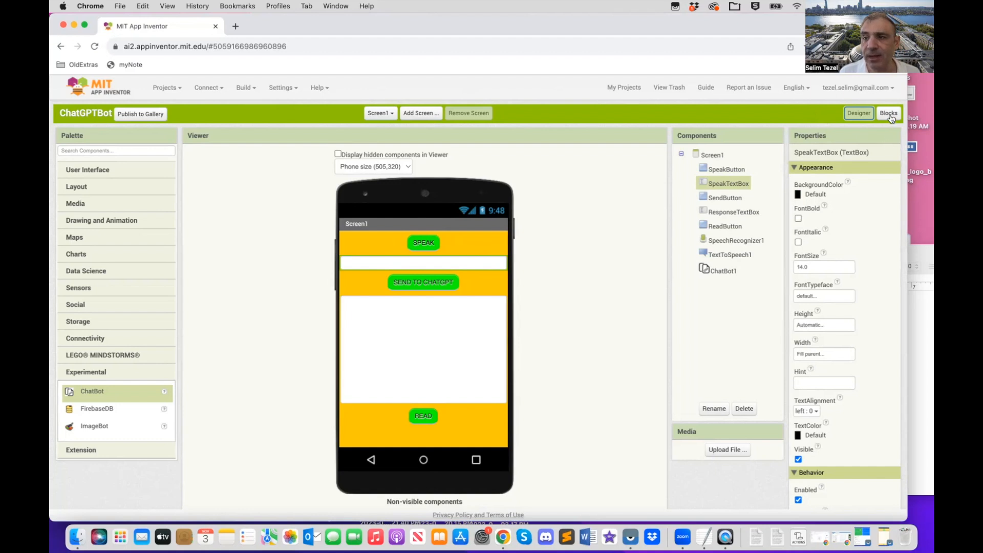
Step: Add call ChatBot1.Converse to SendButton.Click with SpeakTextBox.Text as the question
left_click(887, 113)
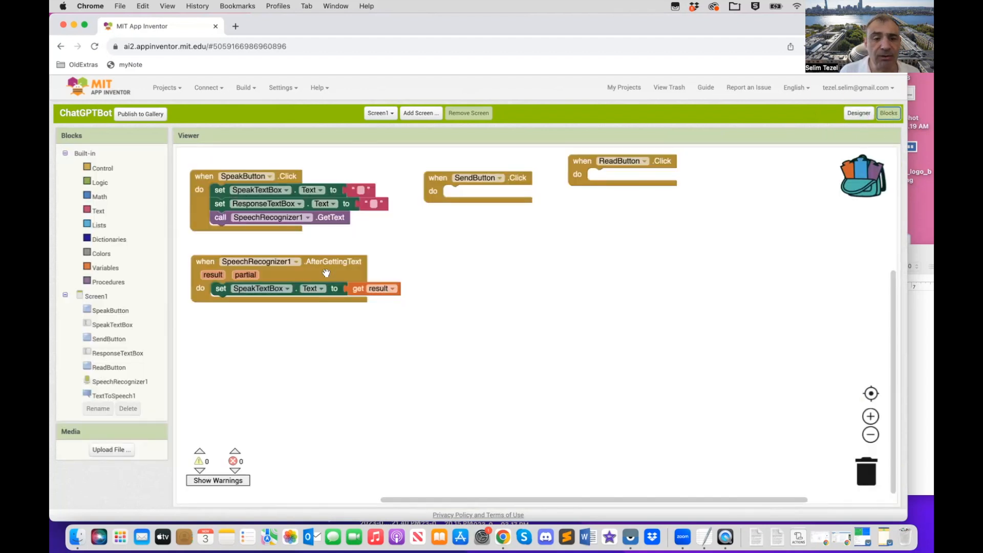
mouse_move(326, 271)
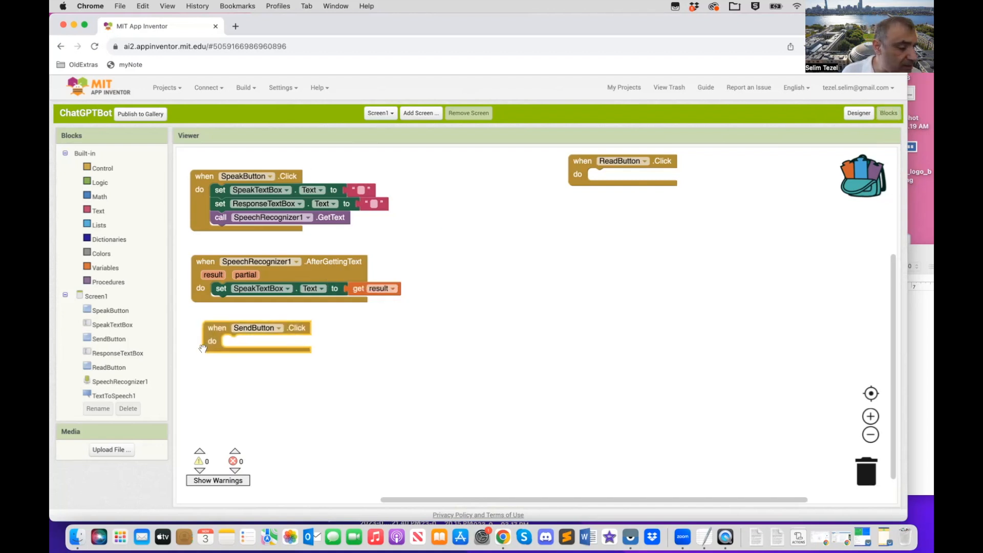
mouse_move(130, 375)
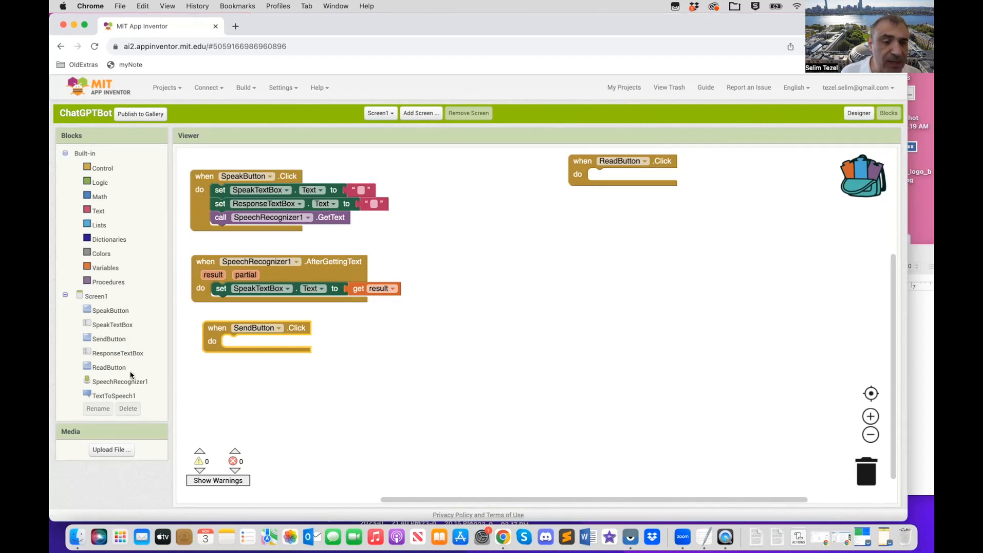
left_click(101, 380)
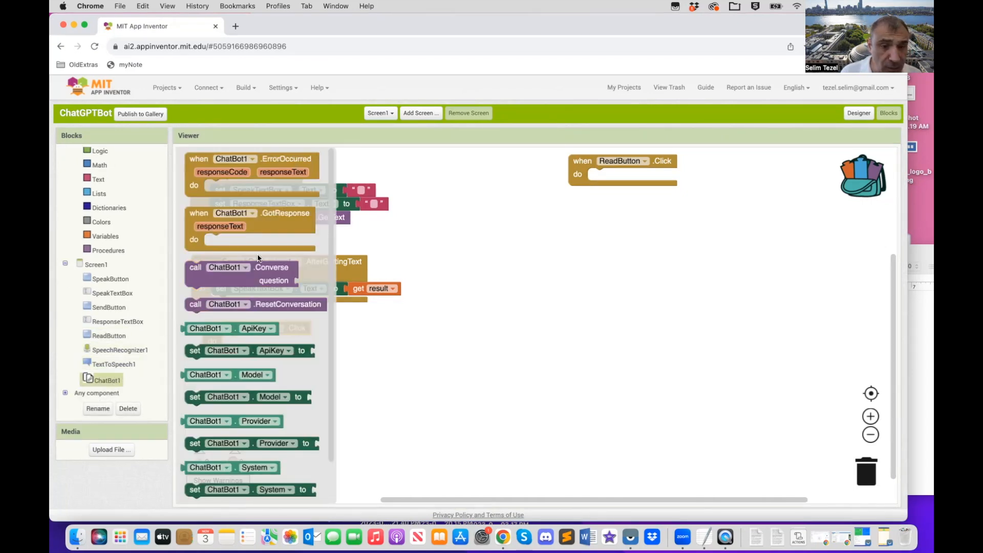
mouse_move(272, 272)
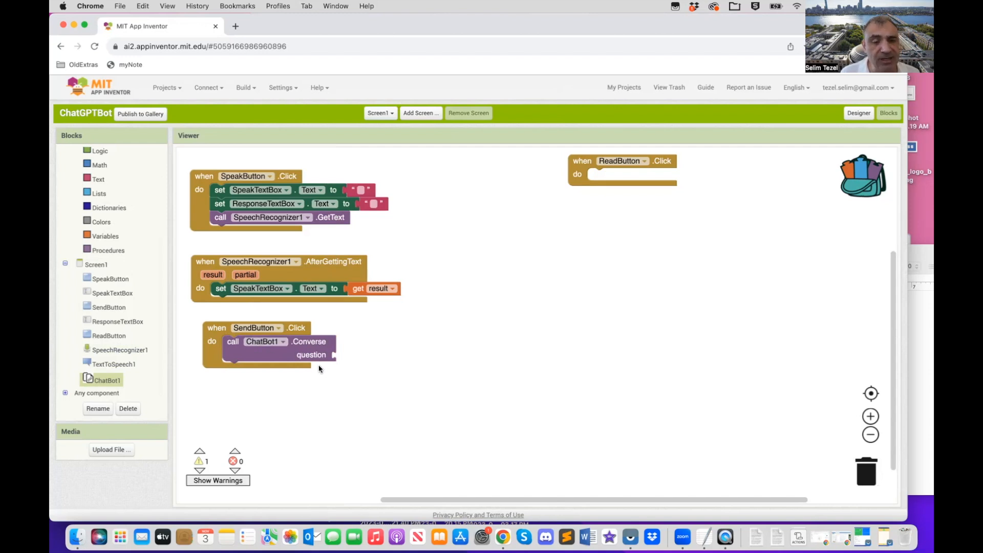
mouse_move(359, 361)
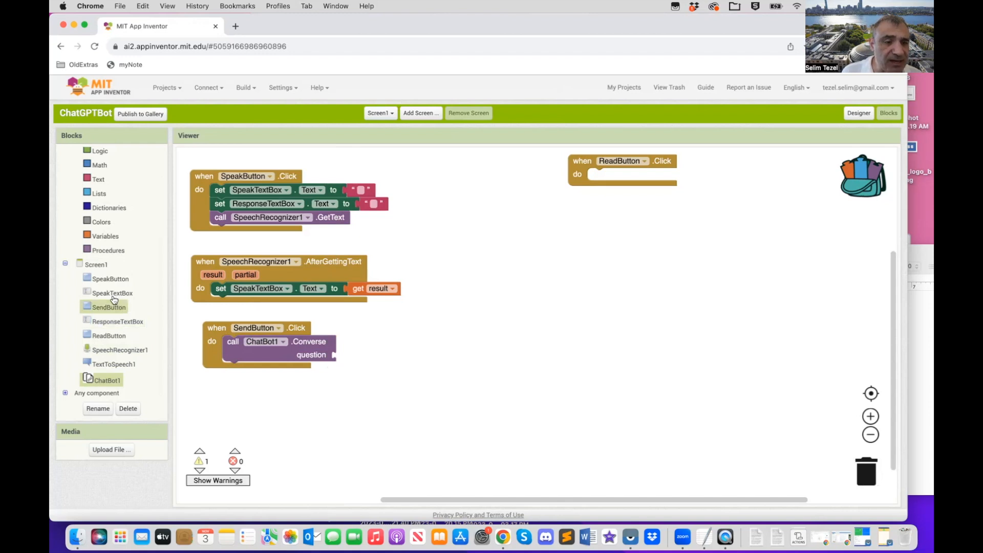
left_click(112, 293)
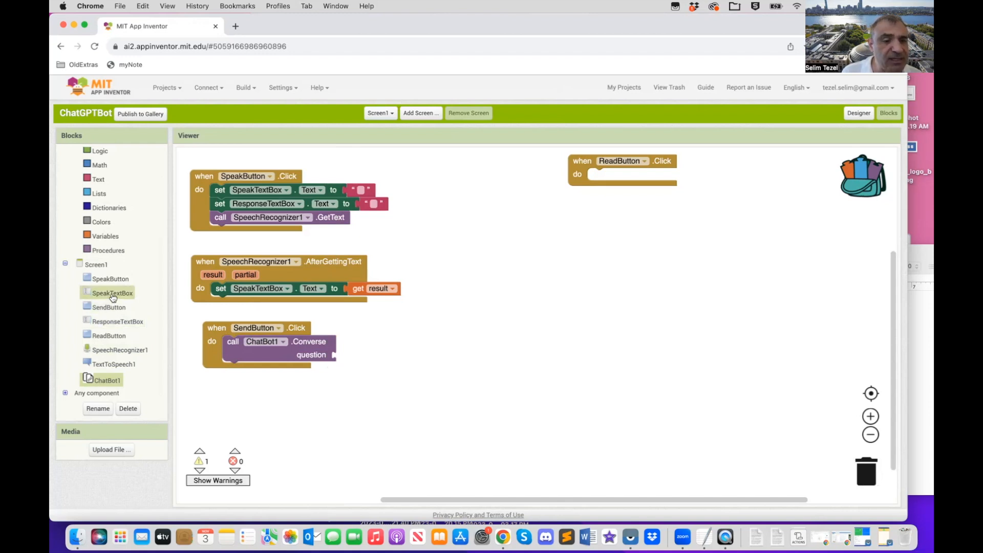
left_click(112, 293)
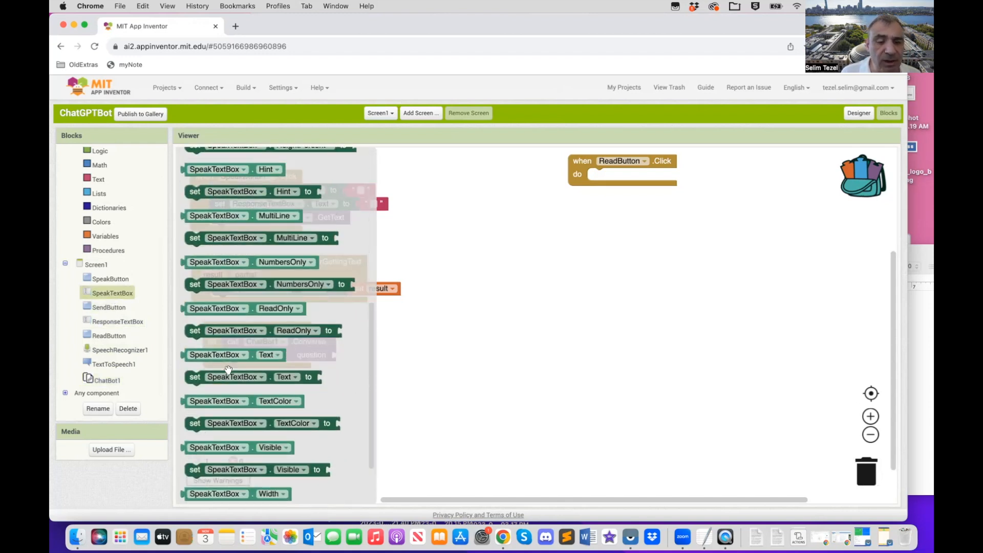
scroll("down", 3)
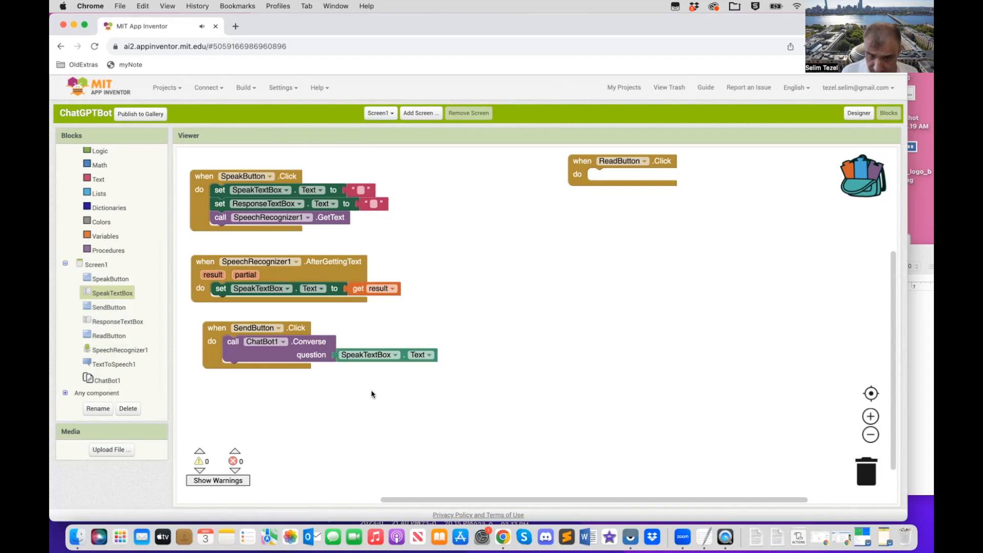
mouse_move(419, 355)
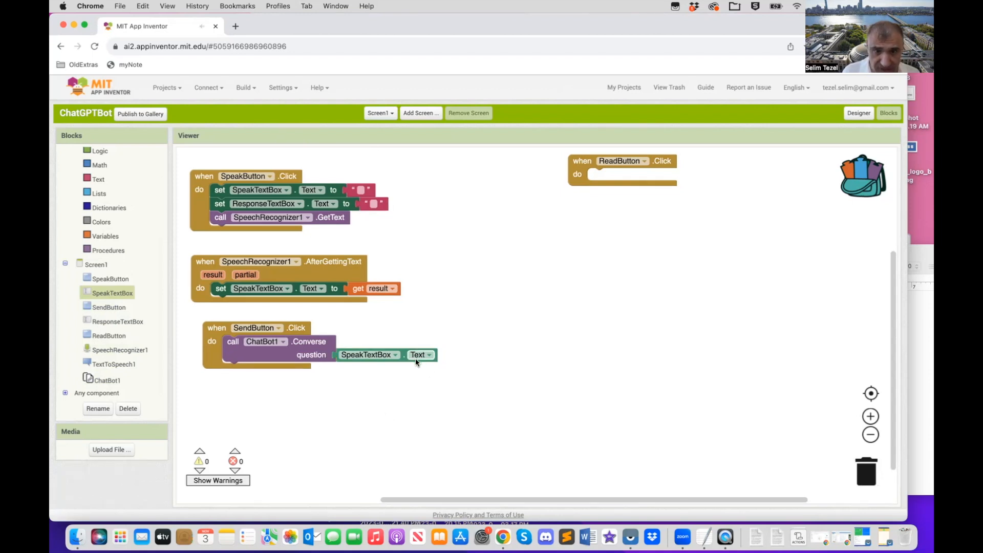
mouse_move(370, 355)
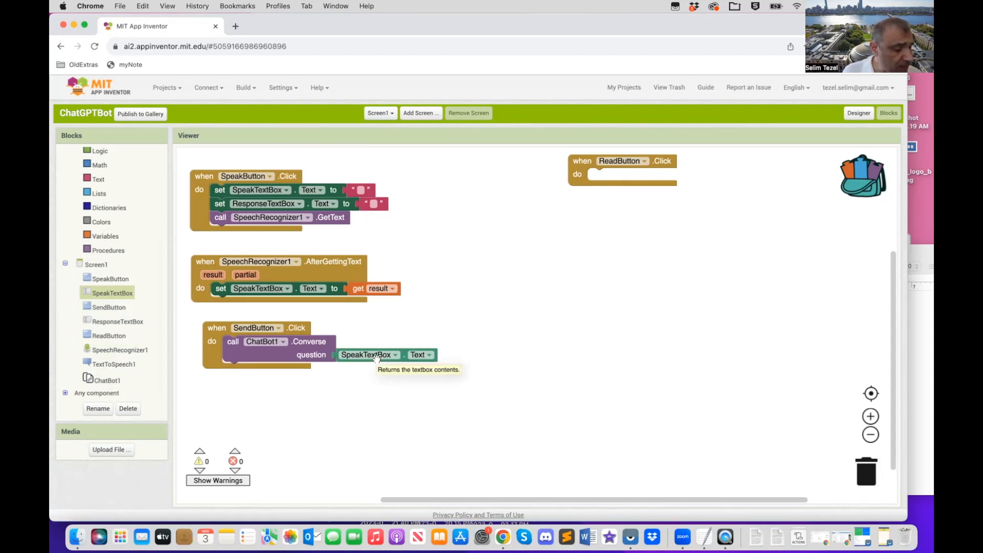
mouse_move(330, 319)
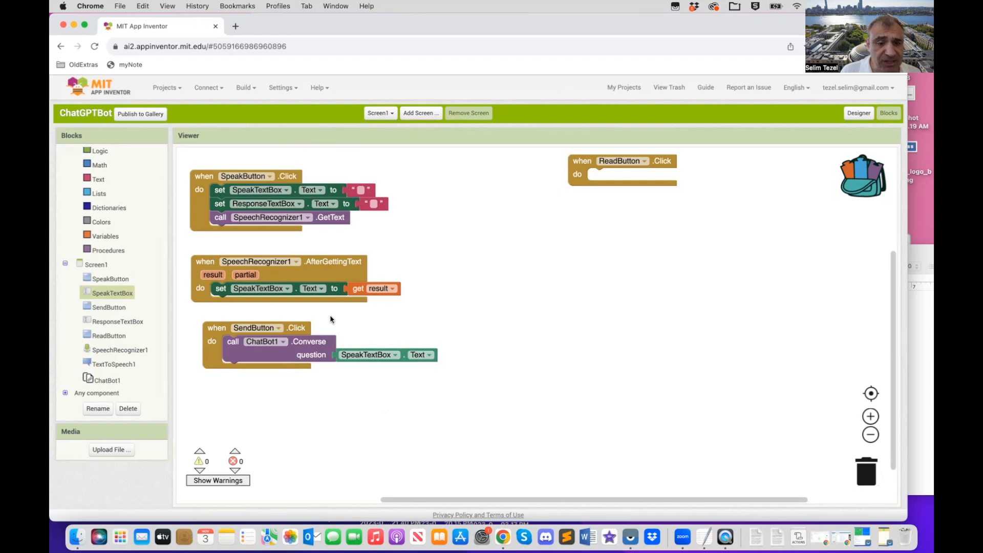
mouse_move(185, 339)
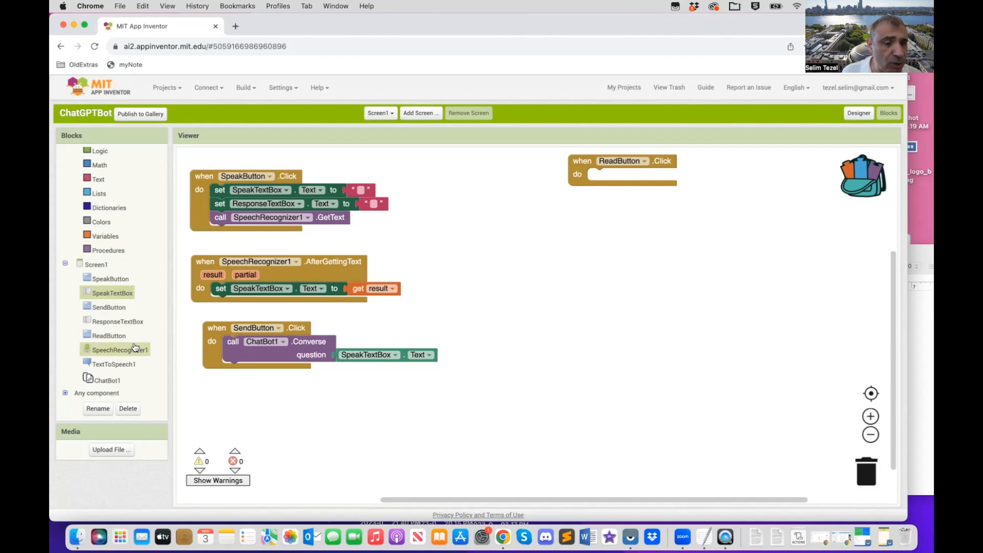
Step: Add a ChatBot1.GotResponse handler that sets ResponseTextBox.Text to responseText
left_click(107, 379)
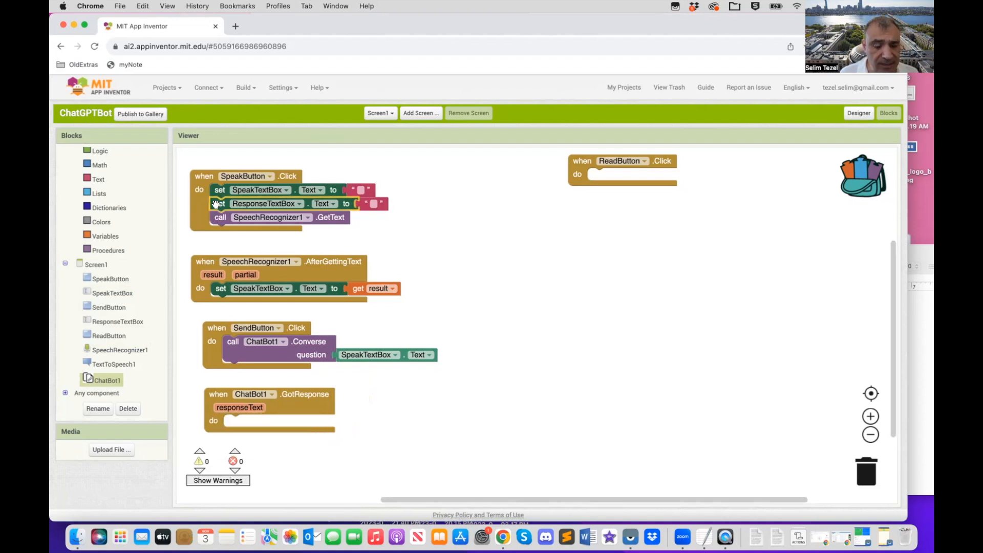
right_click(263, 203)
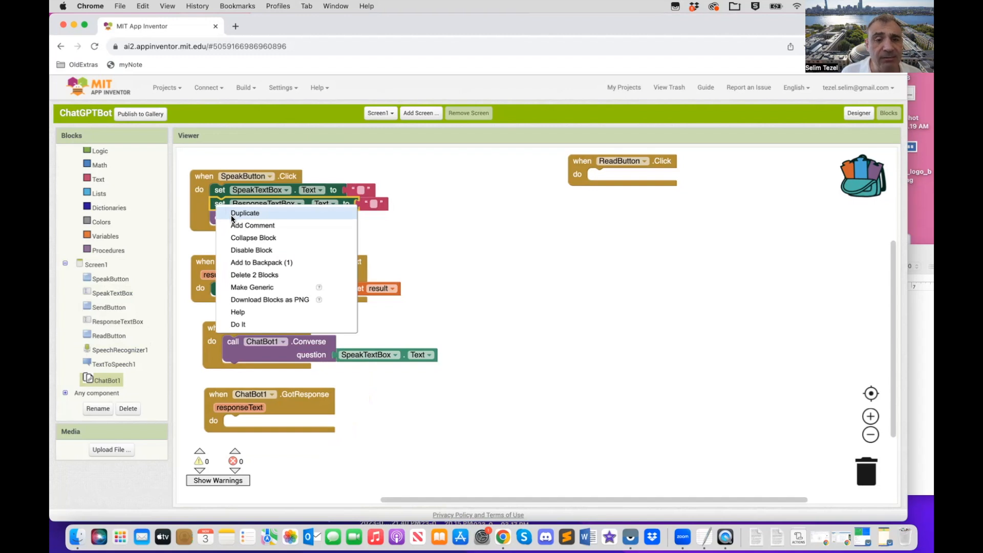
left_click(244, 212)
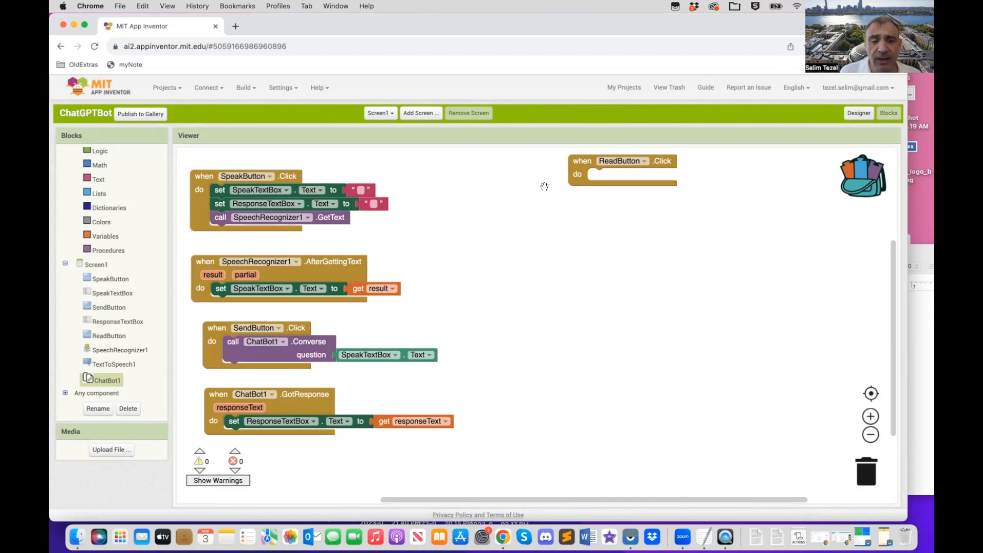
Step: Return to the Designer and inspect the READ button's properties
left_click(857, 113)
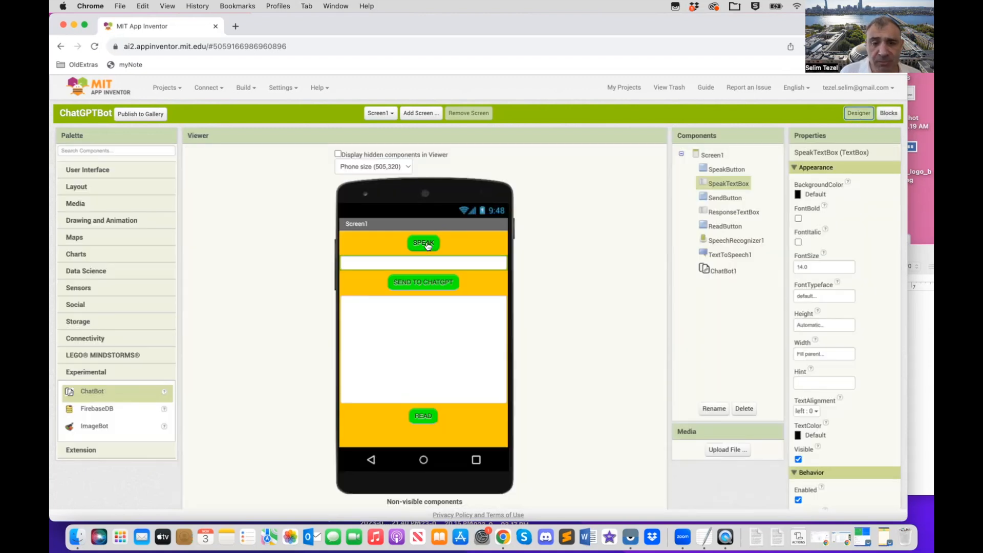
mouse_move(421, 262)
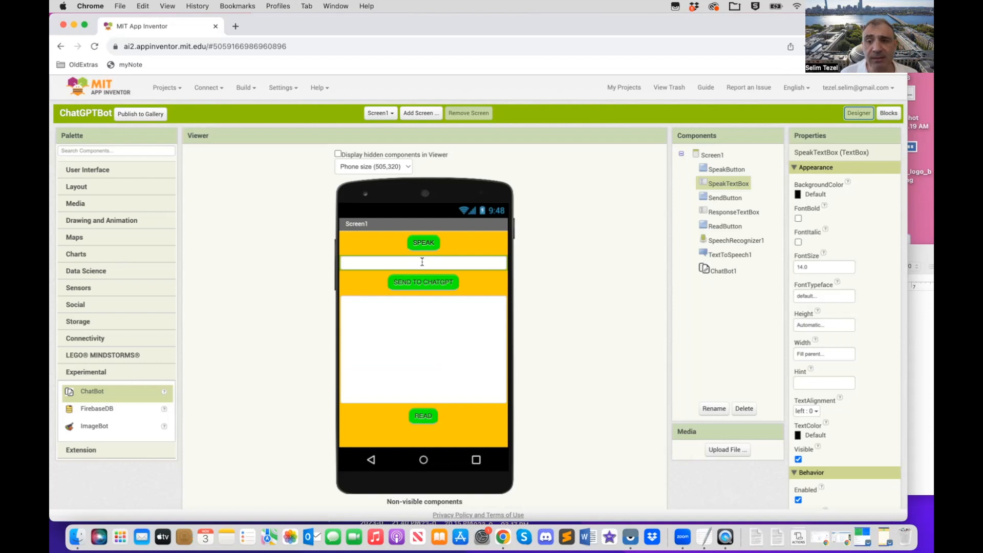
mouse_move(422, 287)
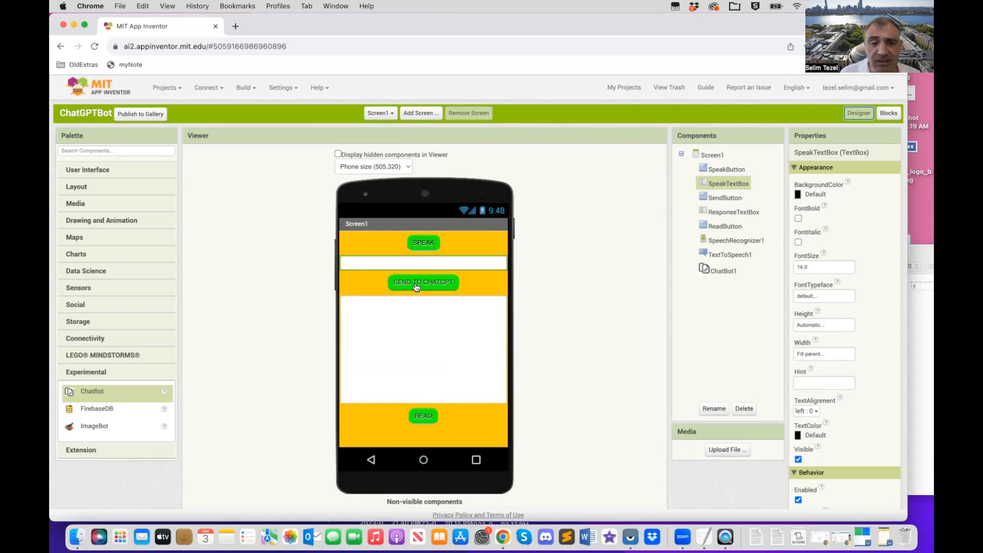
mouse_move(393, 313)
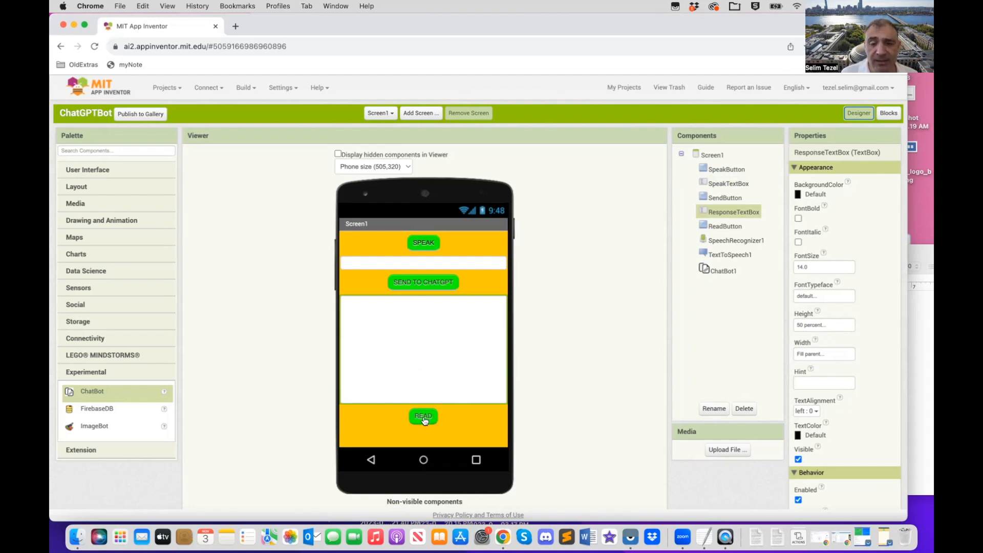
mouse_move(423, 416)
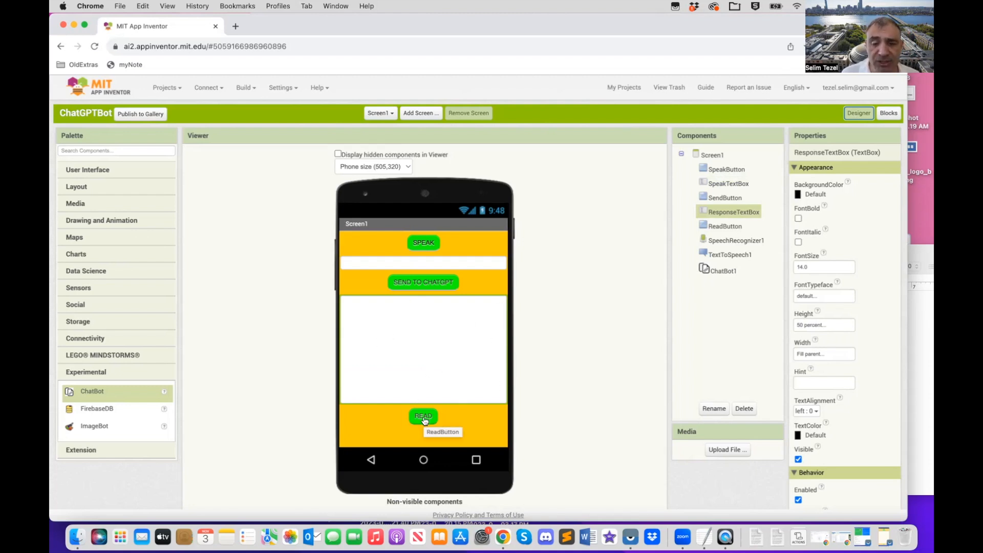
left_click(423, 416)
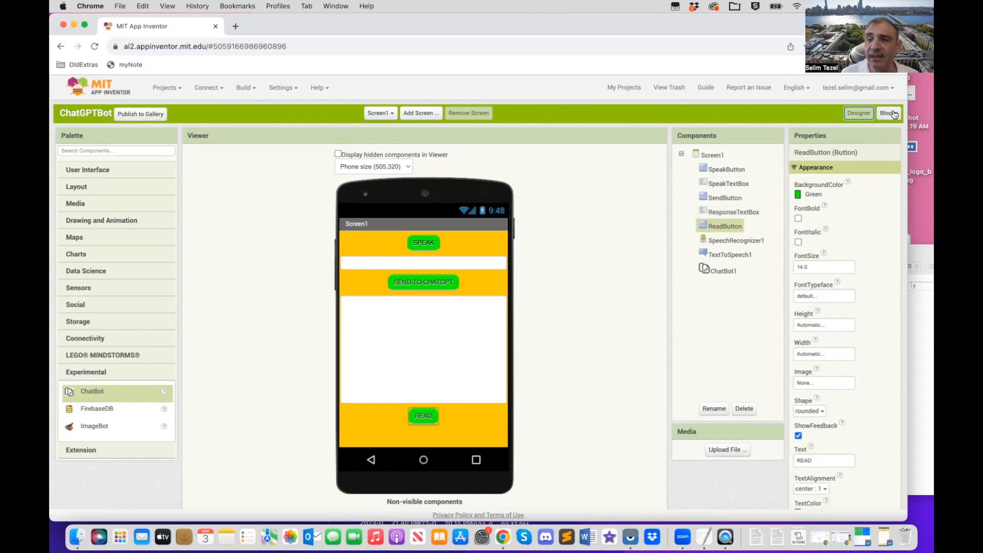
Step: Add TextToSpeech1.Speak into ReadButton.Click and browse ResponseTextBox blocks for its Text
left_click(887, 113)
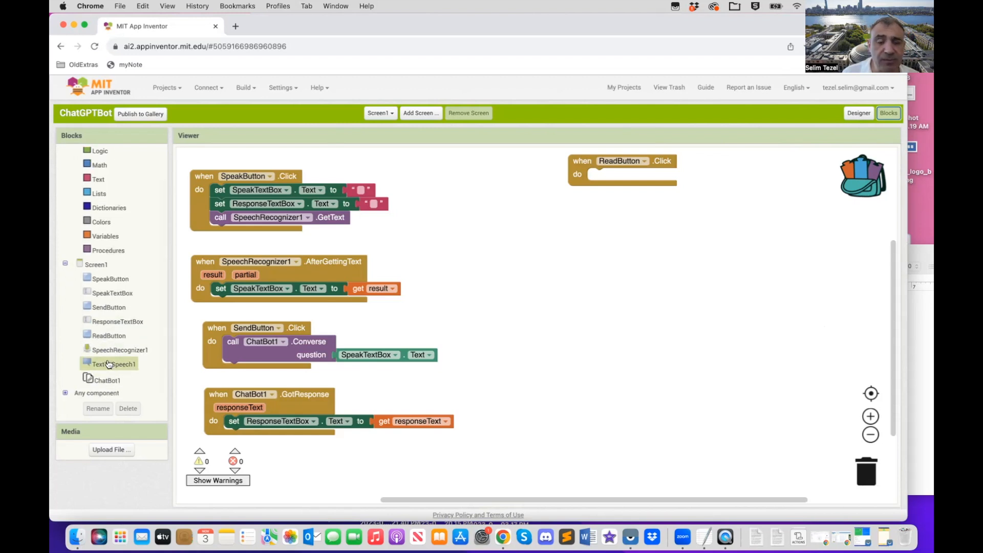
left_click(114, 363)
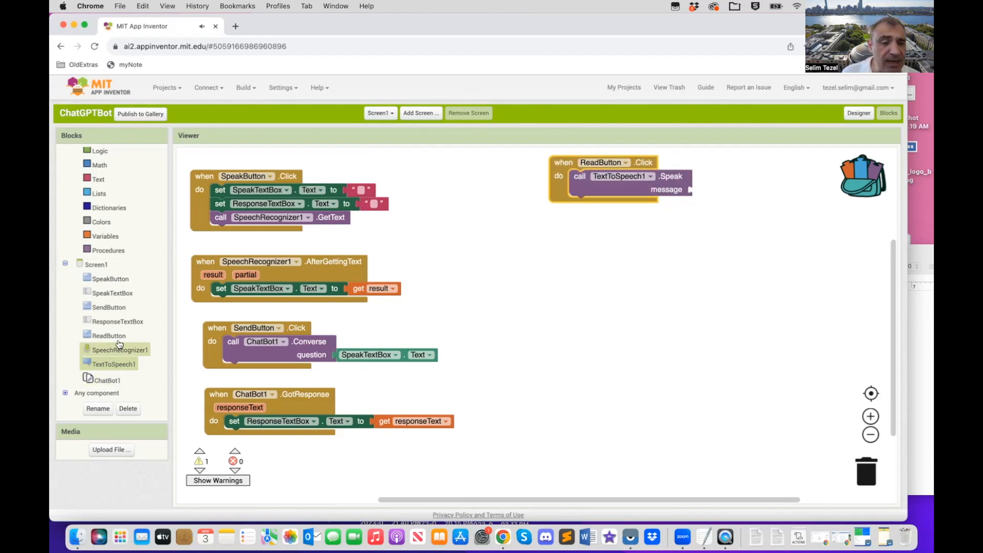
left_click(117, 321)
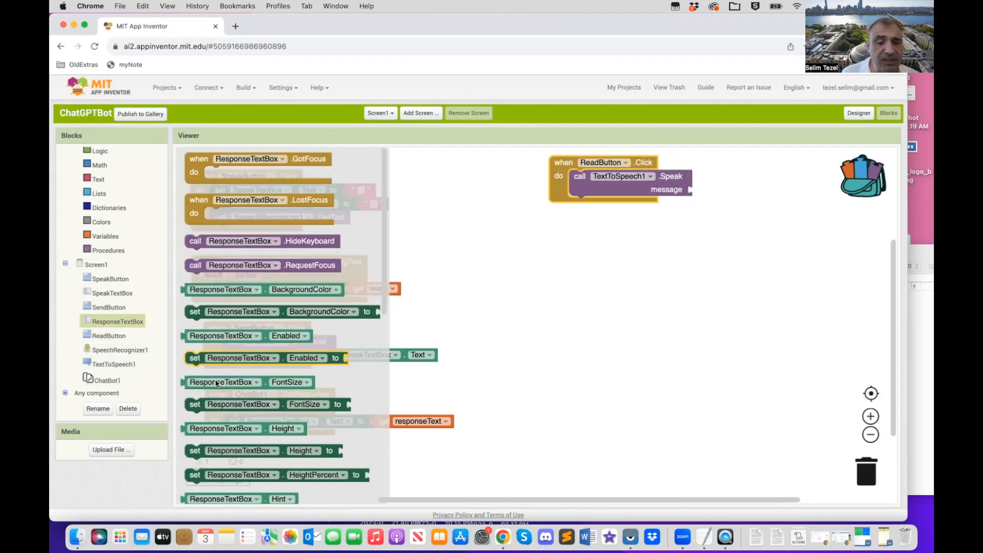
scroll("down", 3)
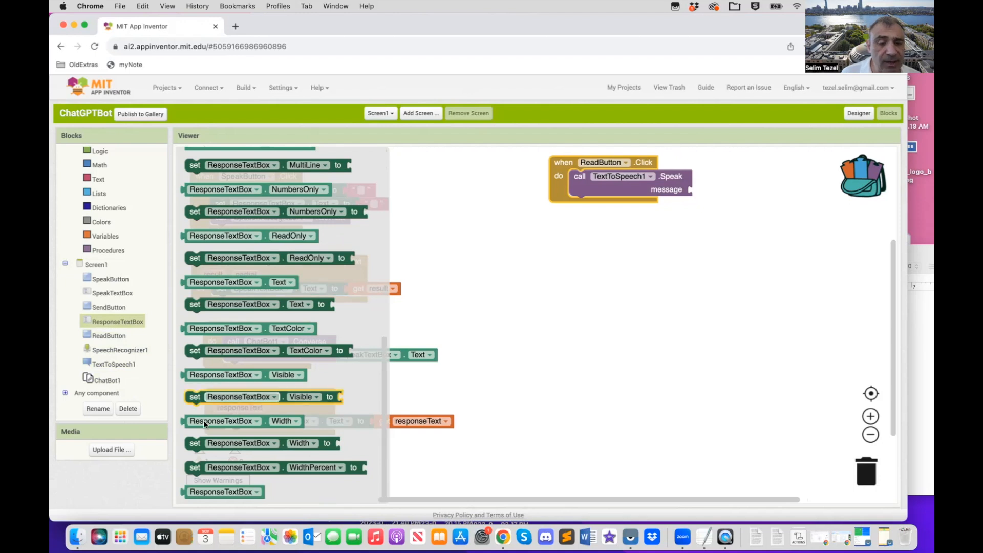
mouse_move(226, 321)
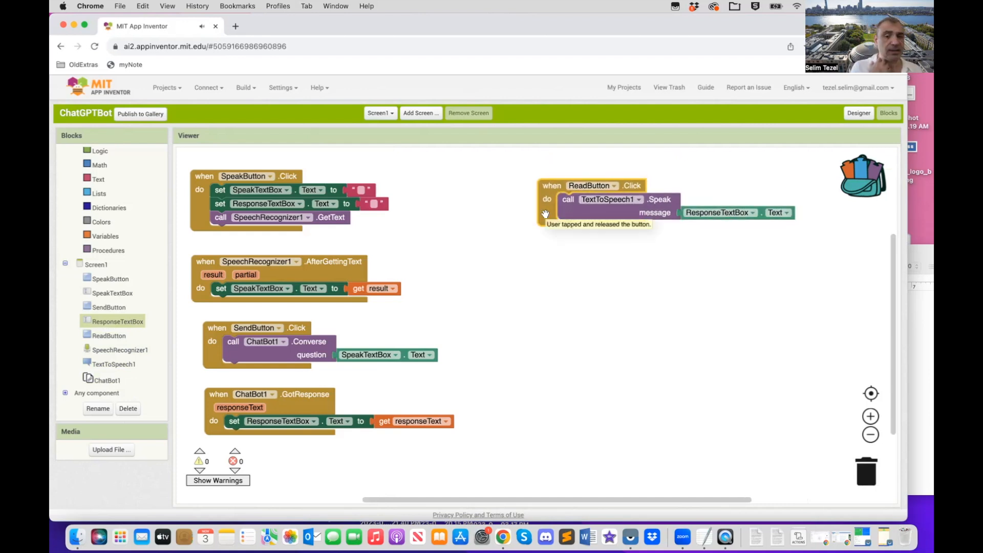
mouse_move(545, 240)
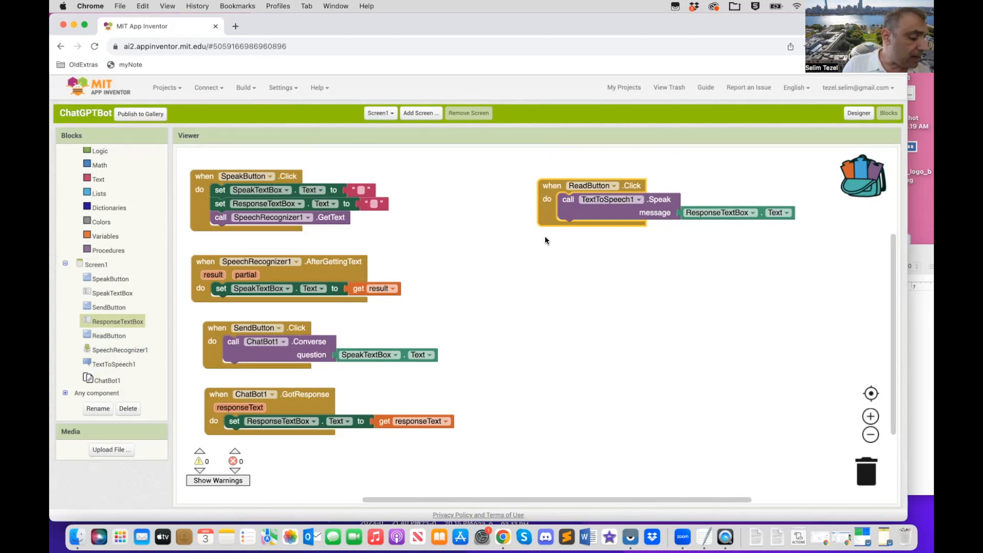
mouse_move(537, 245)
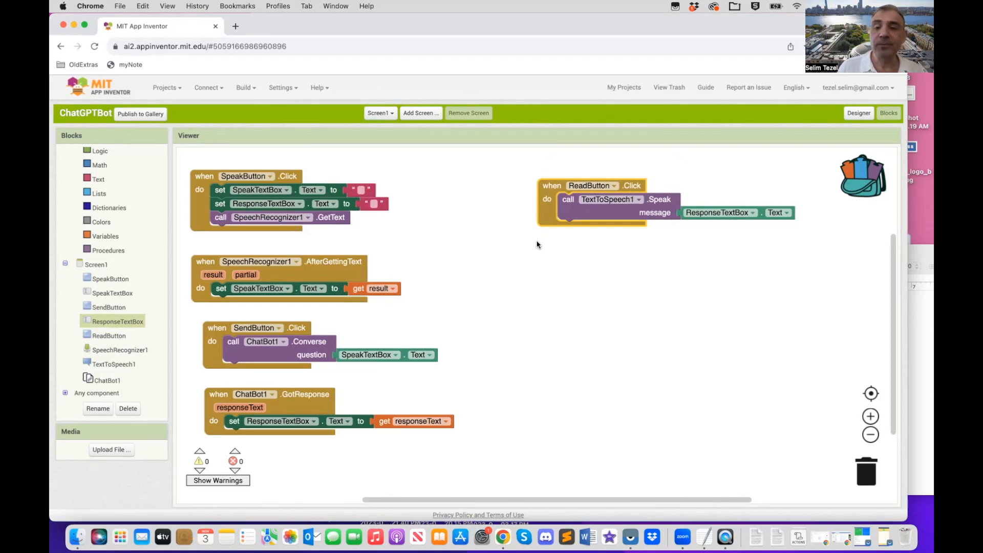
mouse_move(445, 207)
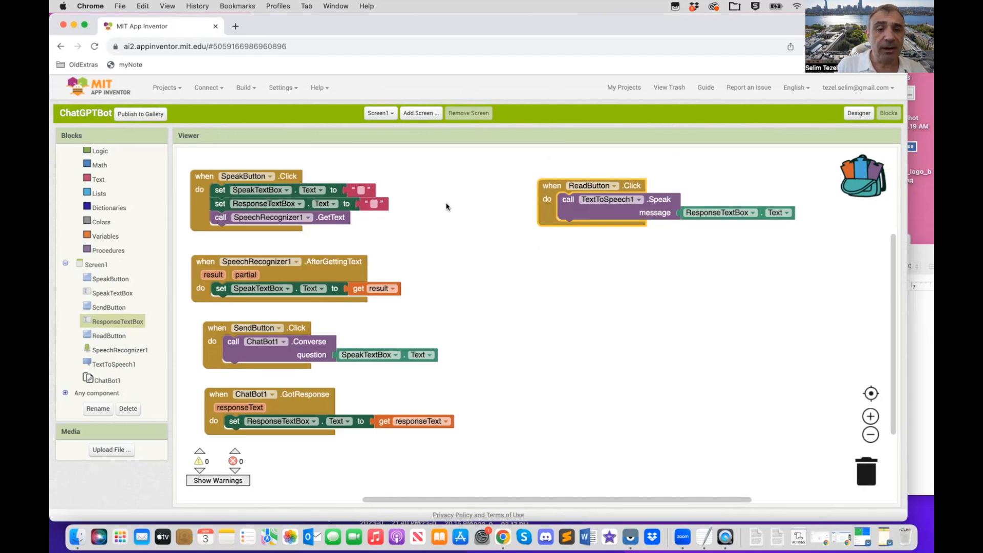
Step: Choose Connect > AI Companion to display the QR and pairing code
left_click(207, 87)
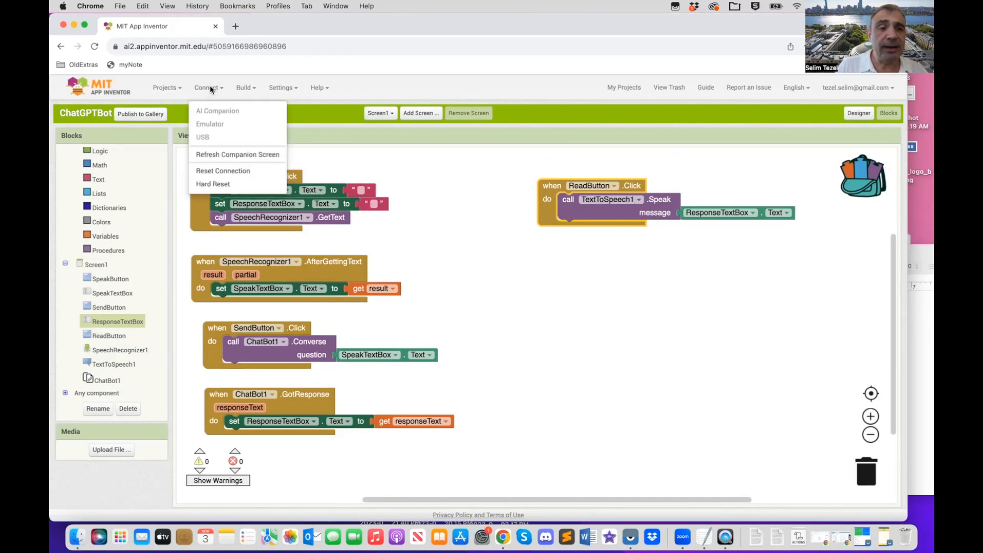
mouse_move(237, 154)
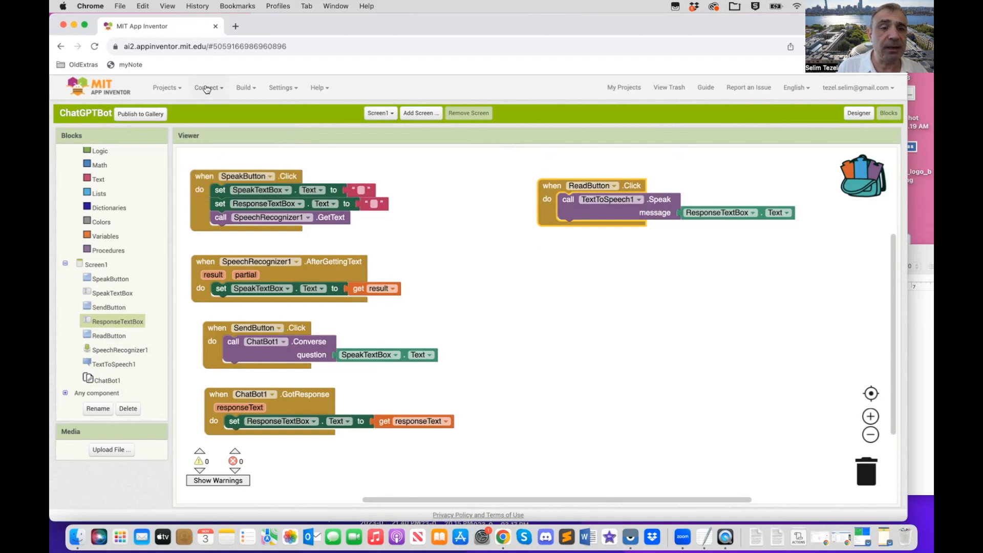
left_click(208, 87)
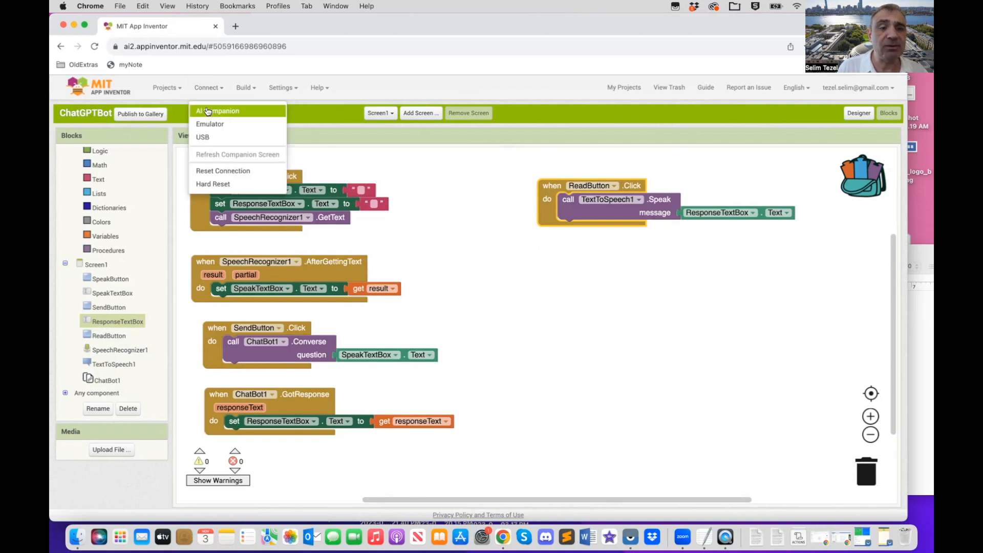
left_click(217, 111)
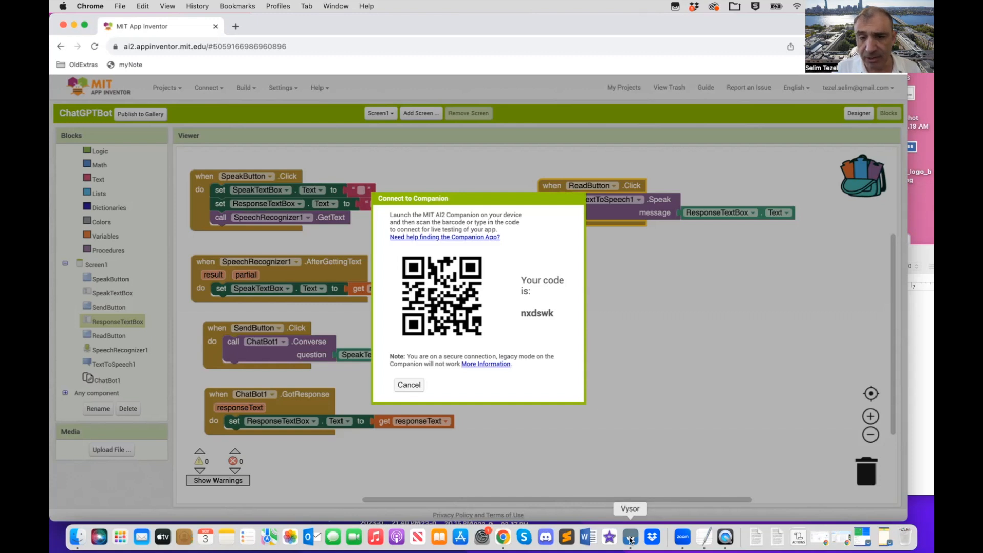
Step: Launch Vysor from the Dock and start mirroring the SM T510 tablet
left_click(629, 537)
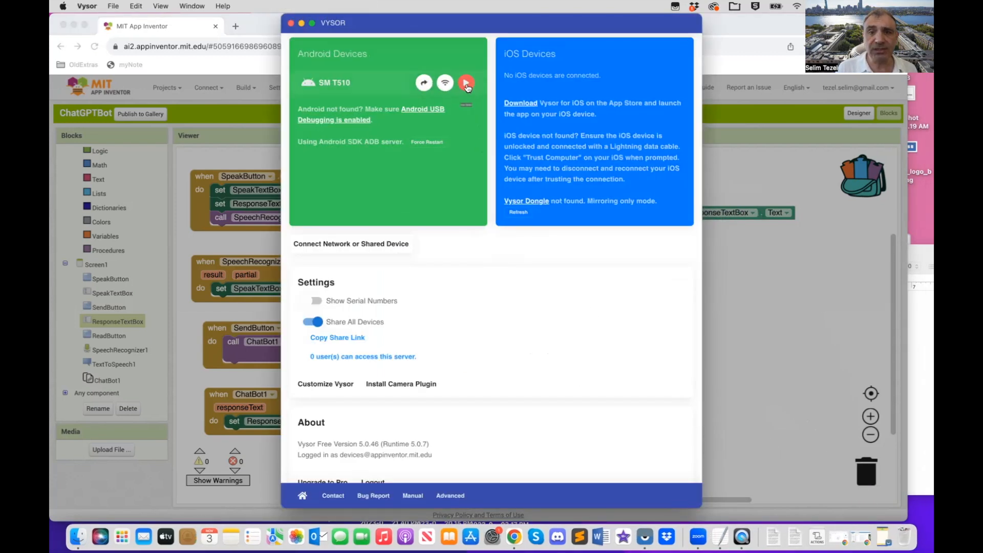
mouse_move(465, 82)
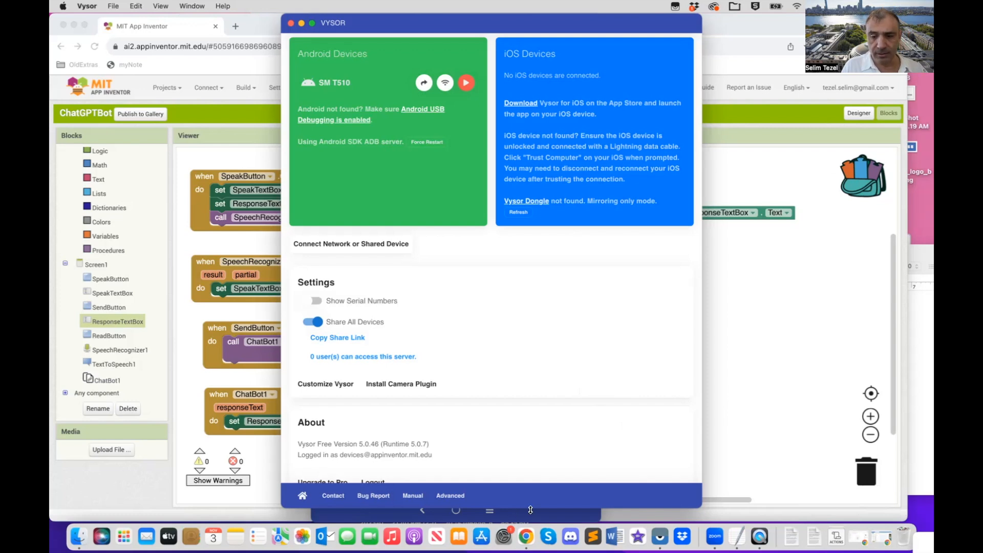
left_click(467, 82)
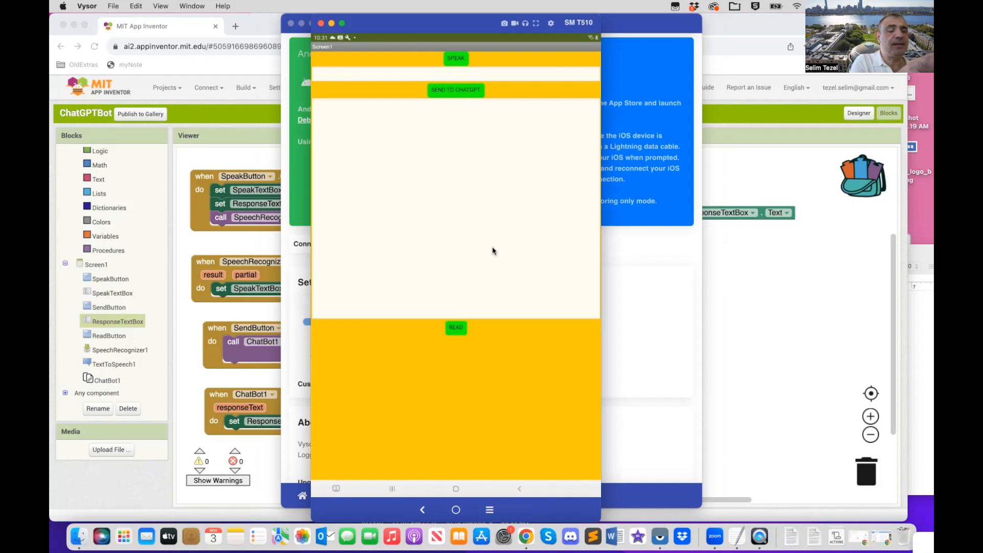
Step: Ask the mirrored ChatGPTBot about the Big Bang Theory and get its two-sentence reply
left_click(455, 58)
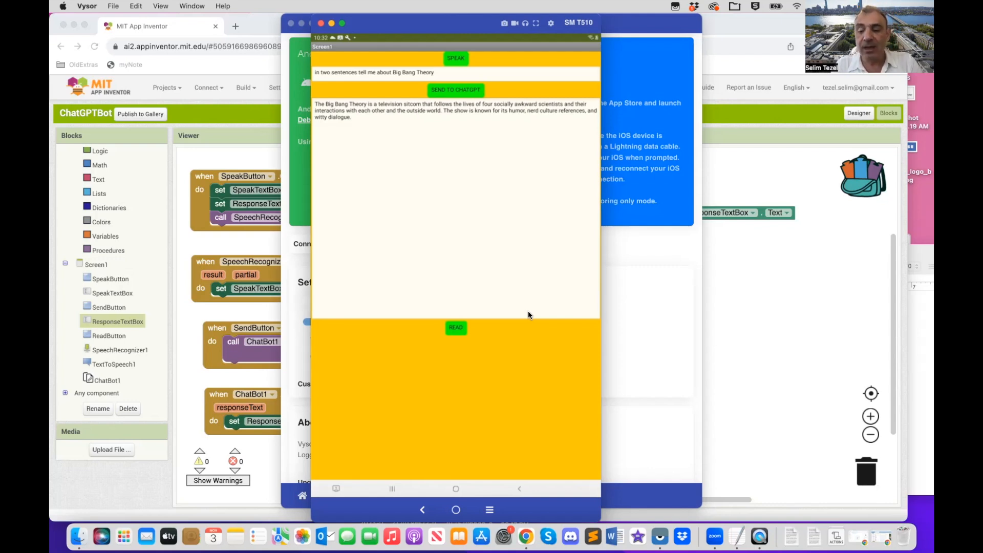
mouse_move(558, 50)
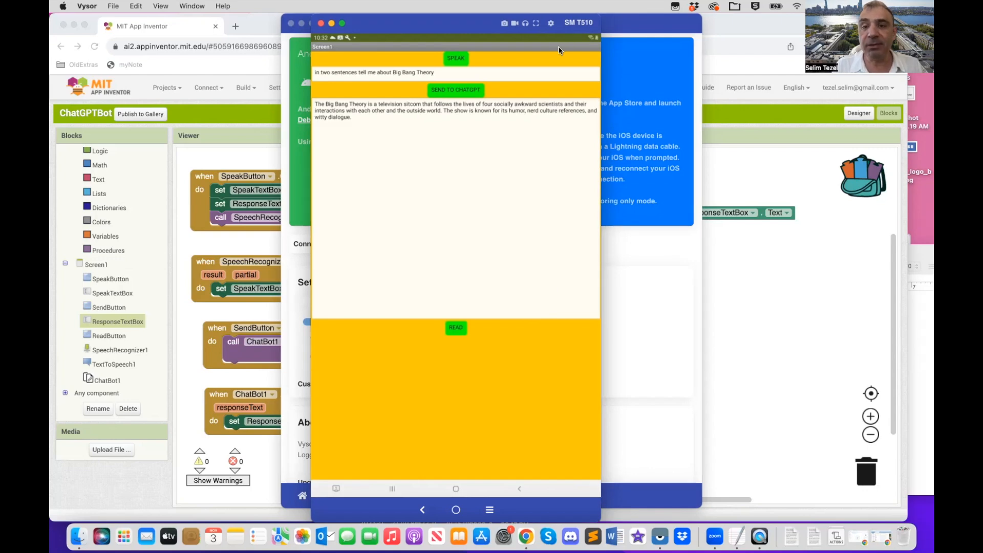